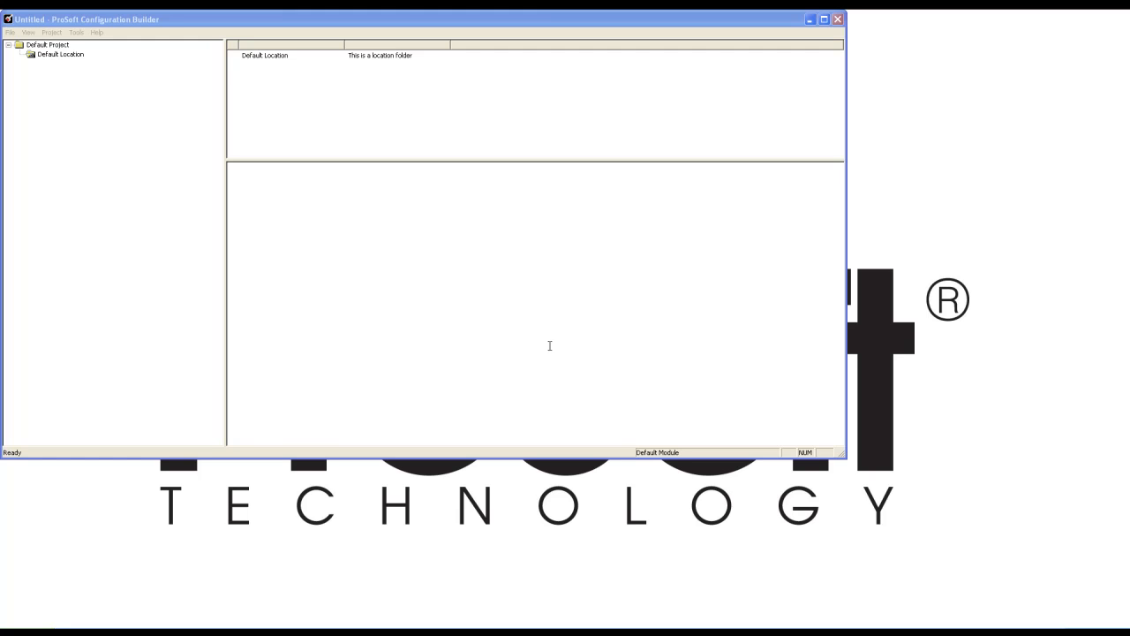
mouse_move(56, 62)
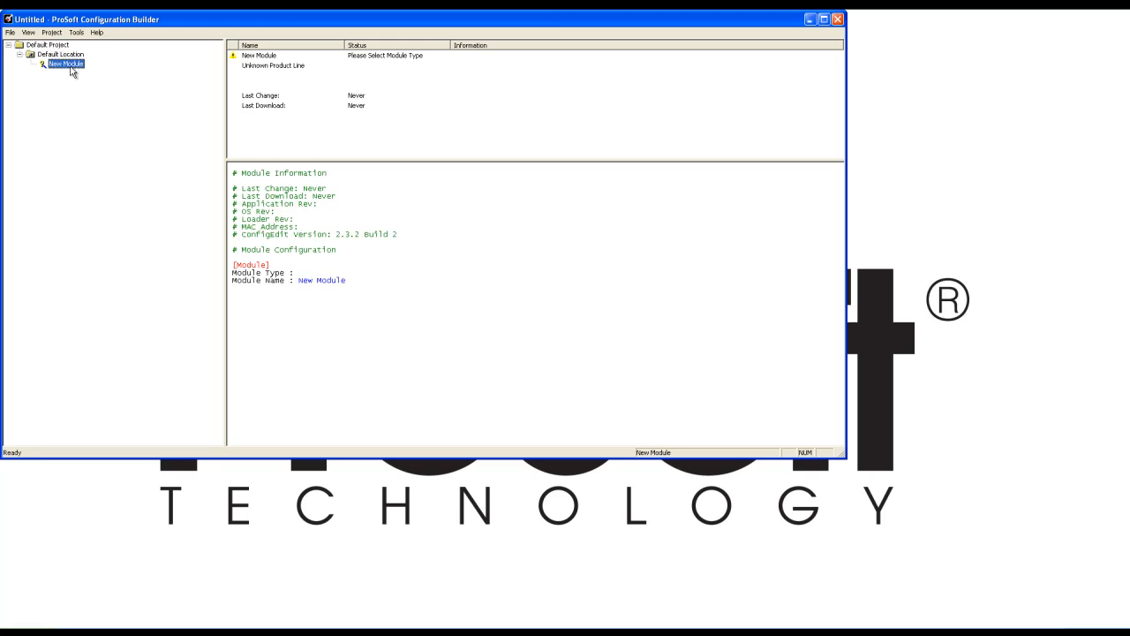
- Set the new module's type to 5202-DFNT-MCM4 from the PLX5000 type list
double_click(64, 63)
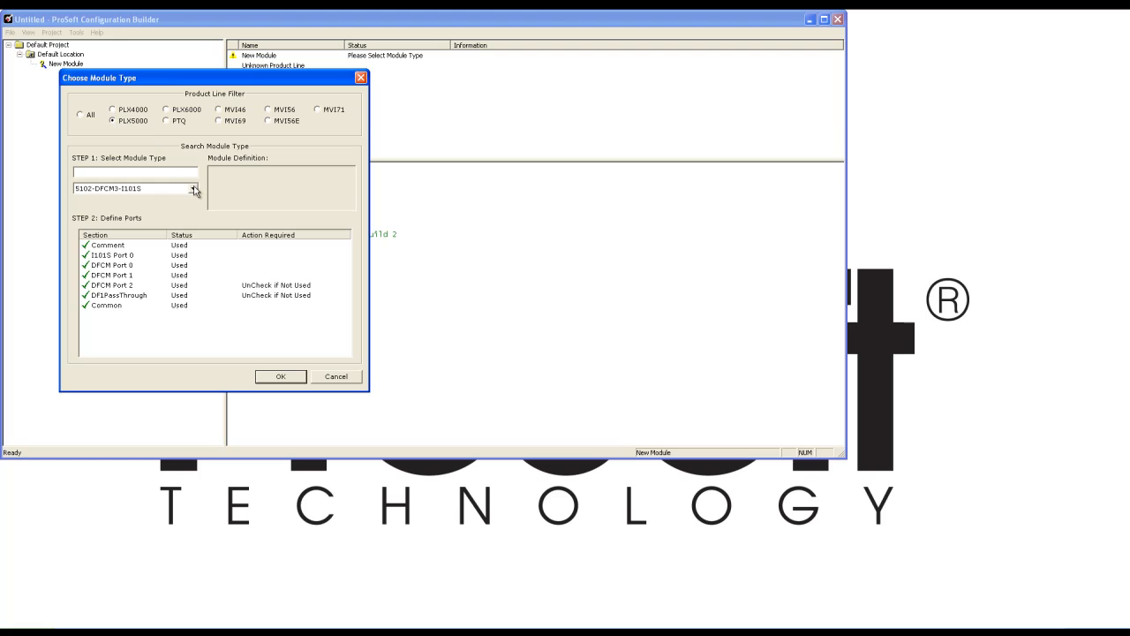
click(194, 188)
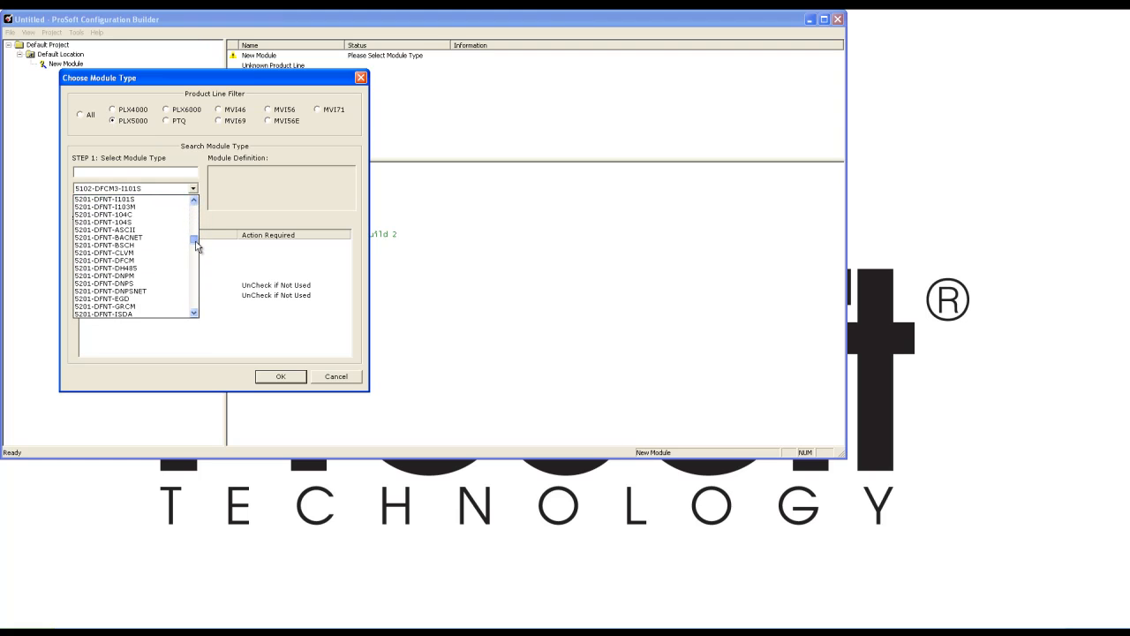
click(193, 253)
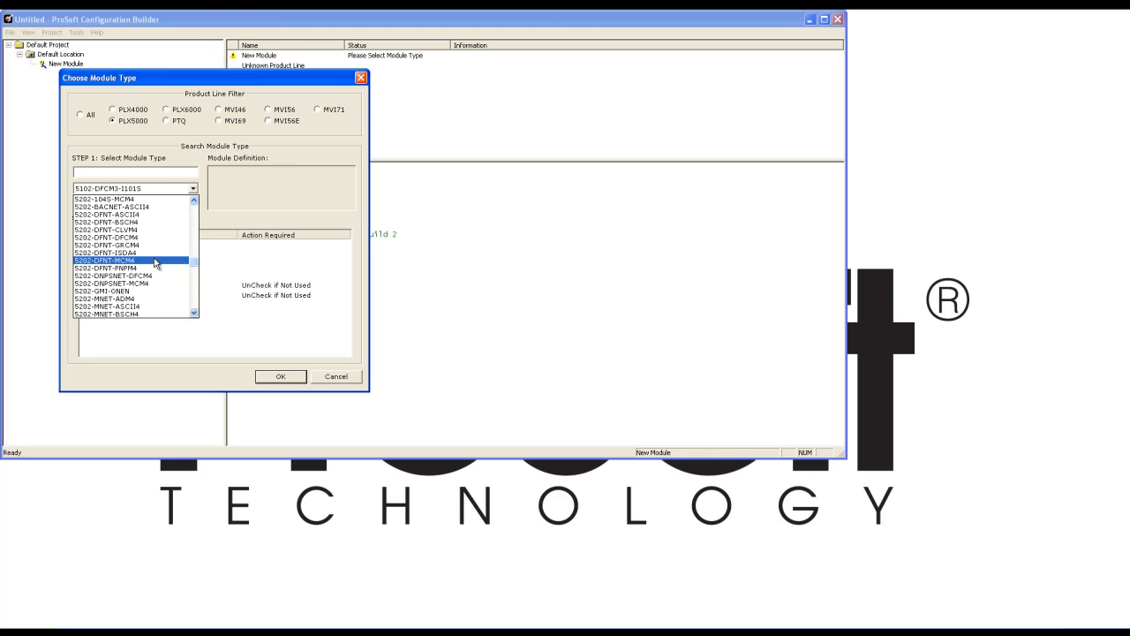
click(280, 376)
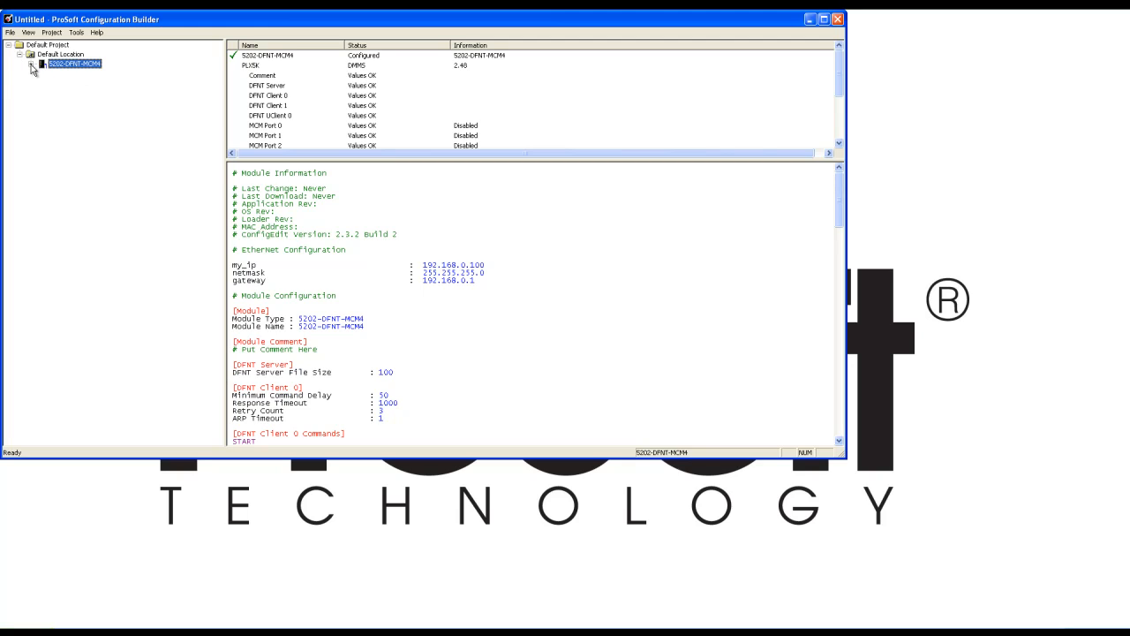
- In Ethernet Configuration, set my_ip to 10.1.2.215 and gateway to 10.1.2.1
click(32, 64)
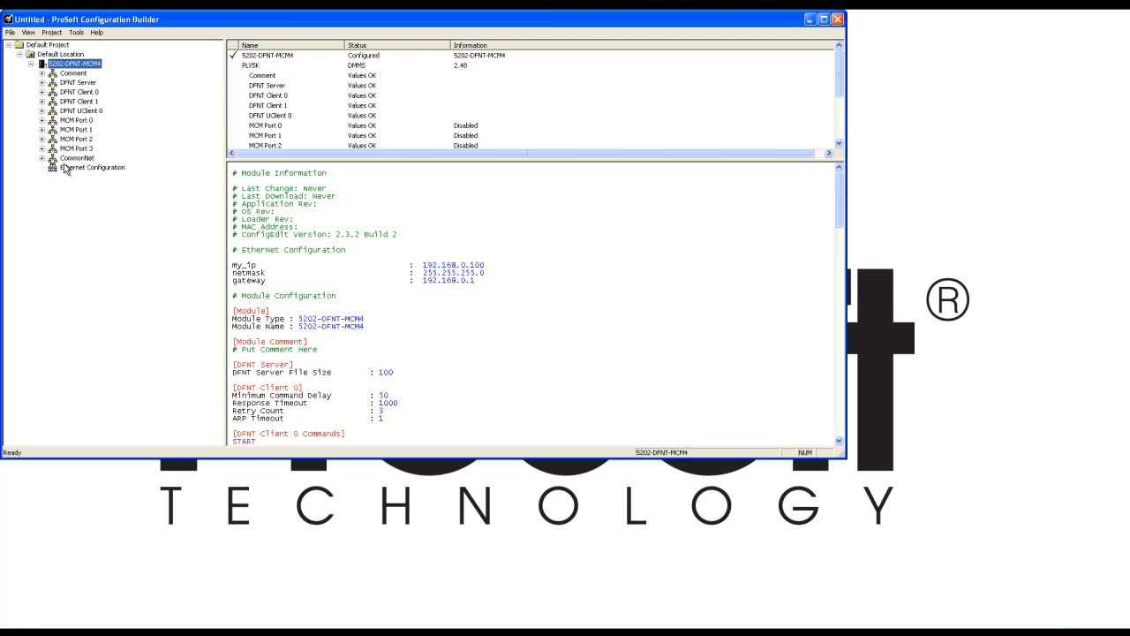
double_click(93, 167)
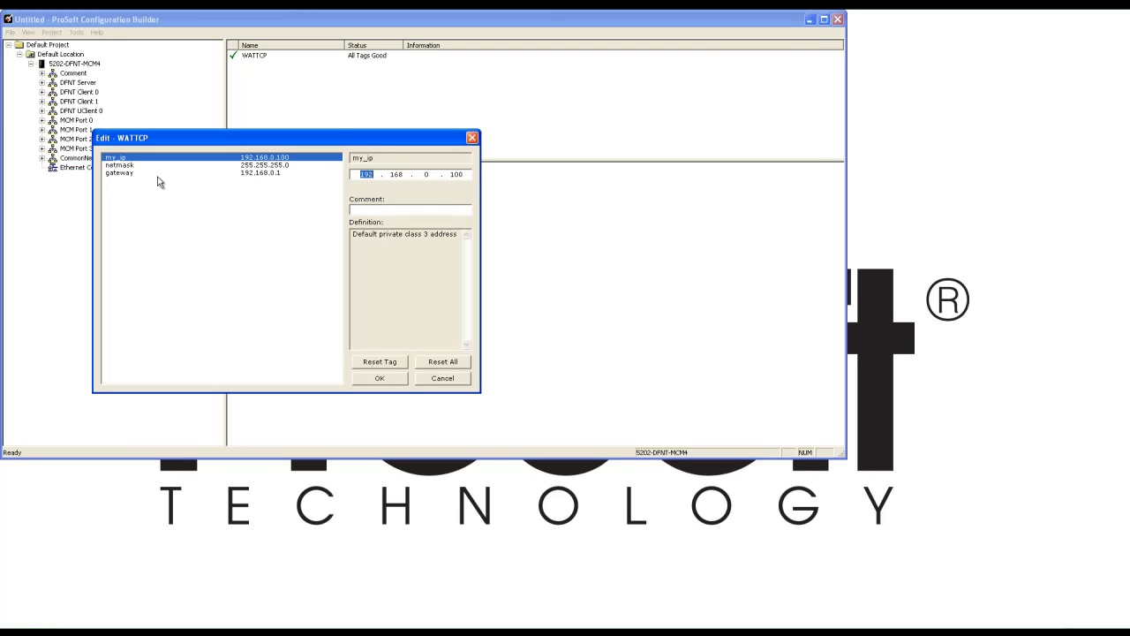
text(10 . 1 . 2 . 215)
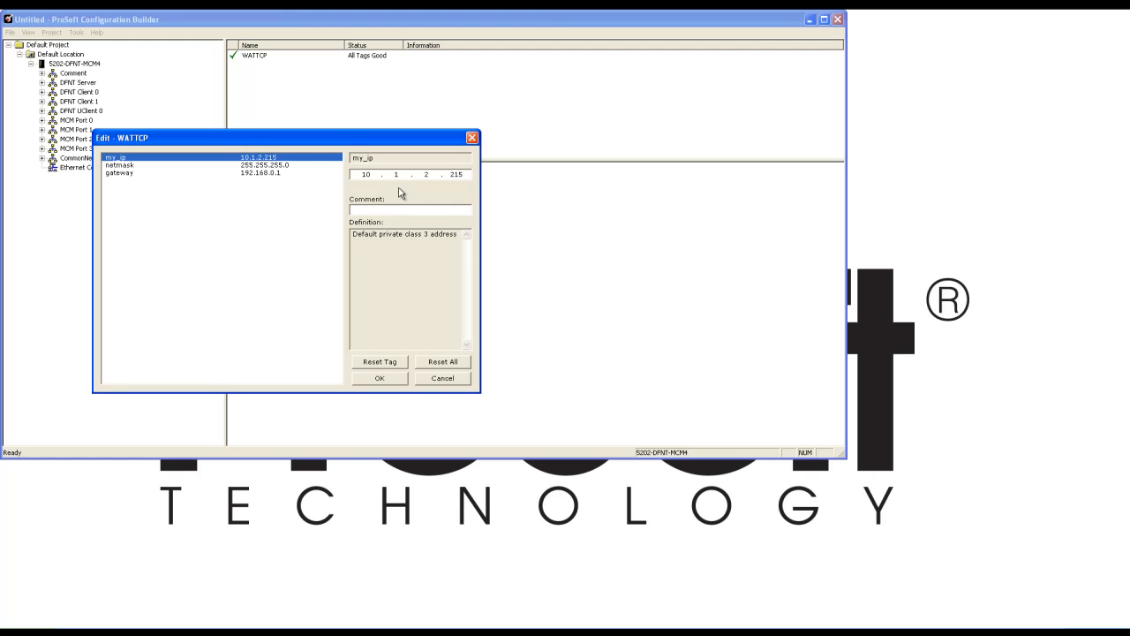
click(119, 172)
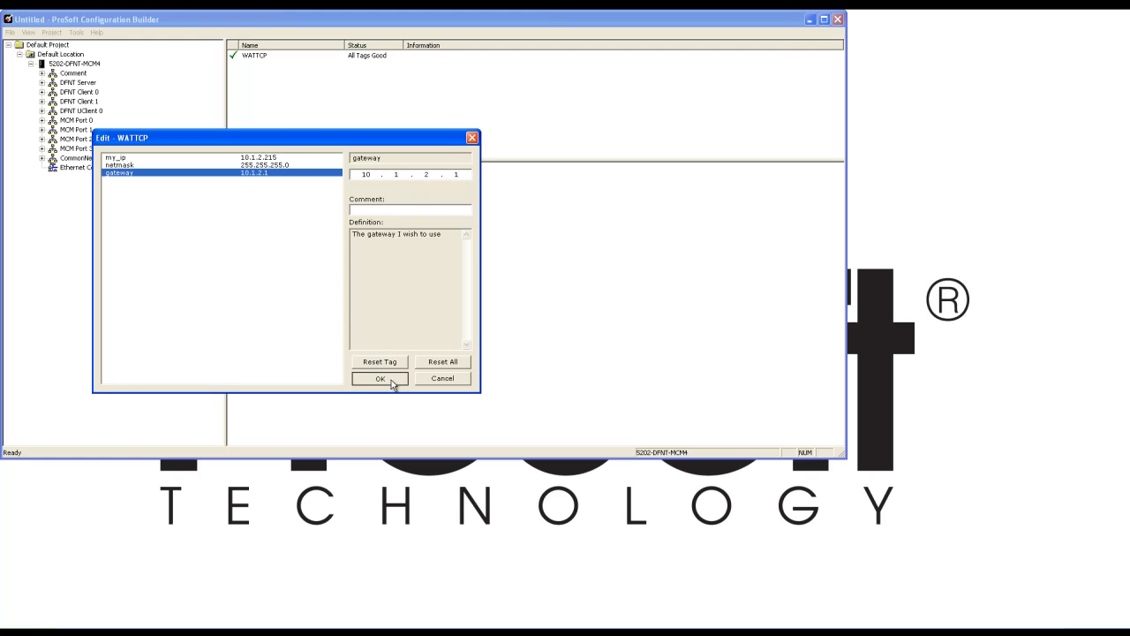
click(380, 378)
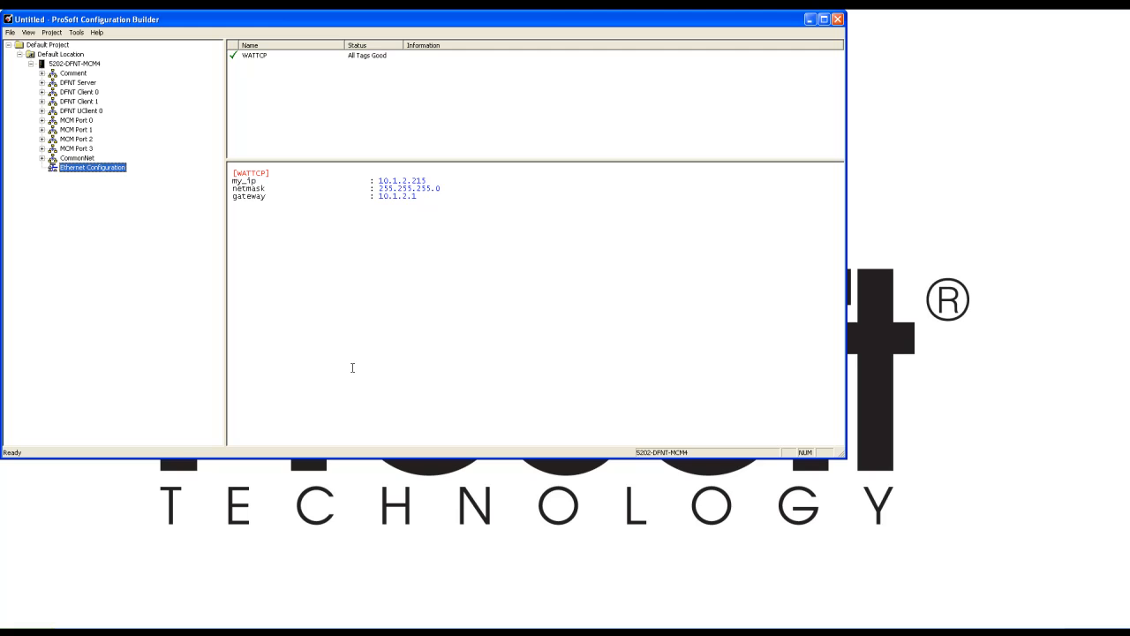
- Download the 5202-DFNT-MCM4 configuration from PC to device over Com 1
click(73, 63)
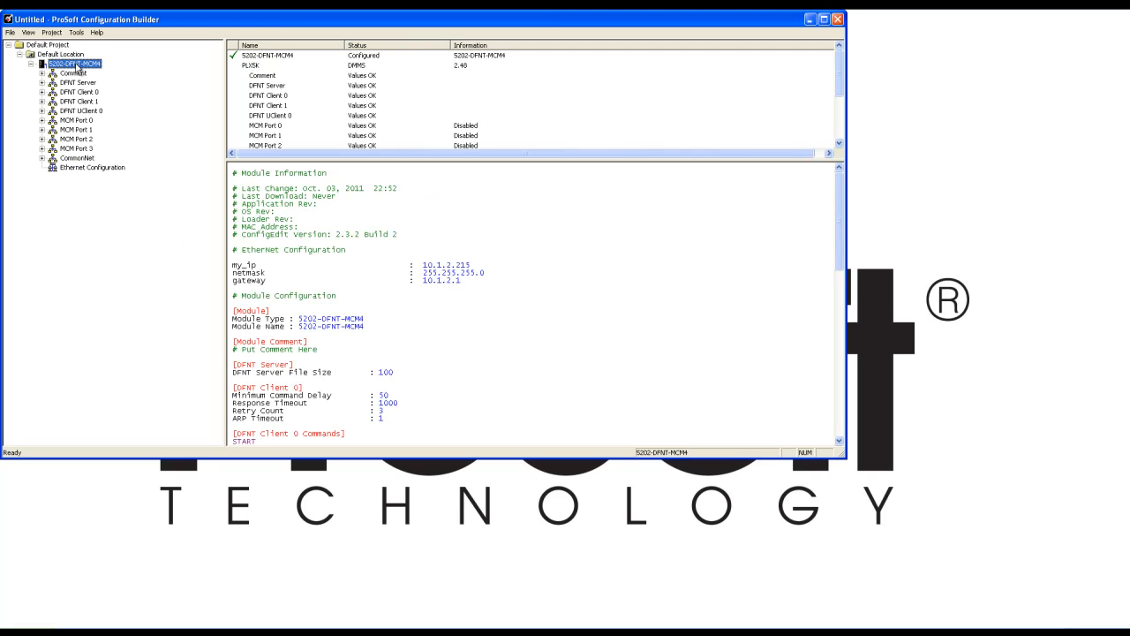
right_click(73, 64)
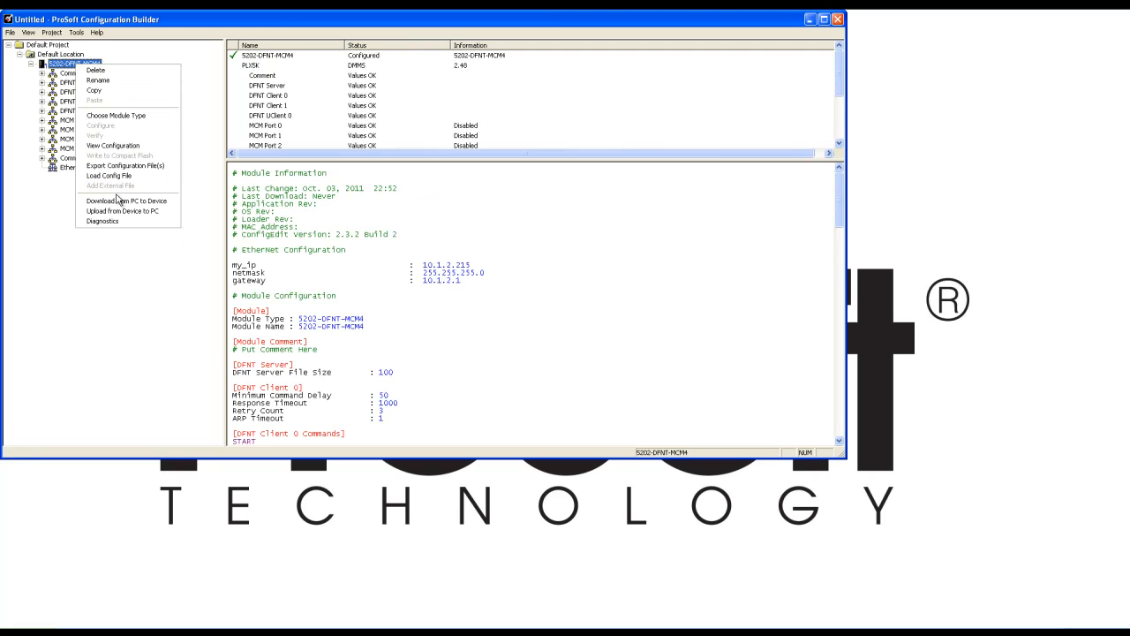
click(126, 200)
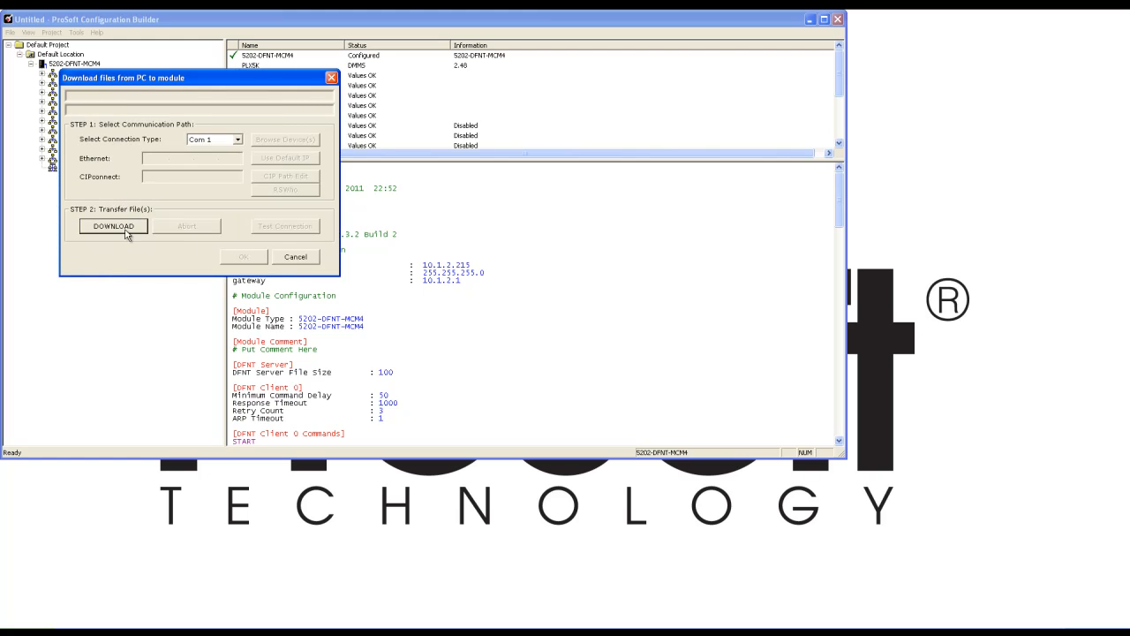
click(113, 226)
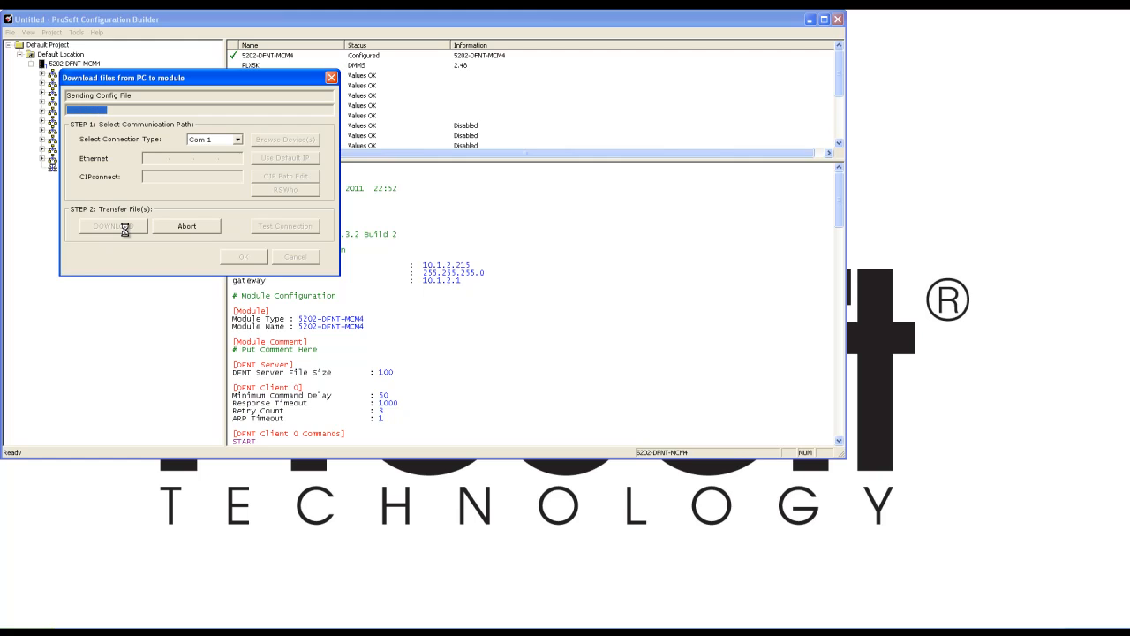
click(106, 226)
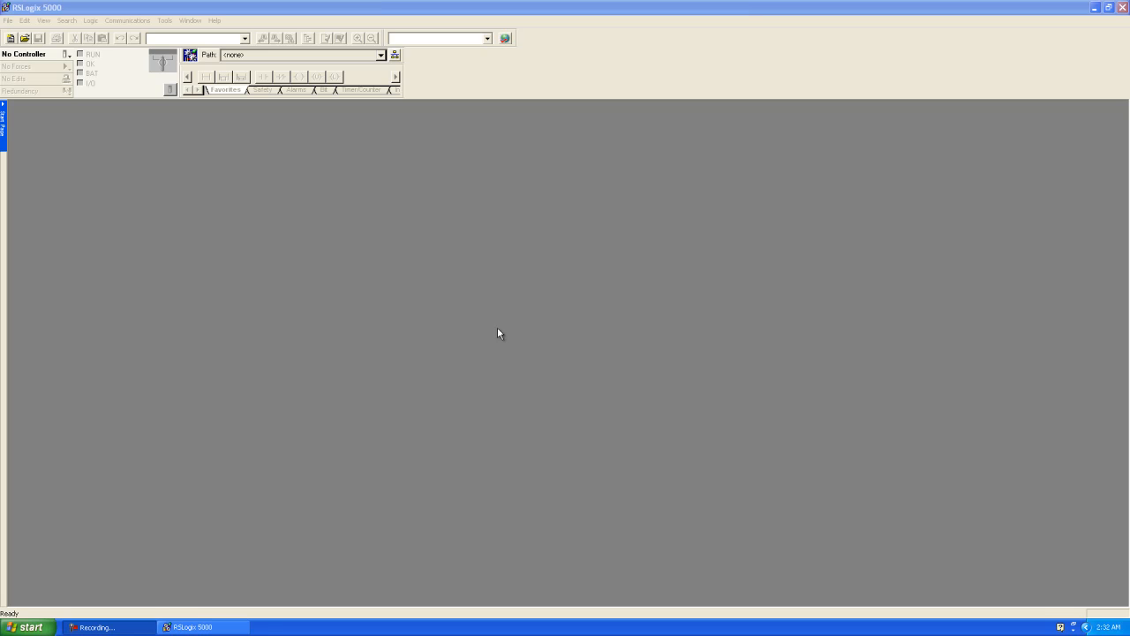
mouse_move(13, 37)
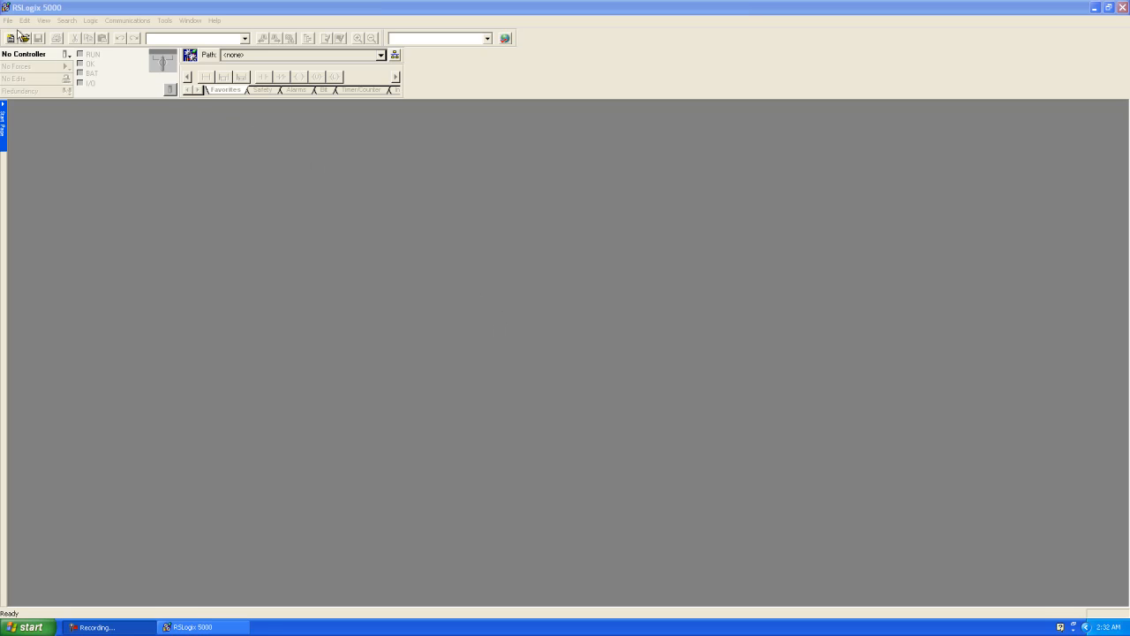
- Create project DFNT with a 1756-L61 controller, revision 19, and 1756-A7 chassis
click(9, 38)
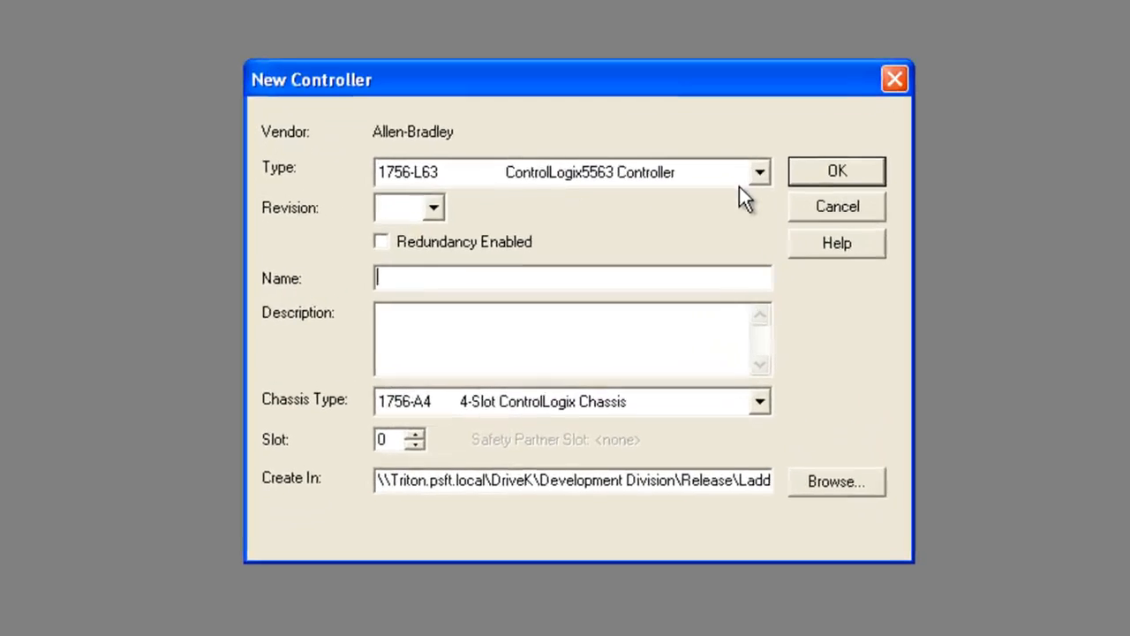
click(757, 171)
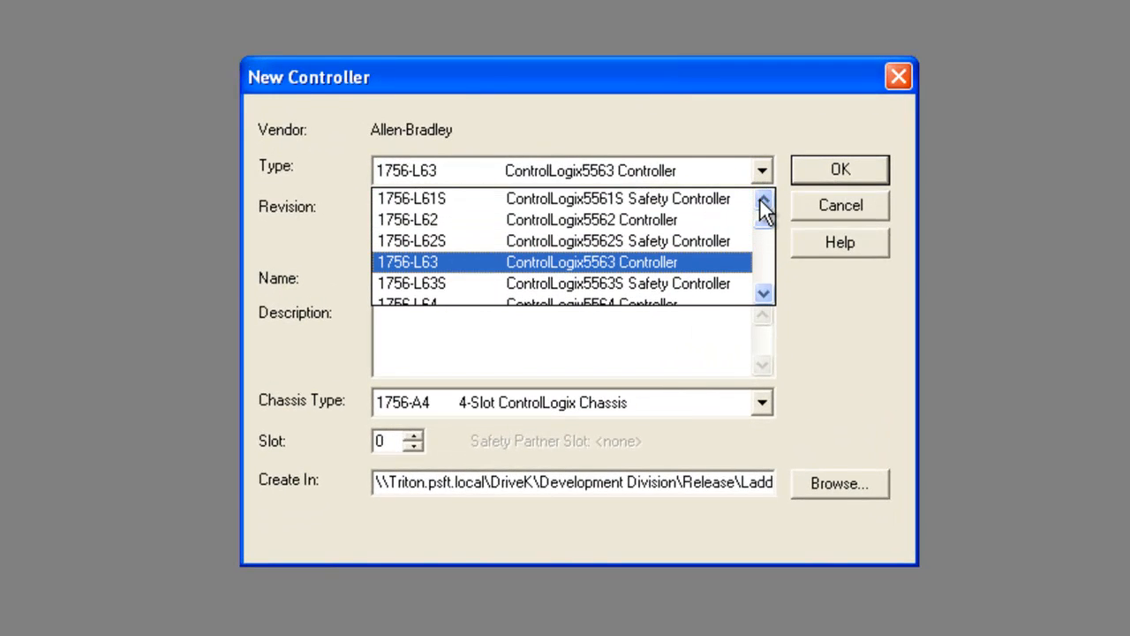
click(410, 198)
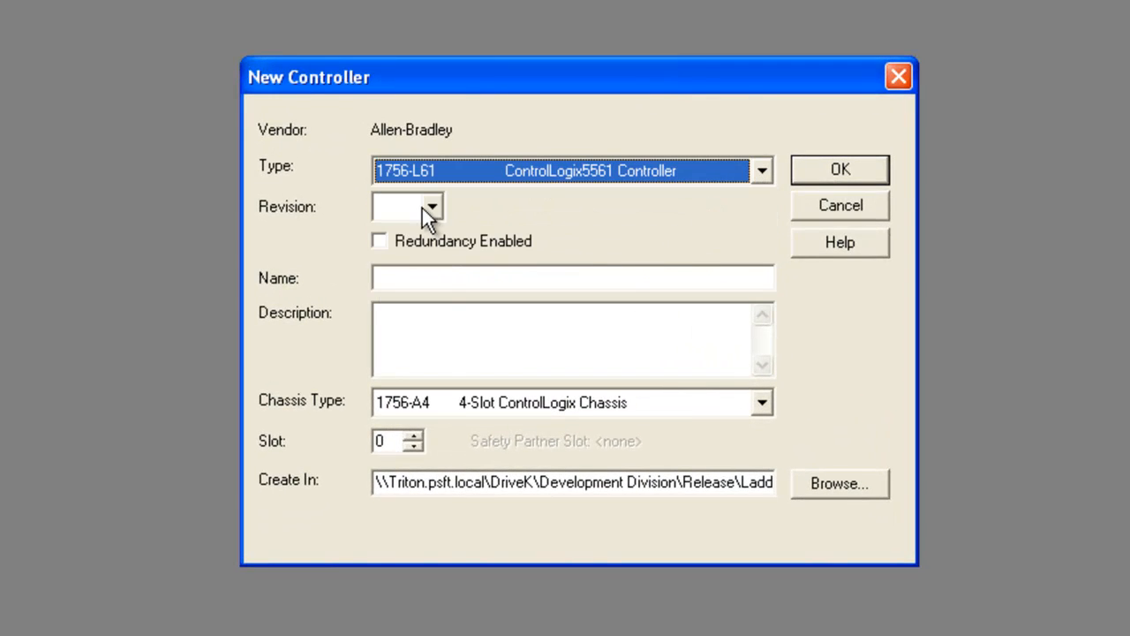
click(431, 206)
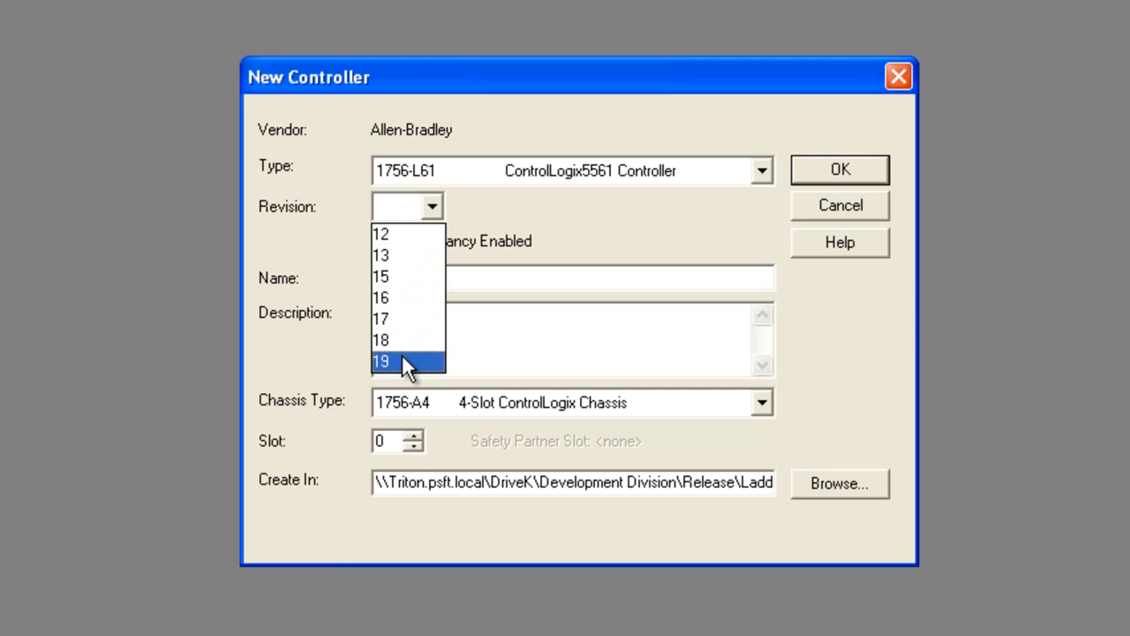
click(381, 360)
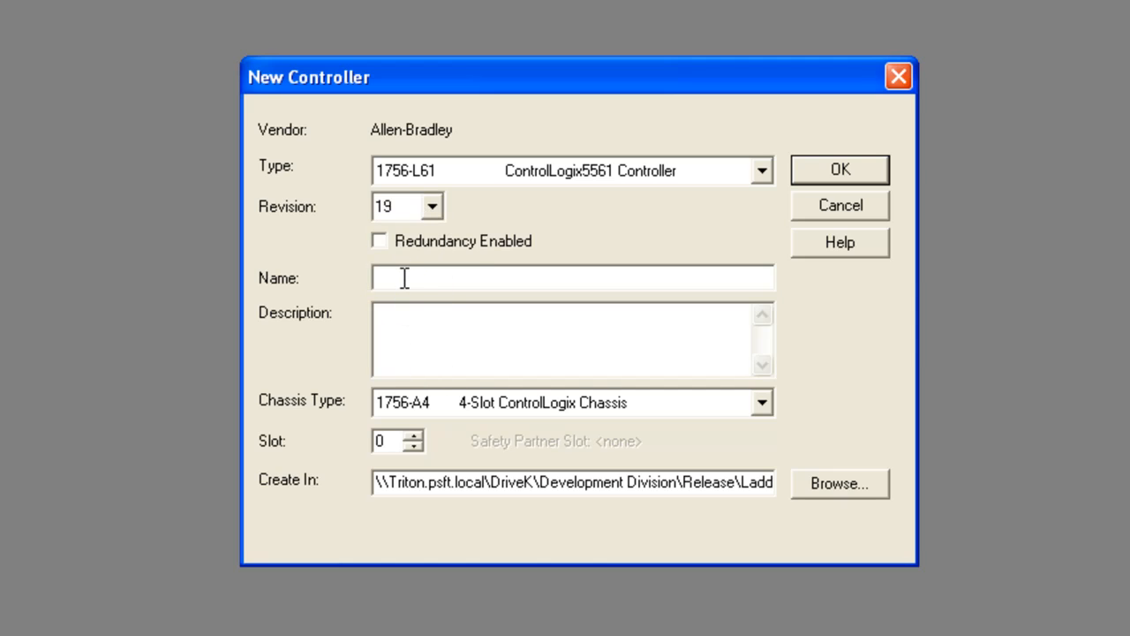
text(DFNT)
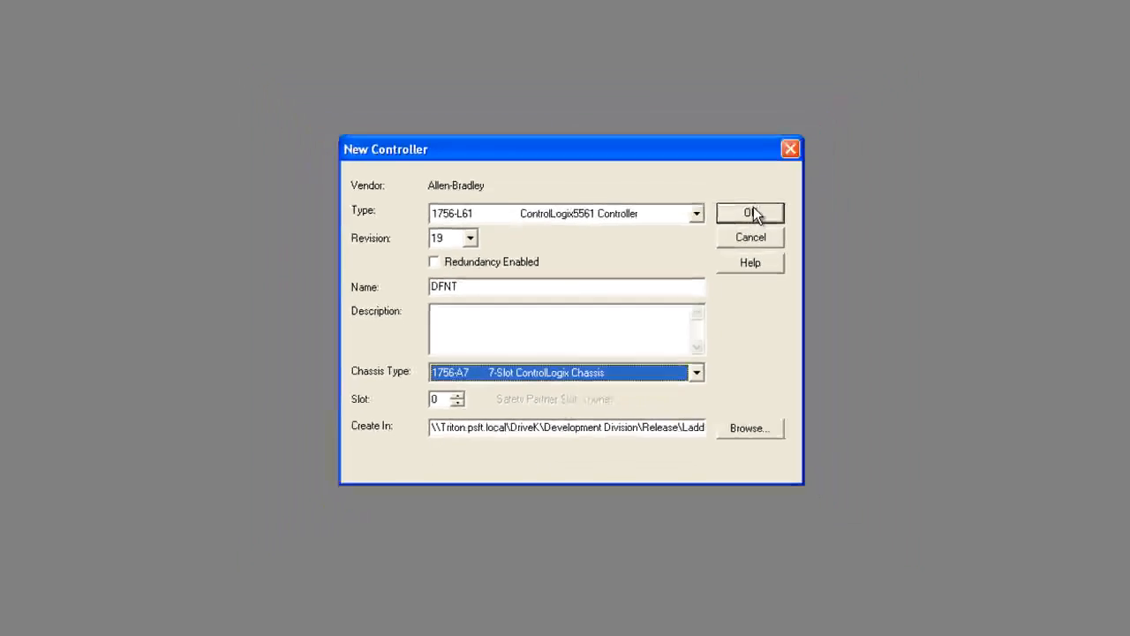
click(749, 213)
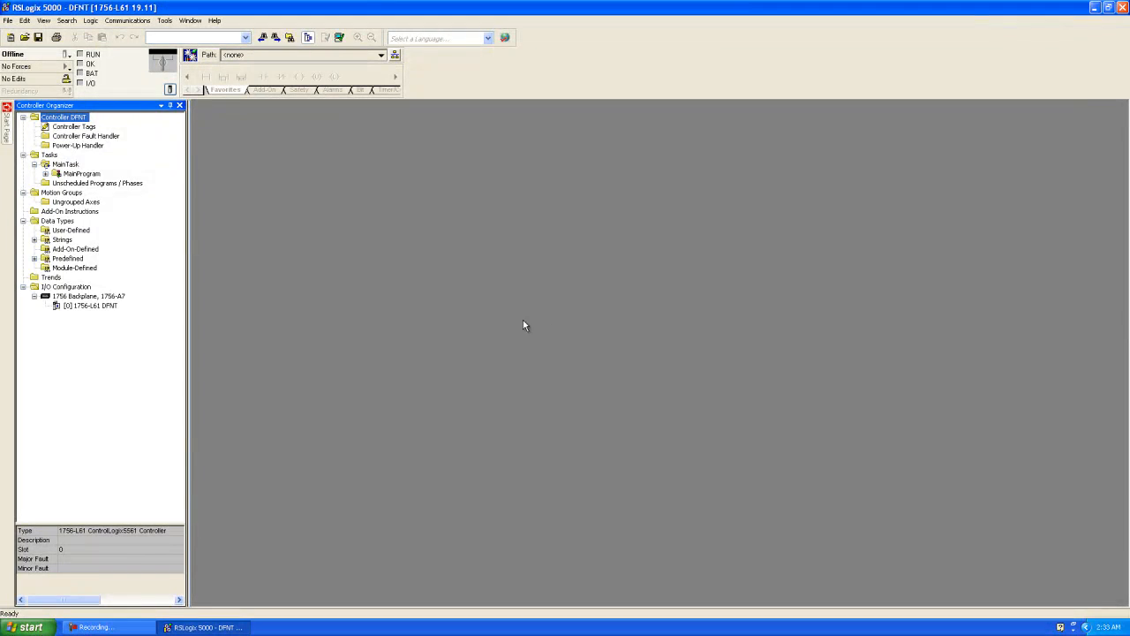
- Pick the 1756-ENBT from the Communications modules for the backplane
right_click(84, 296)
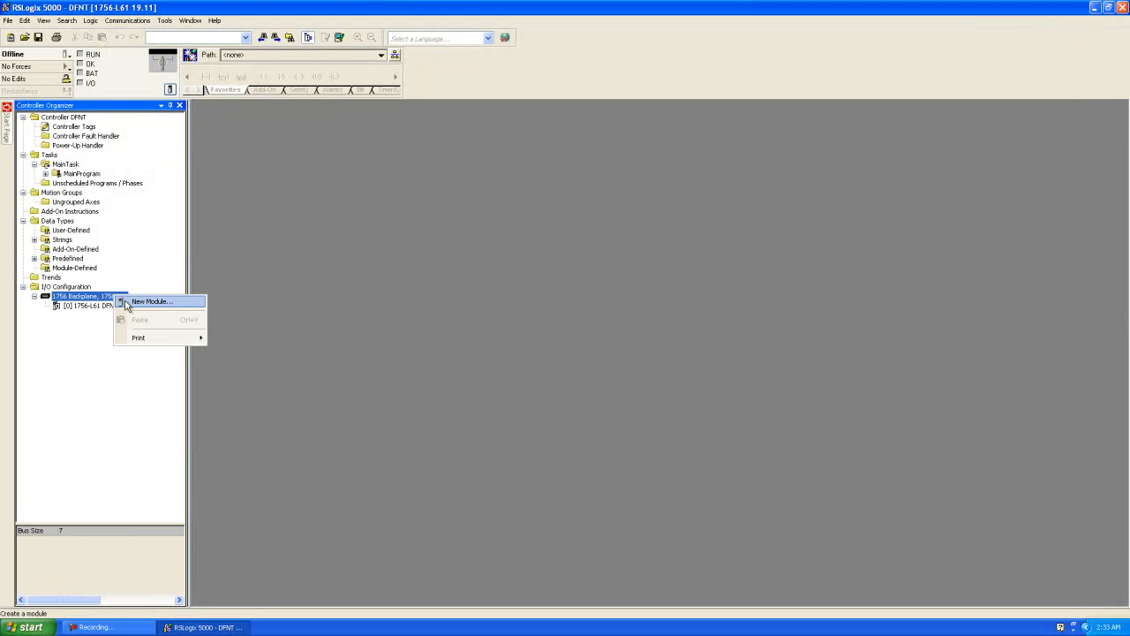
click(152, 301)
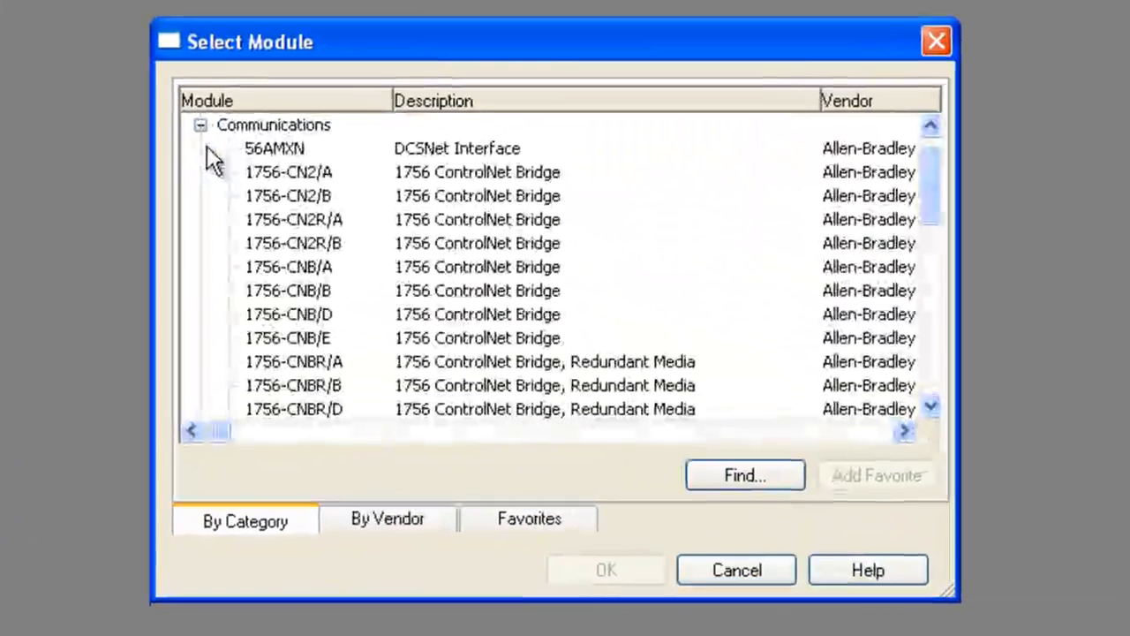
scroll(down, 3)
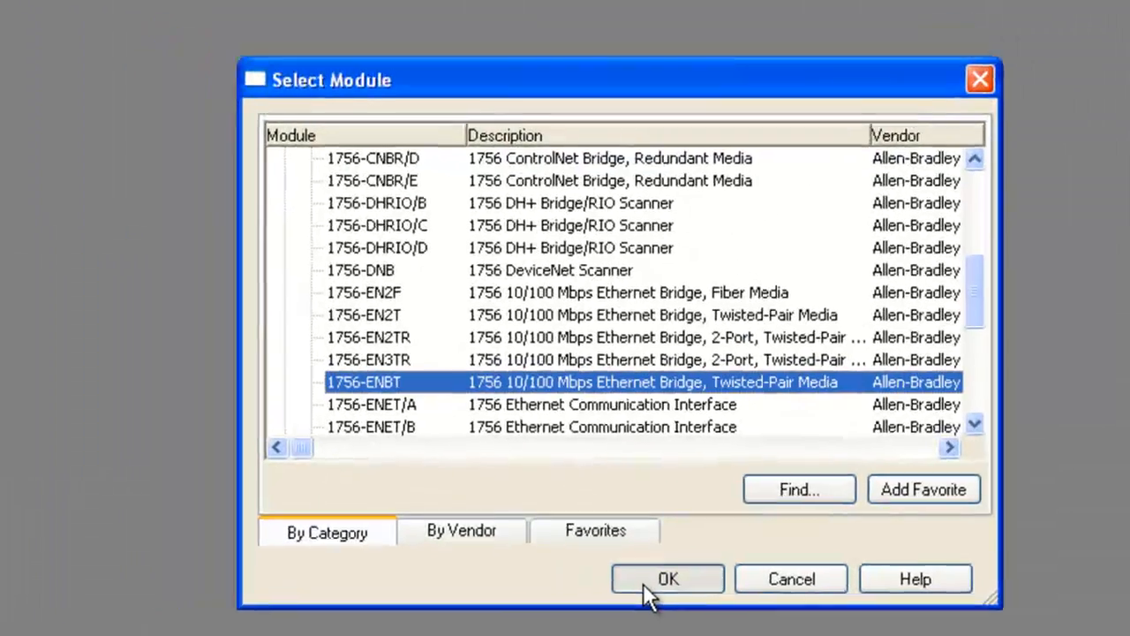
click(668, 579)
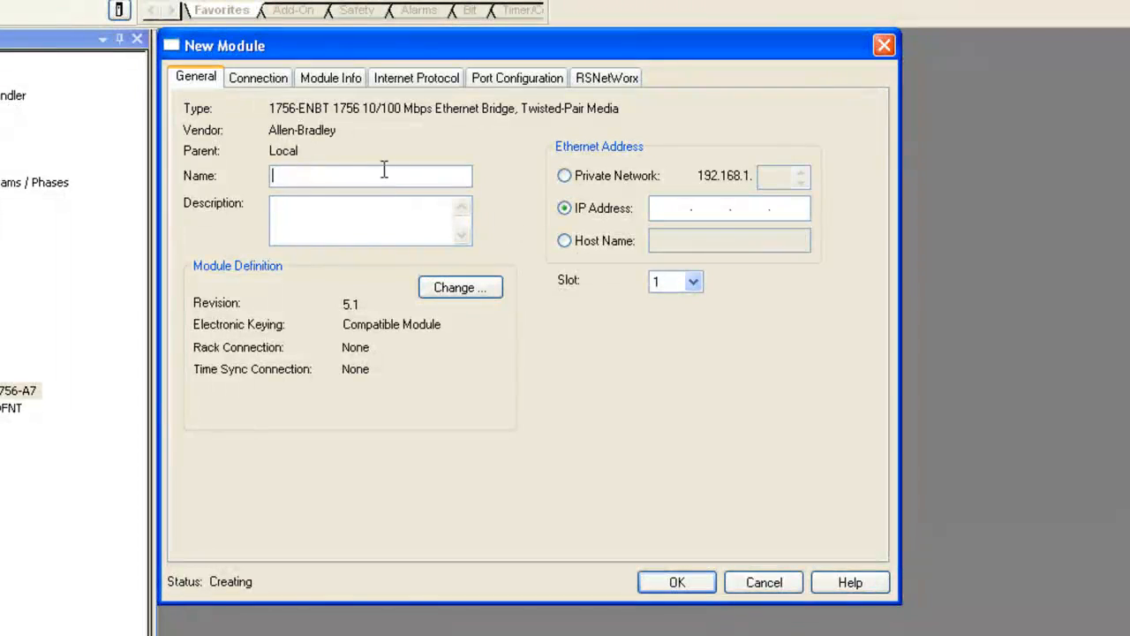
- Name the 1756-ENBT module 'ENBT', place it in slot 6, IP 10.1.2.202
text(ENBT)
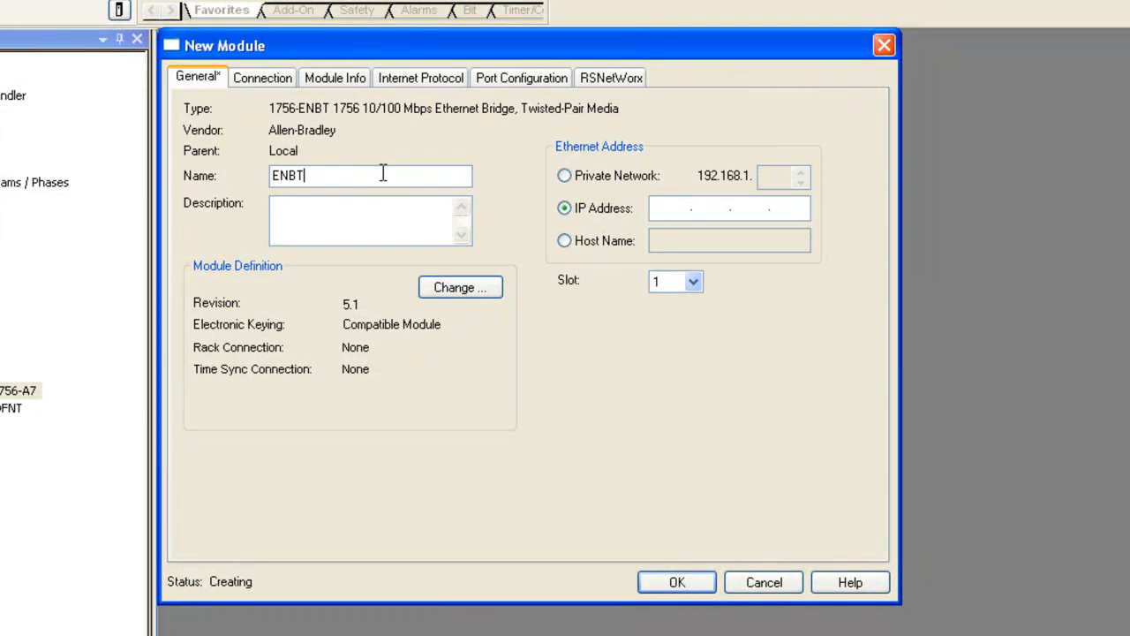
click(693, 281)
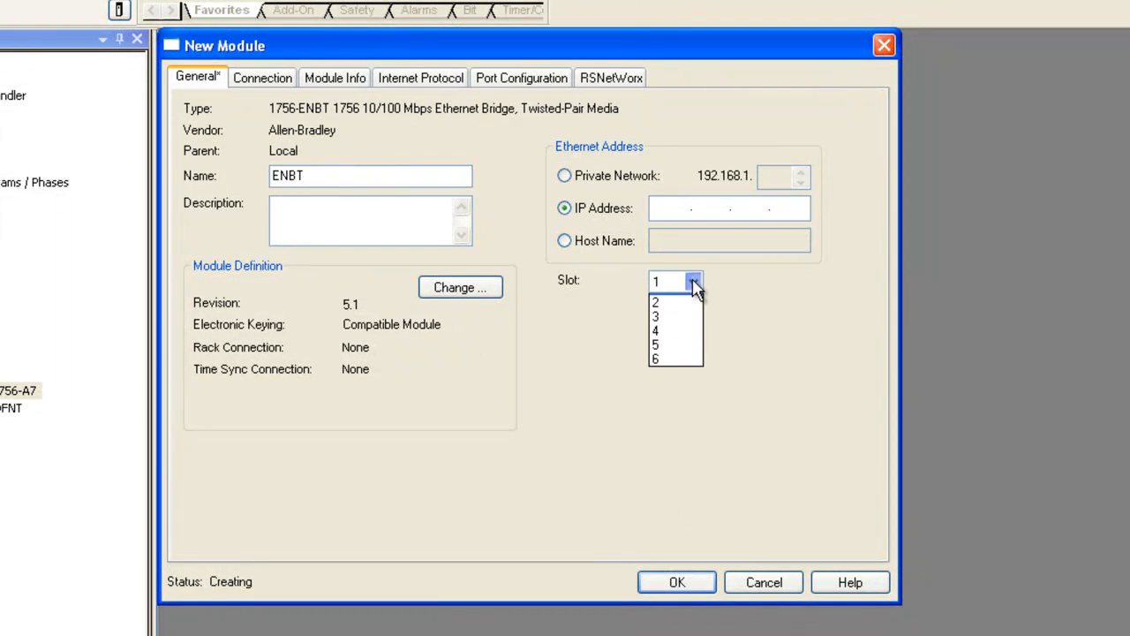
click(654, 358)
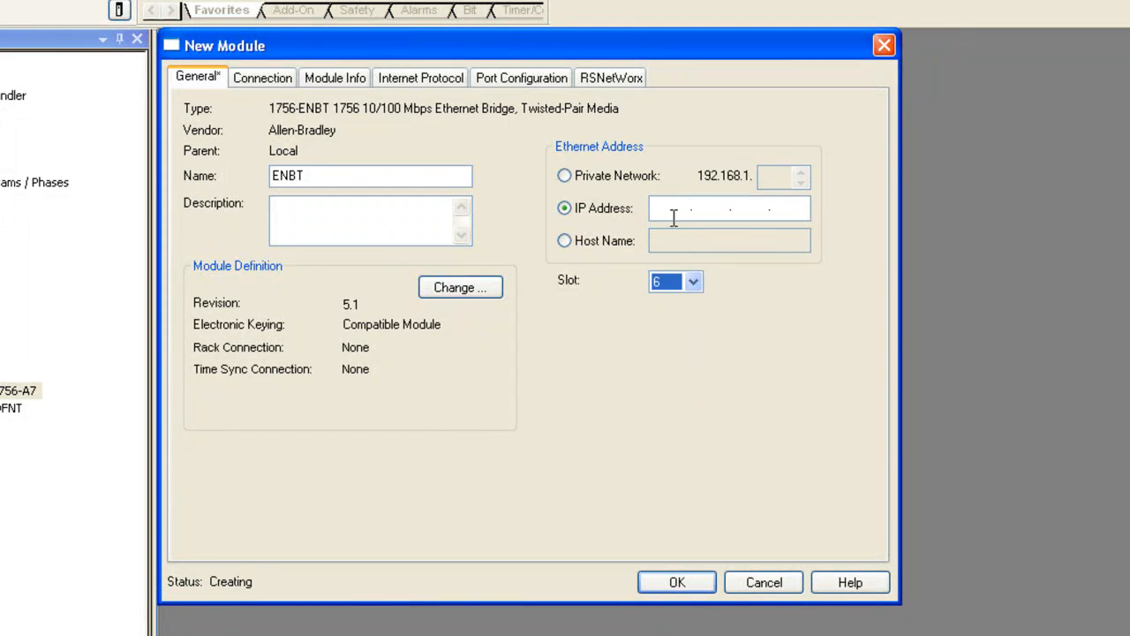
text(19. . .)
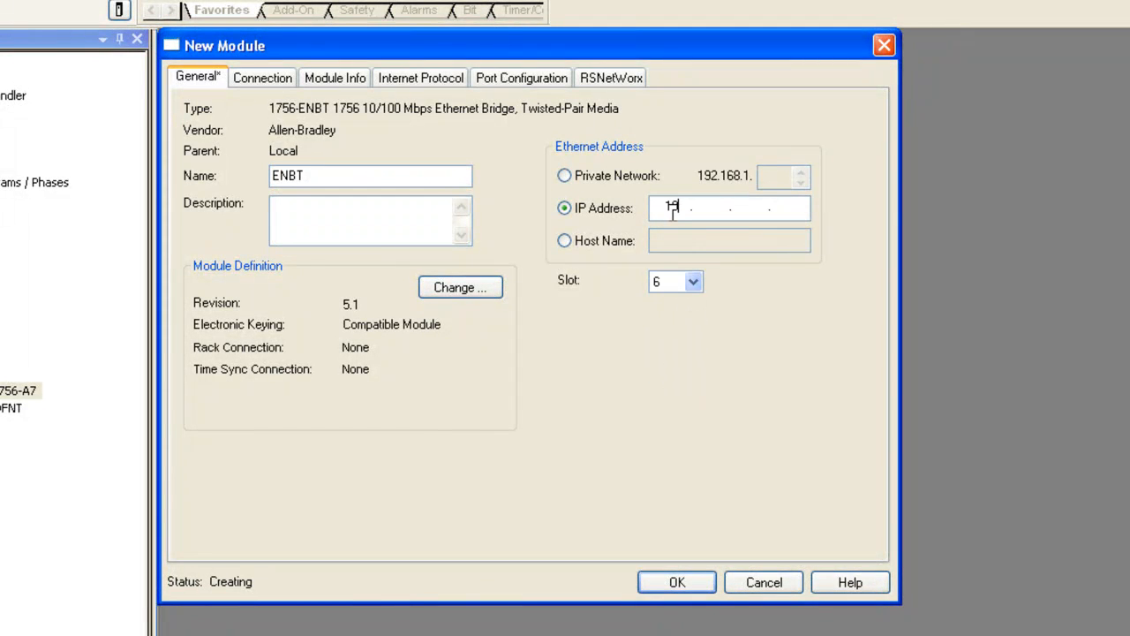
text(1)
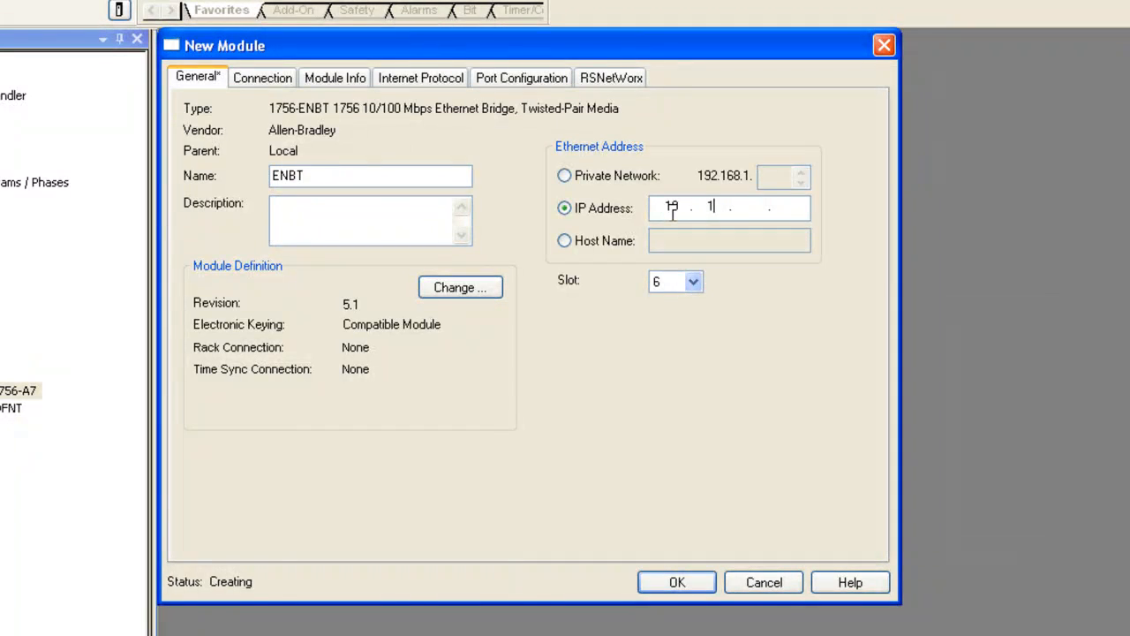
text(202)
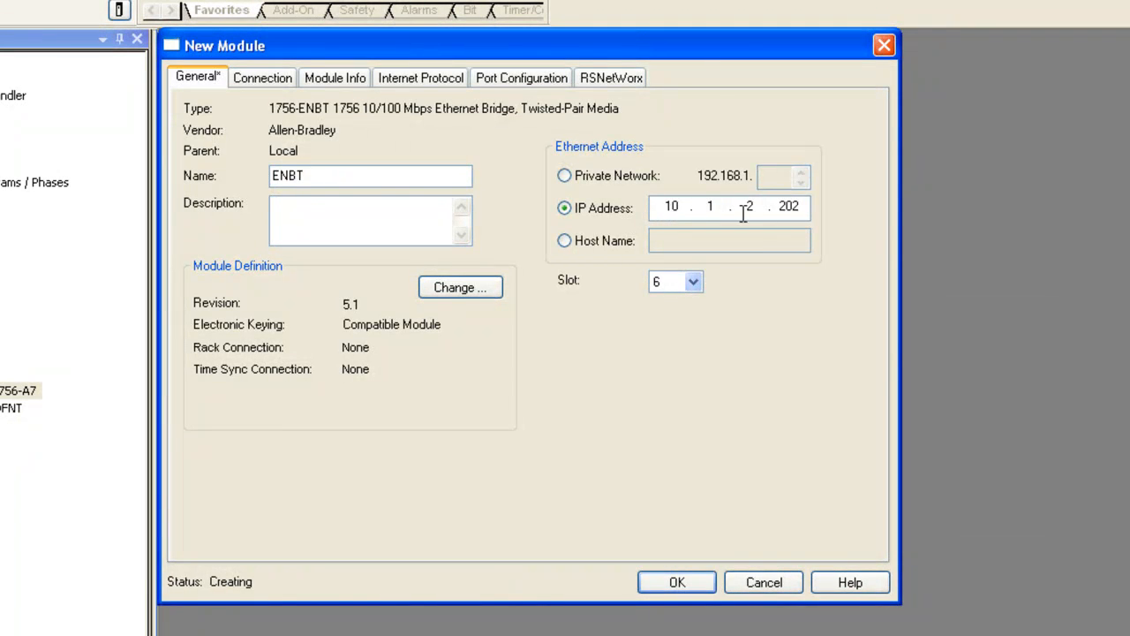
click(676, 582)
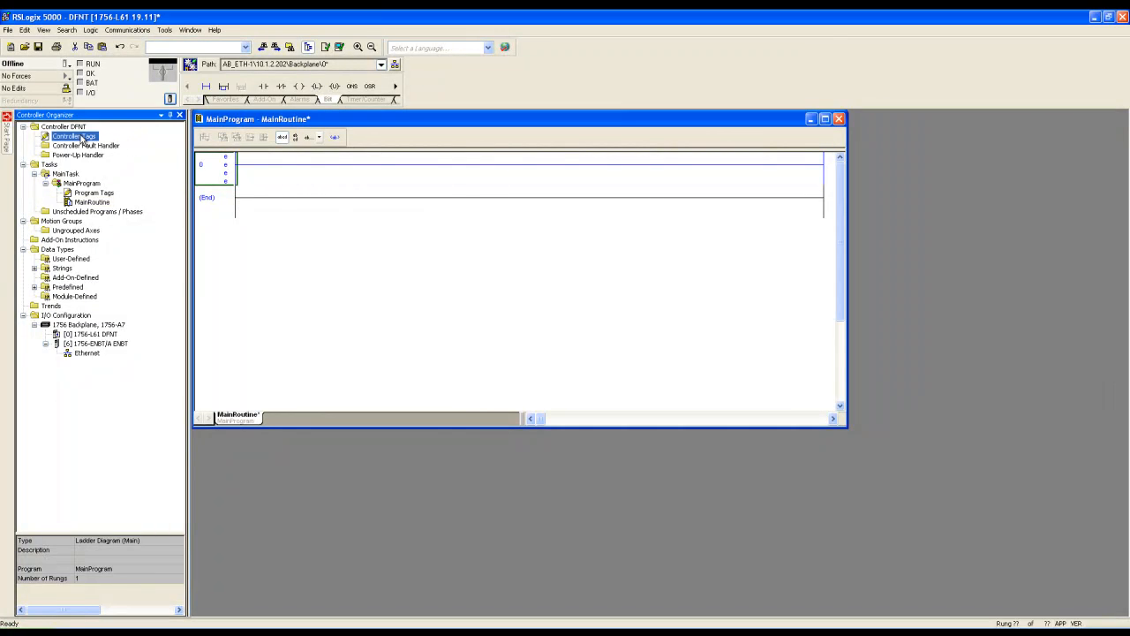
- In Controller Tags, add Data INT[100], Read_Msg and Write_Msg MESSAGE, Timer TIMER
double_click(72, 136)
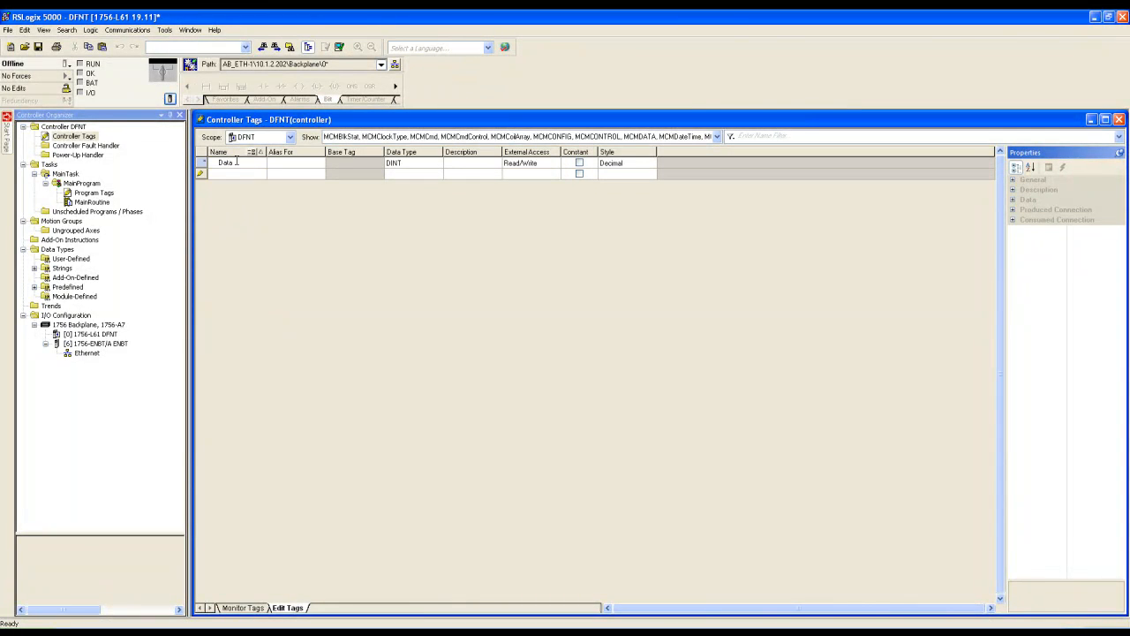
click(414, 163)
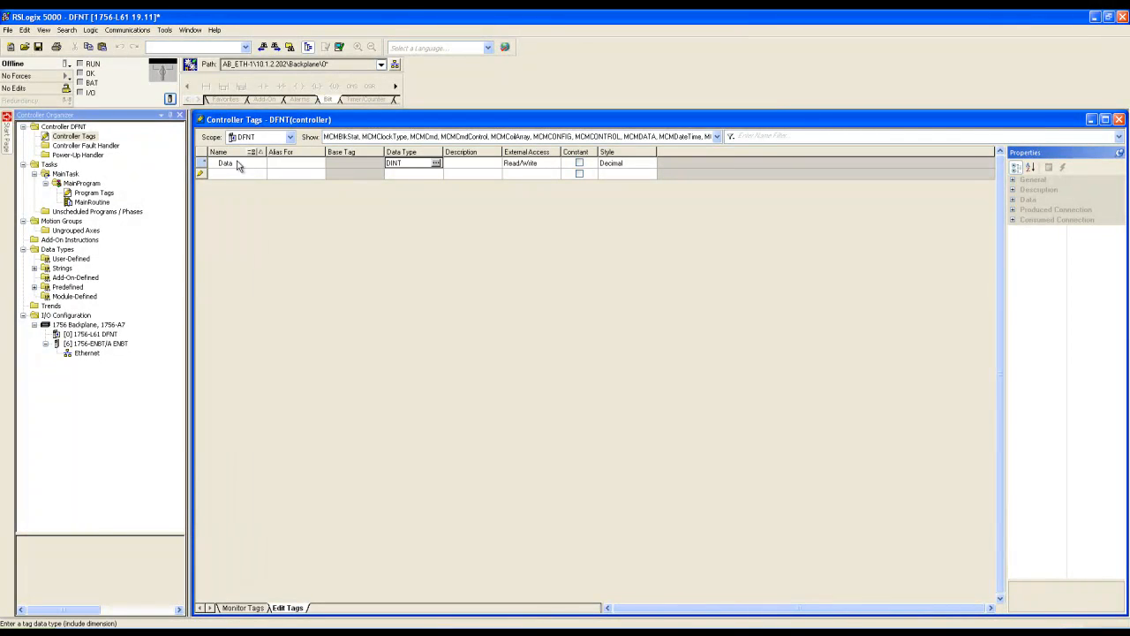
text(INT[100])
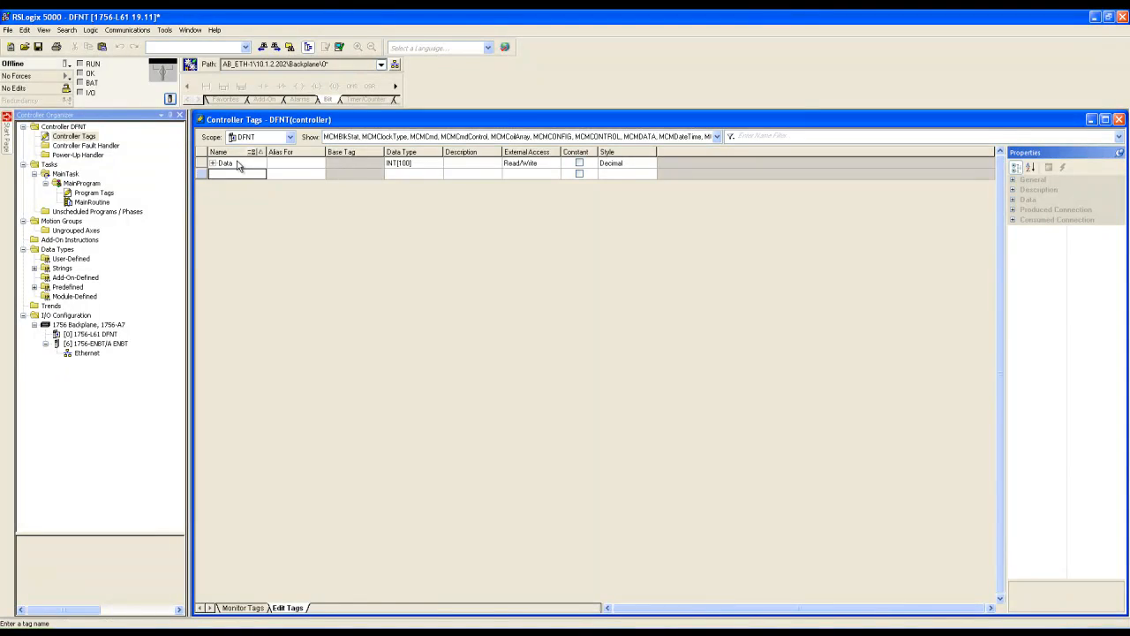
text(Read_Msg)
click(413, 173)
text(MESSAGE)
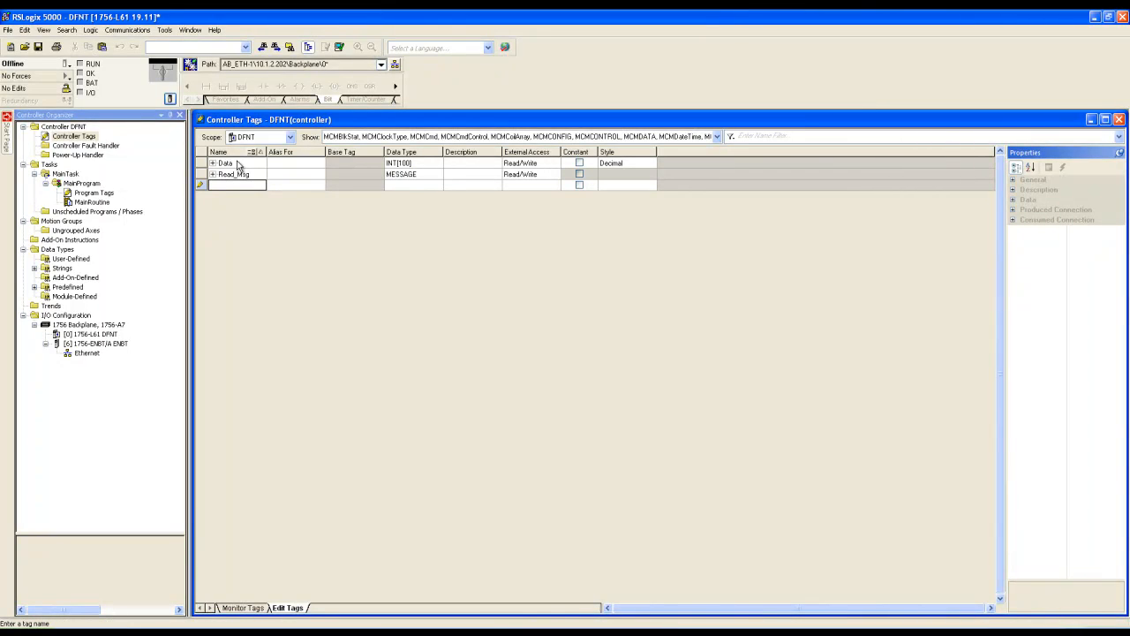
text(Write_Msg)
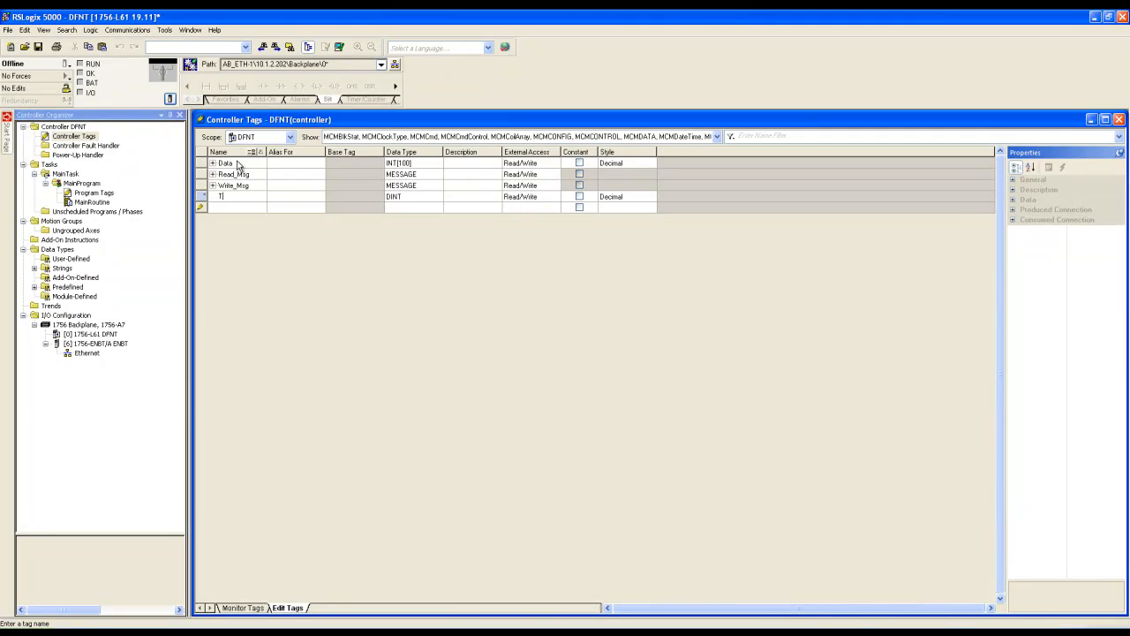
text(imer)
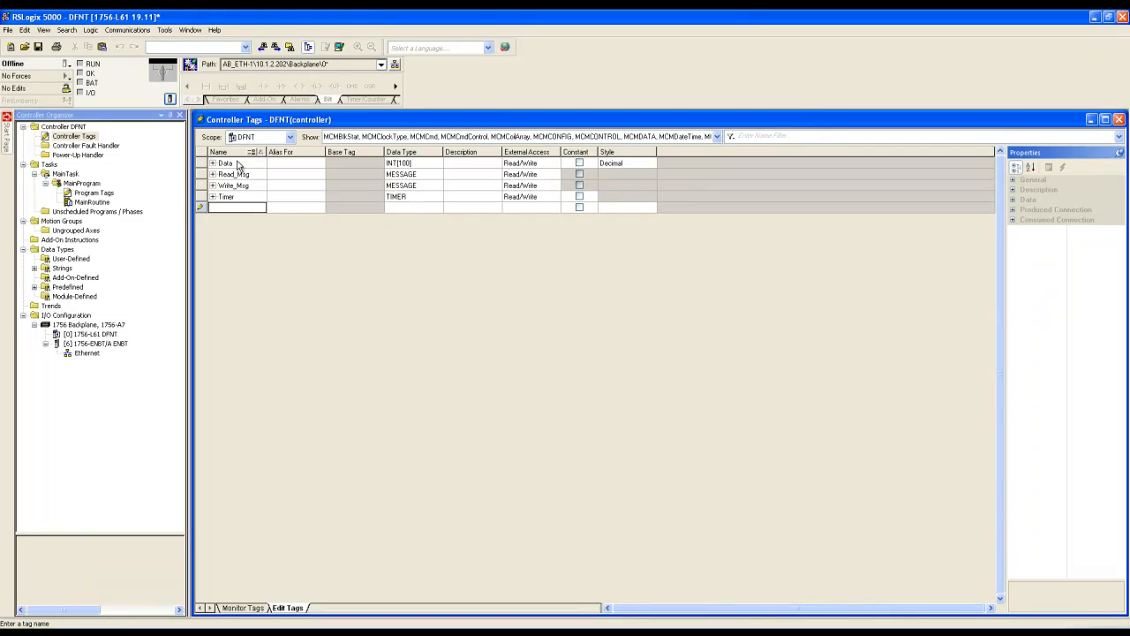
mouse_move(250, 557)
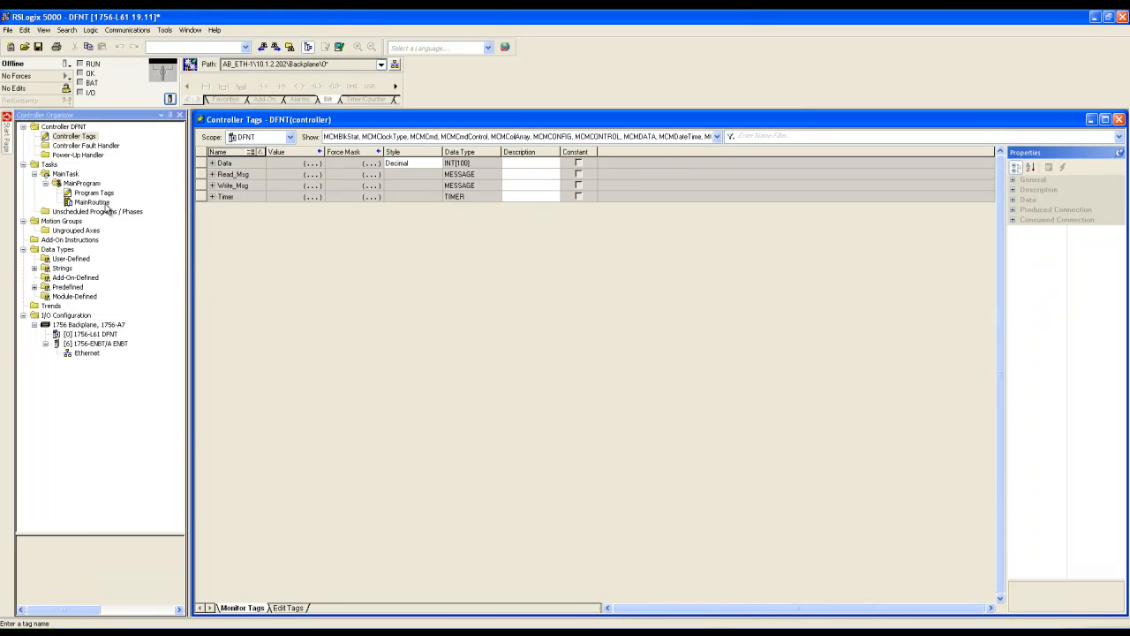
- Open MainRoutine and add a normally-closed contact and instructions to rungs 0 and 1
double_click(92, 201)
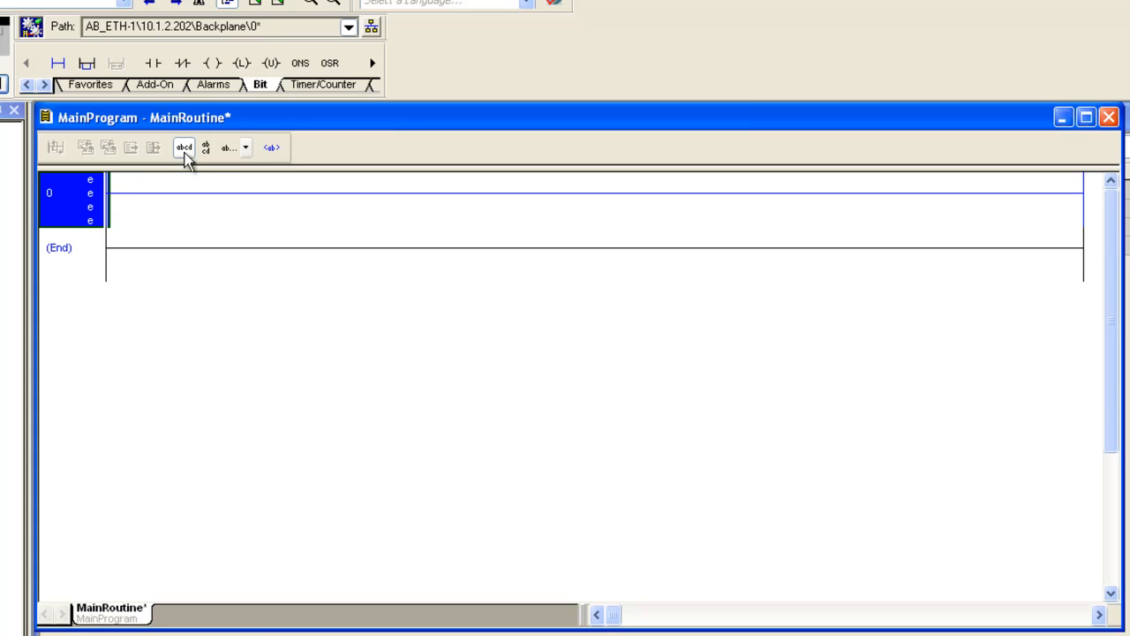
click(328, 84)
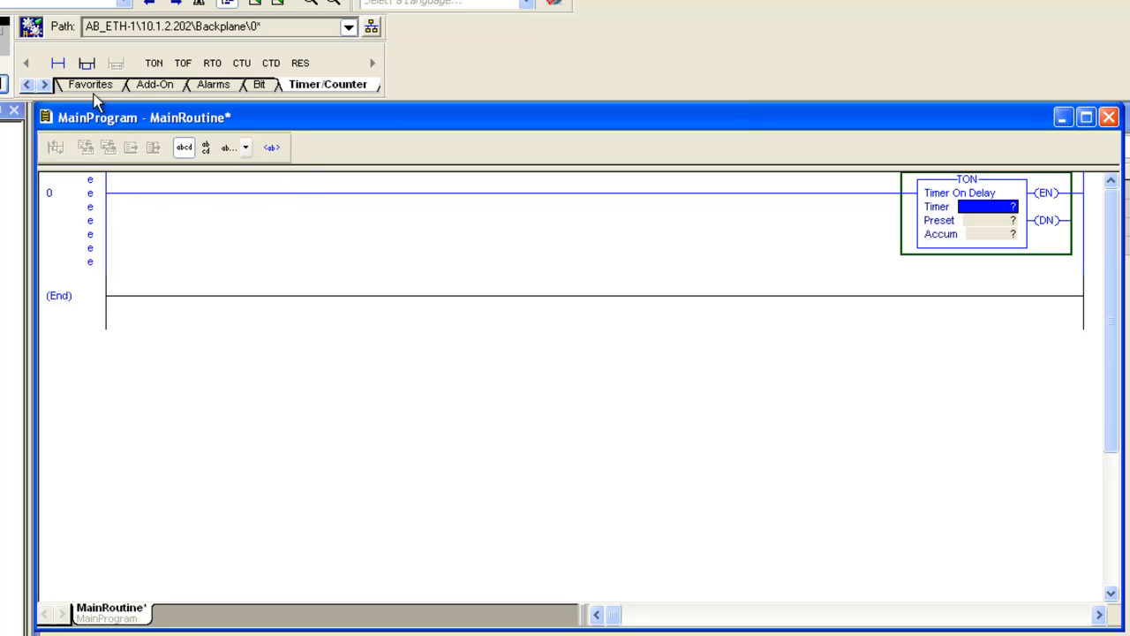
click(258, 84)
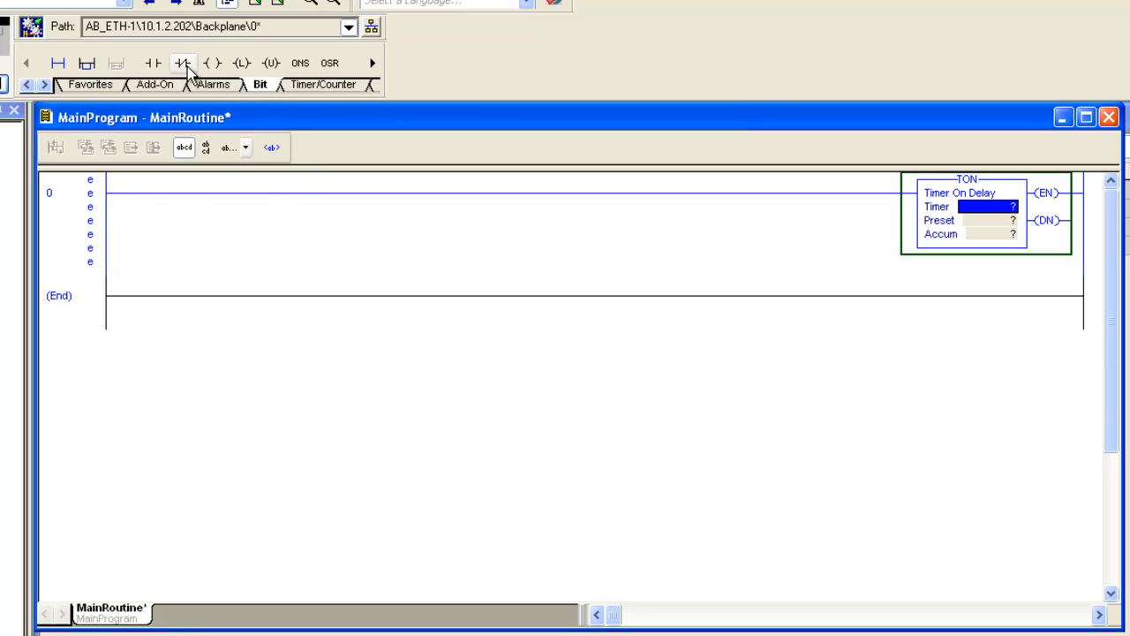
click(182, 63)
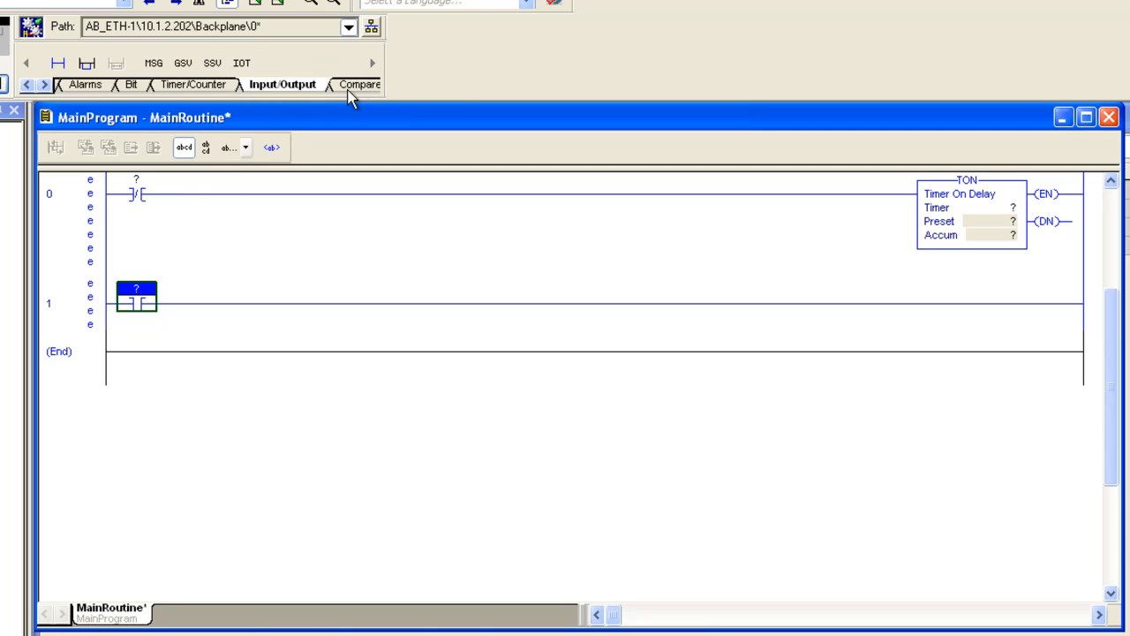
click(154, 63)
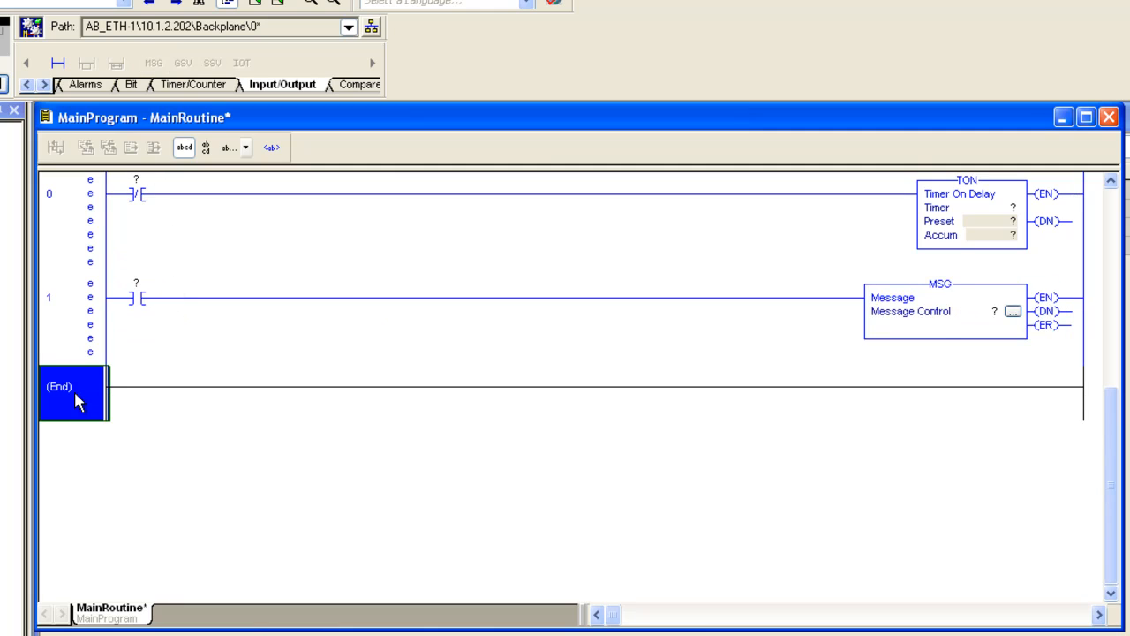
- Add empty rung 2 and insert the remaining timer and message instructions
right_click(75, 393)
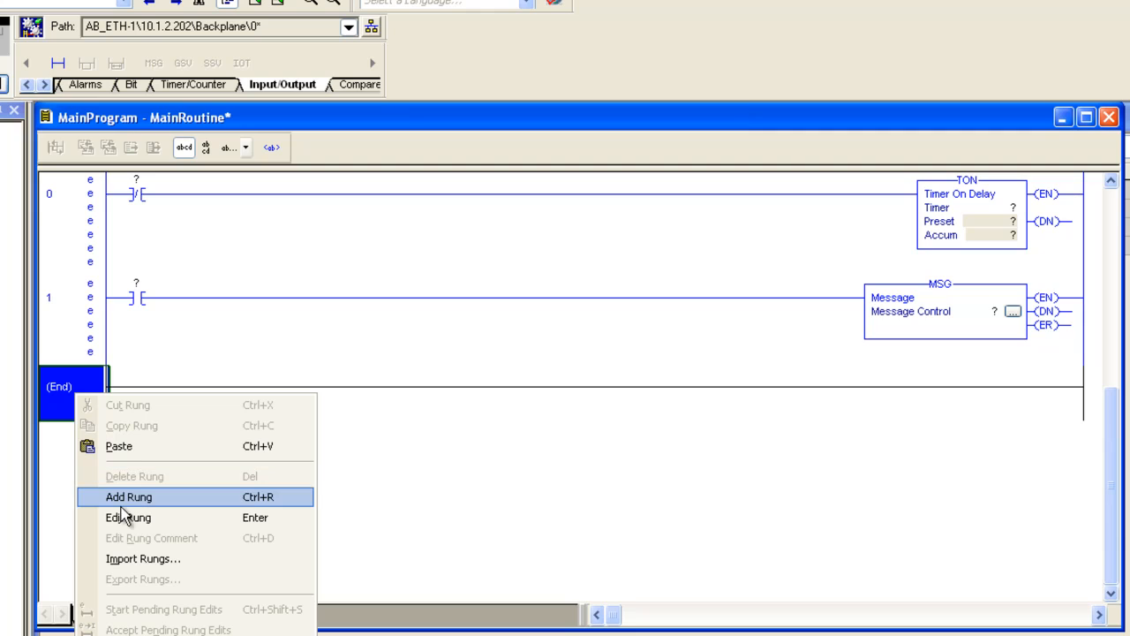
click(129, 496)
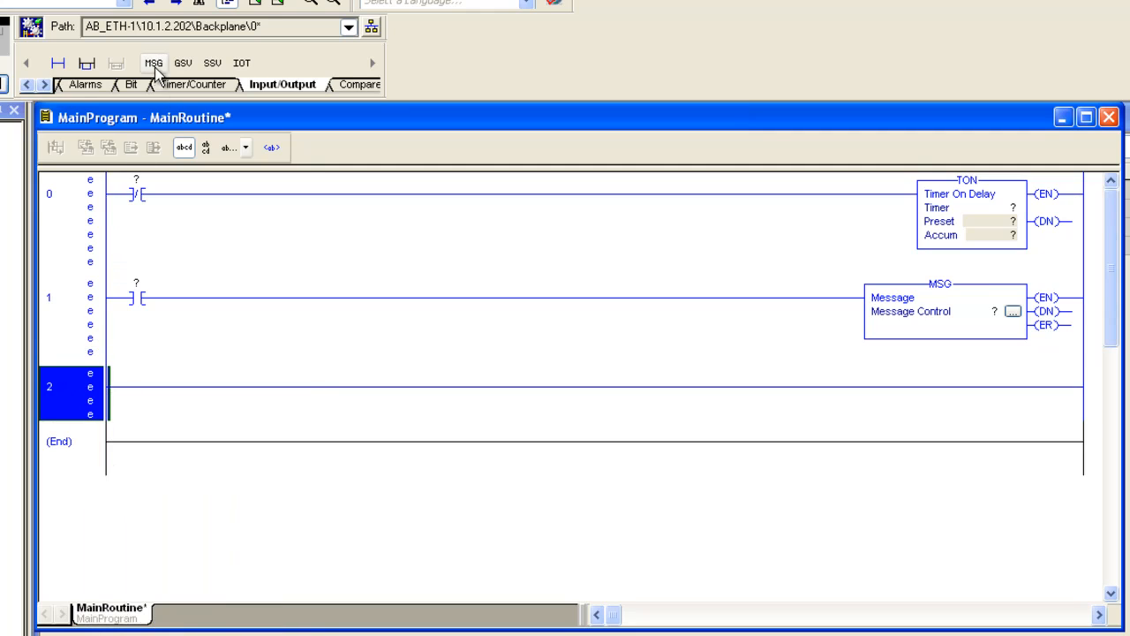
click(131, 84)
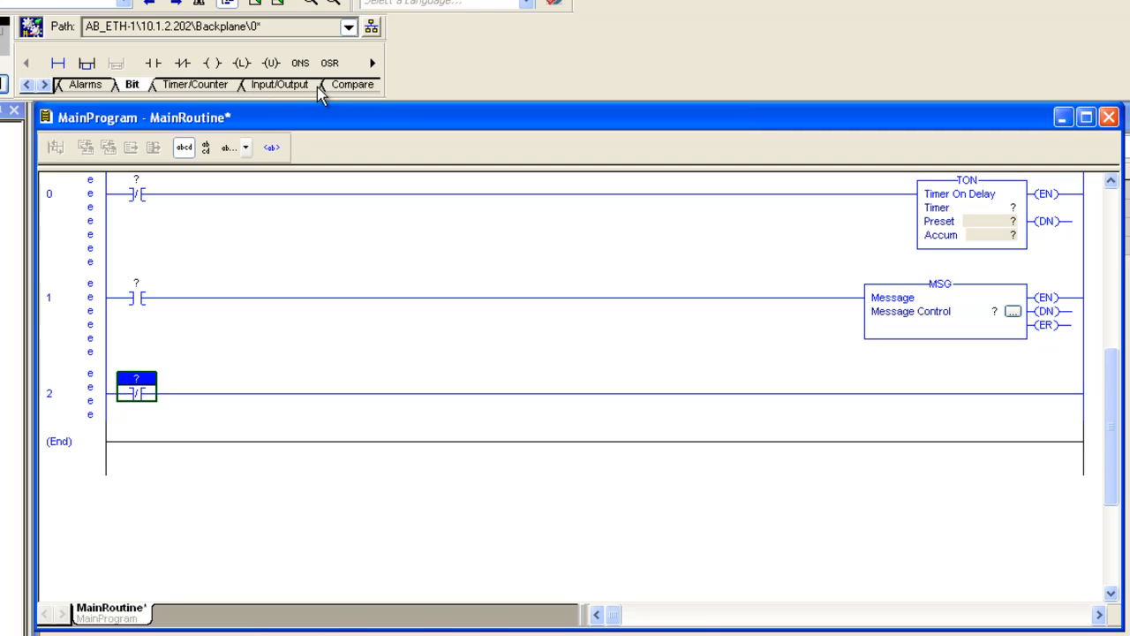
click(283, 84)
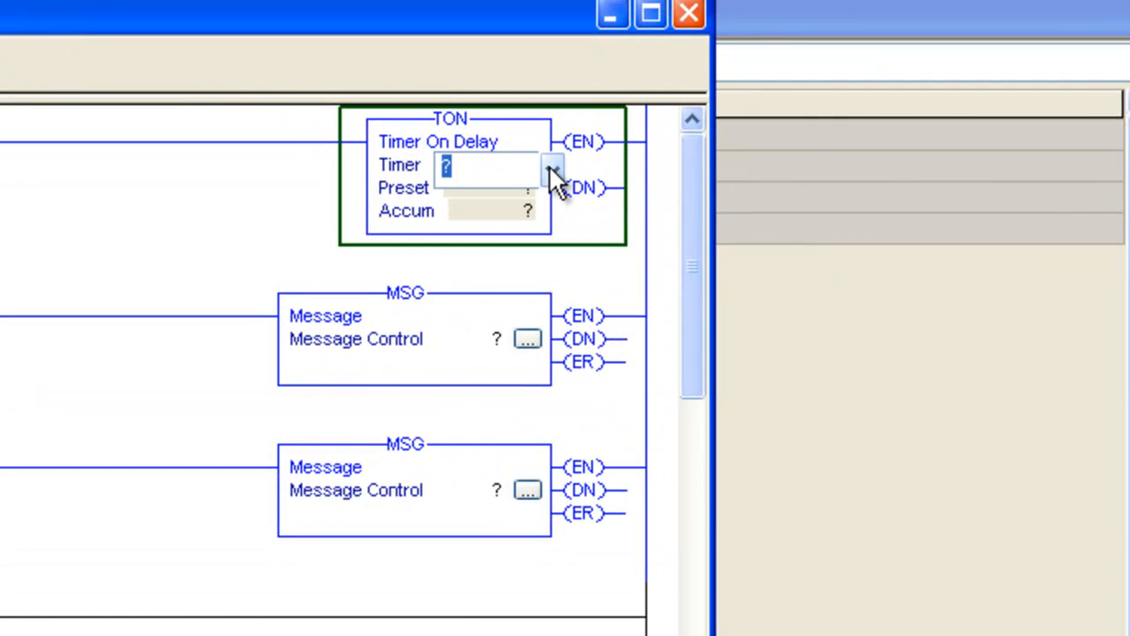
- Give the TON tag Timer with preset 1000; set rungs 0 and 1 contacts to Timer.DN
click(552, 169)
text(Timer)
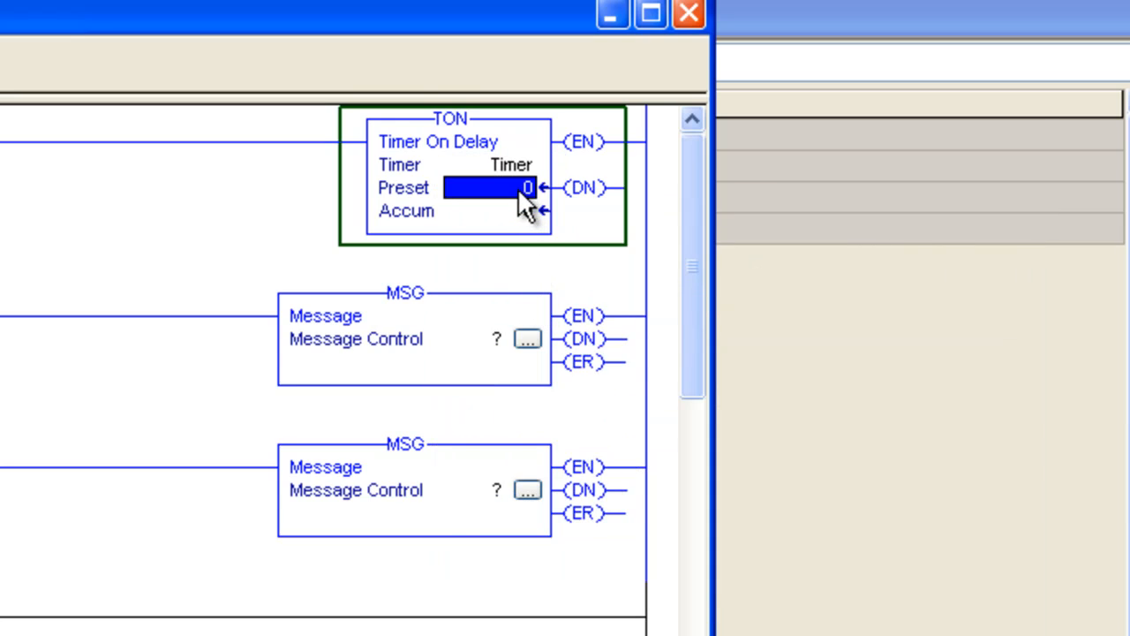
text(1000)
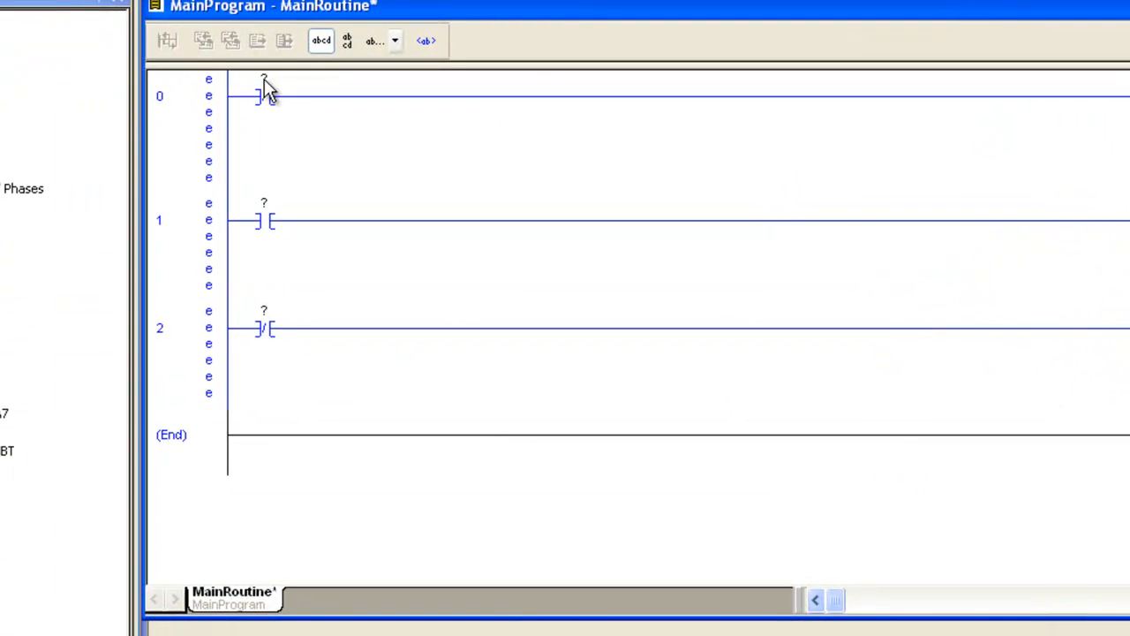
click(265, 96)
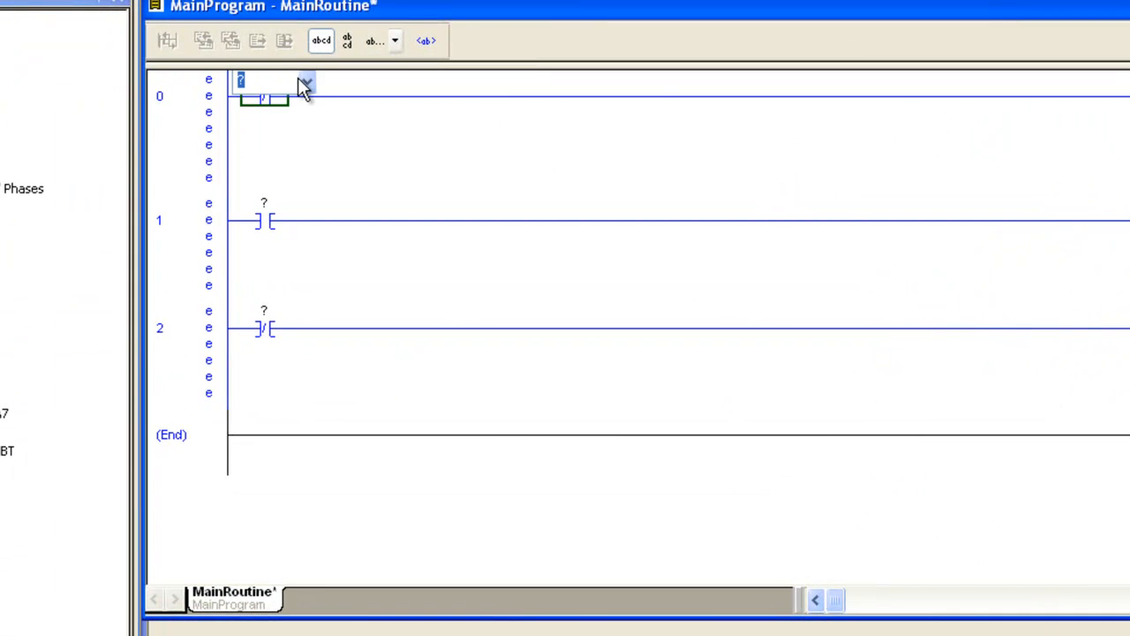
click(306, 81)
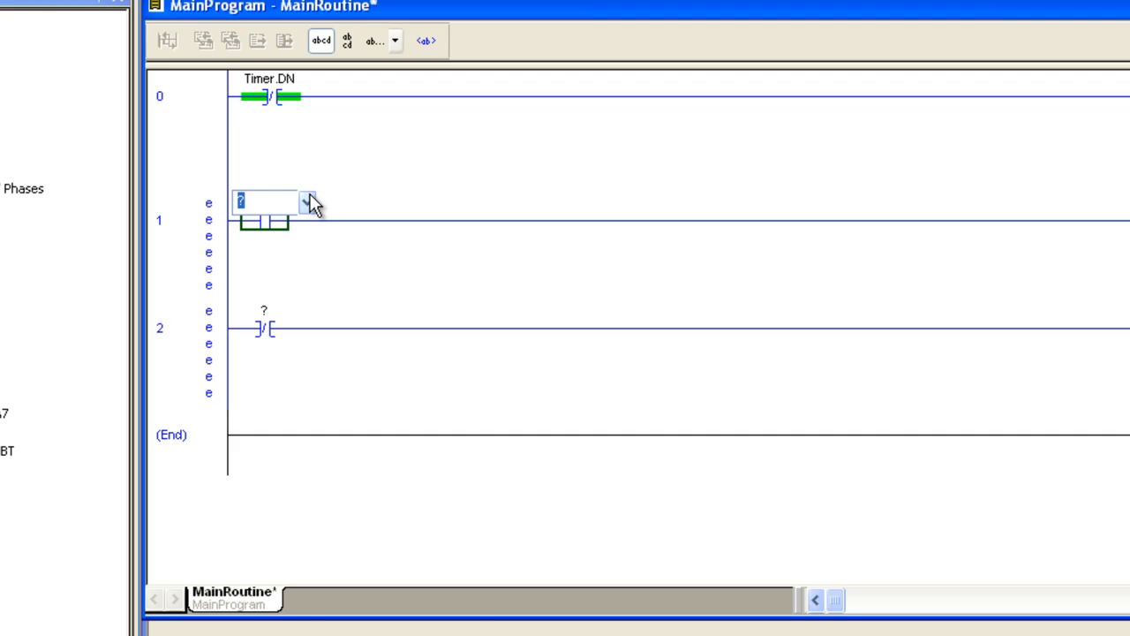
click(307, 202)
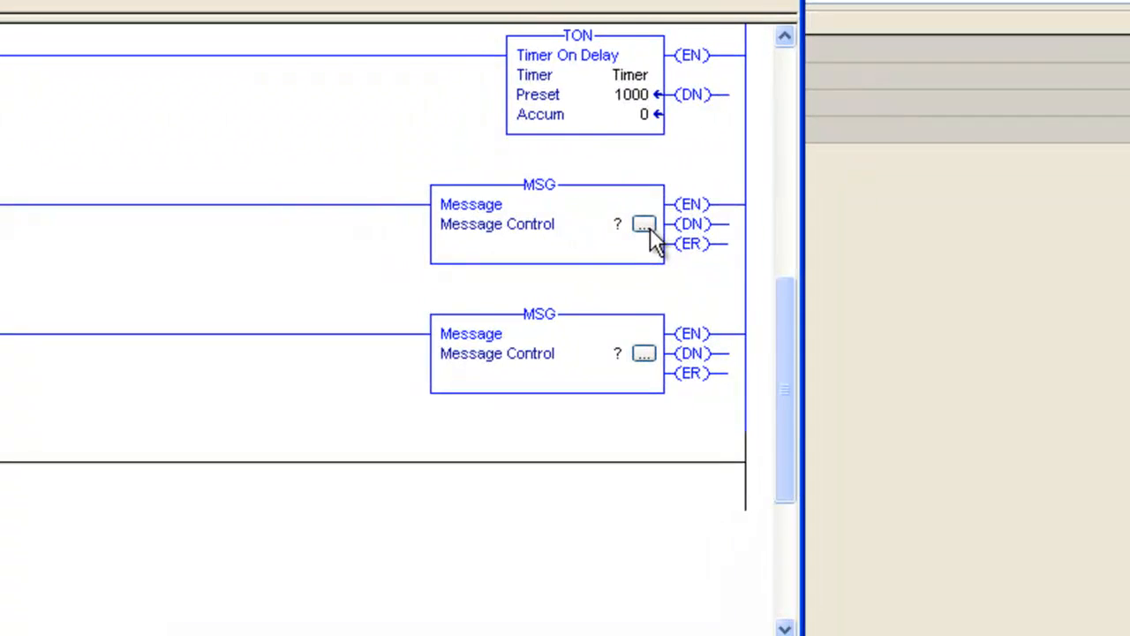
- Assign Write_Msg and Read_Msg as message control tags and open Write_Msg's configuration
click(547, 224)
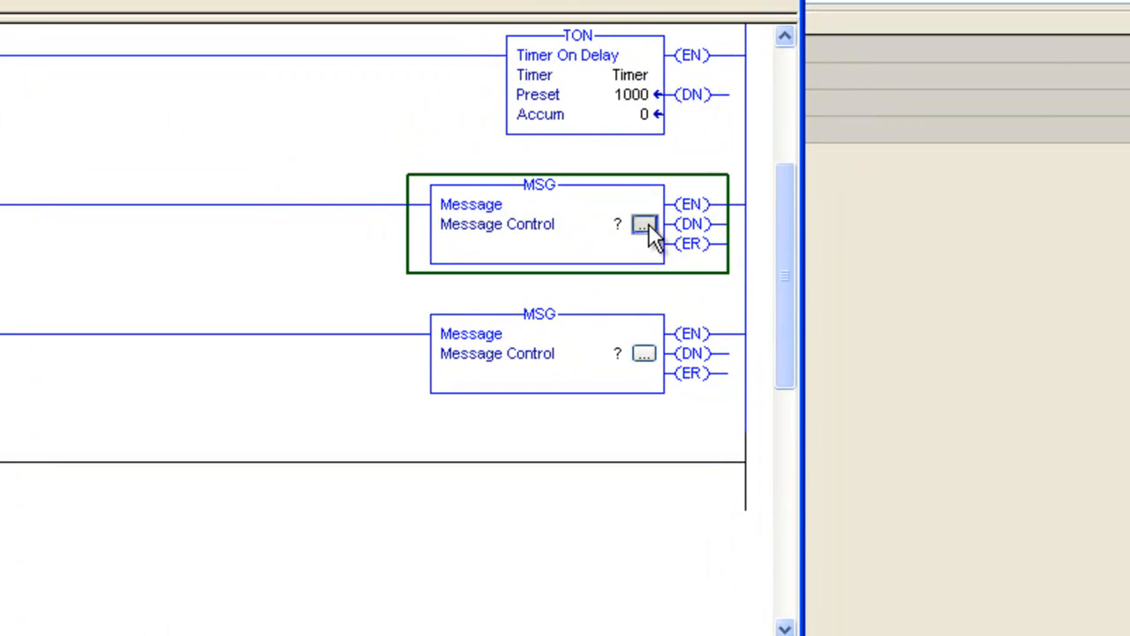
text(w)
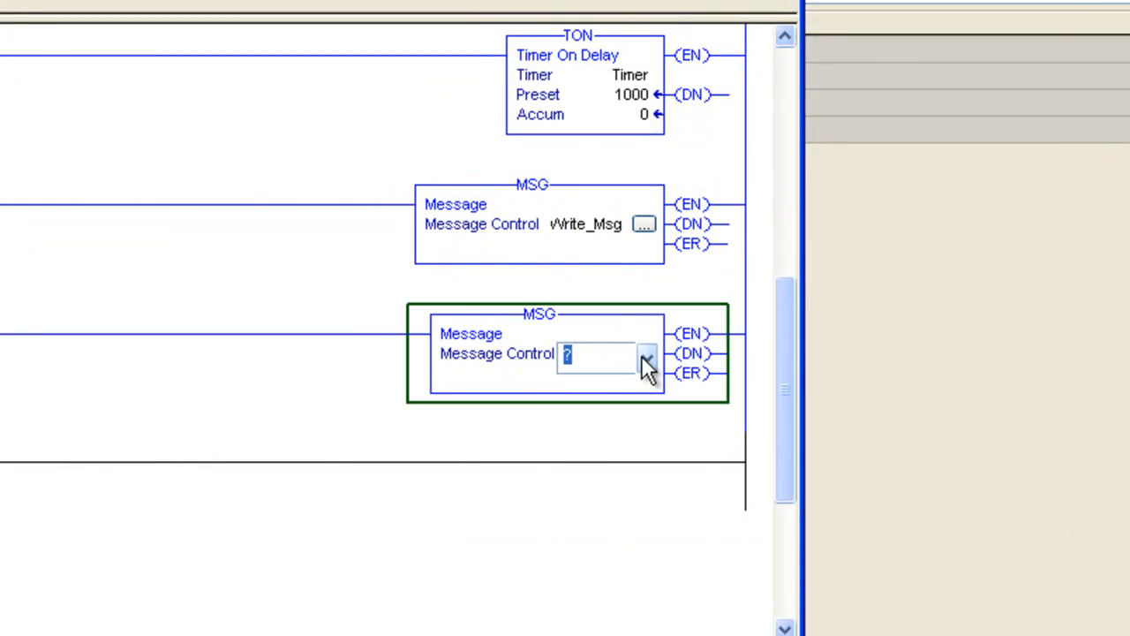
click(644, 353)
text(Read_Msg)
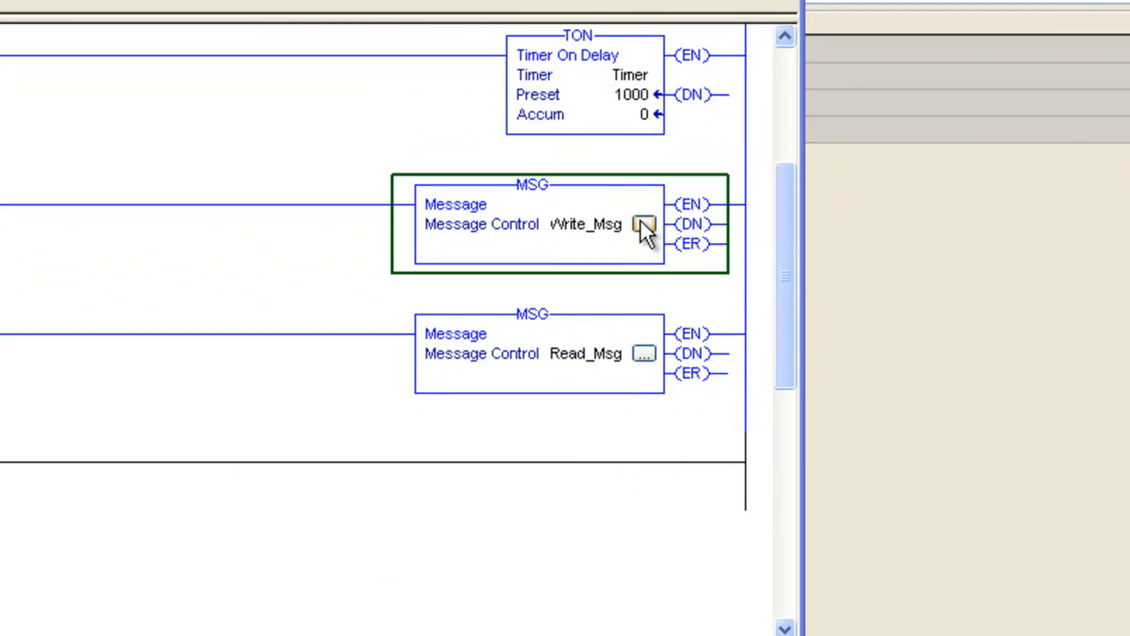
click(644, 224)
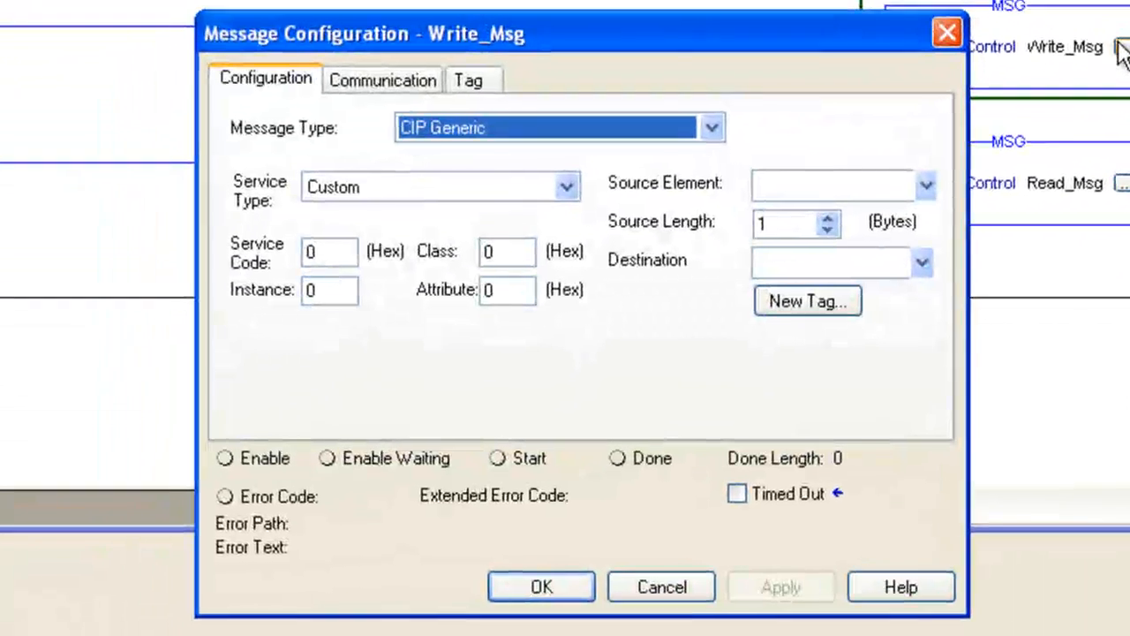
- Make Write_Msg a CIP Data Table Write of 10 elements from Data[0] to int_data[0]
click(711, 127)
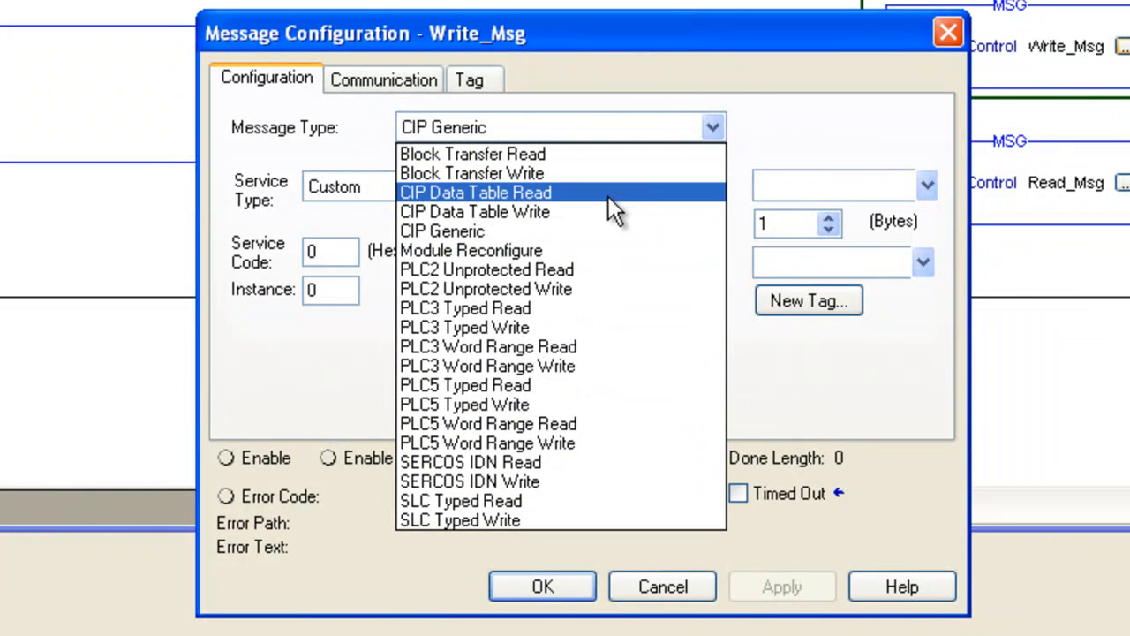
click(475, 211)
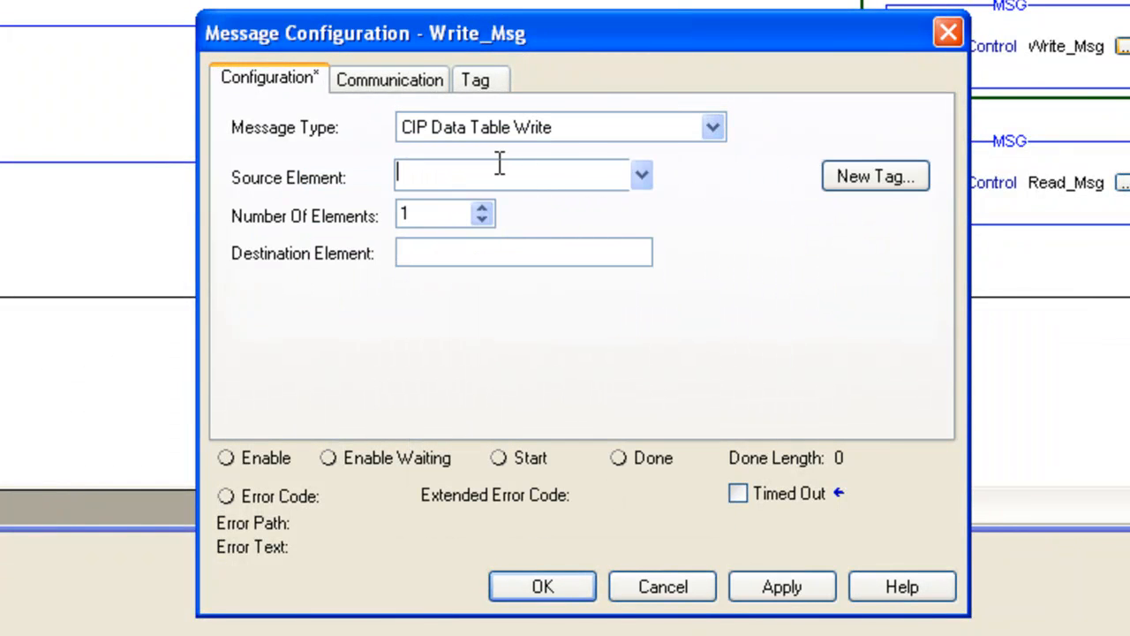
text(Data)
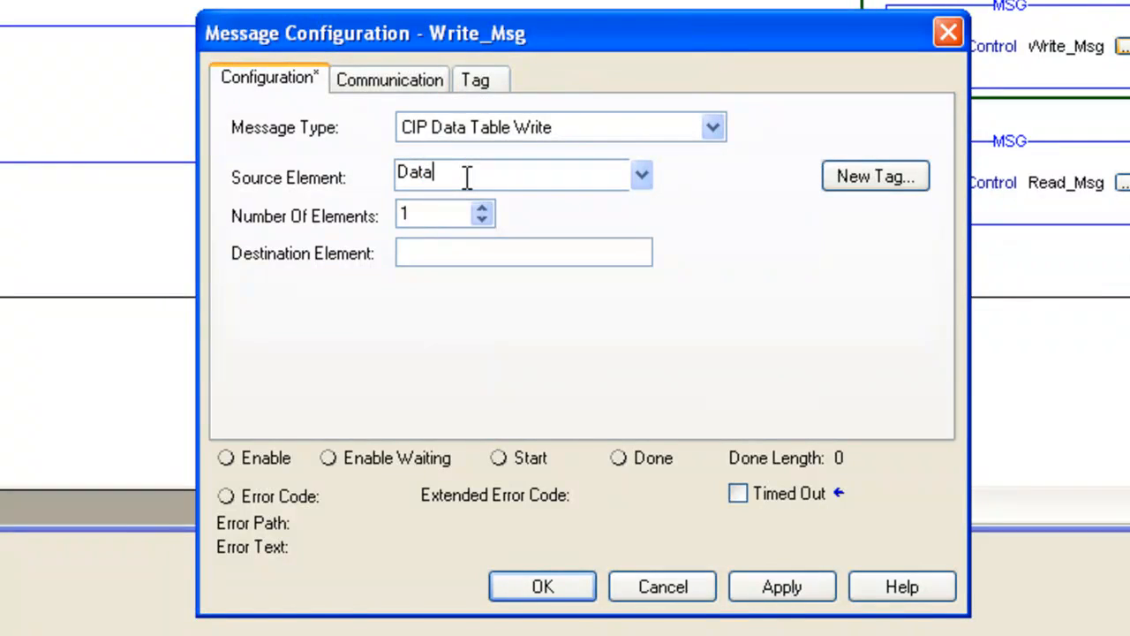
text(0])
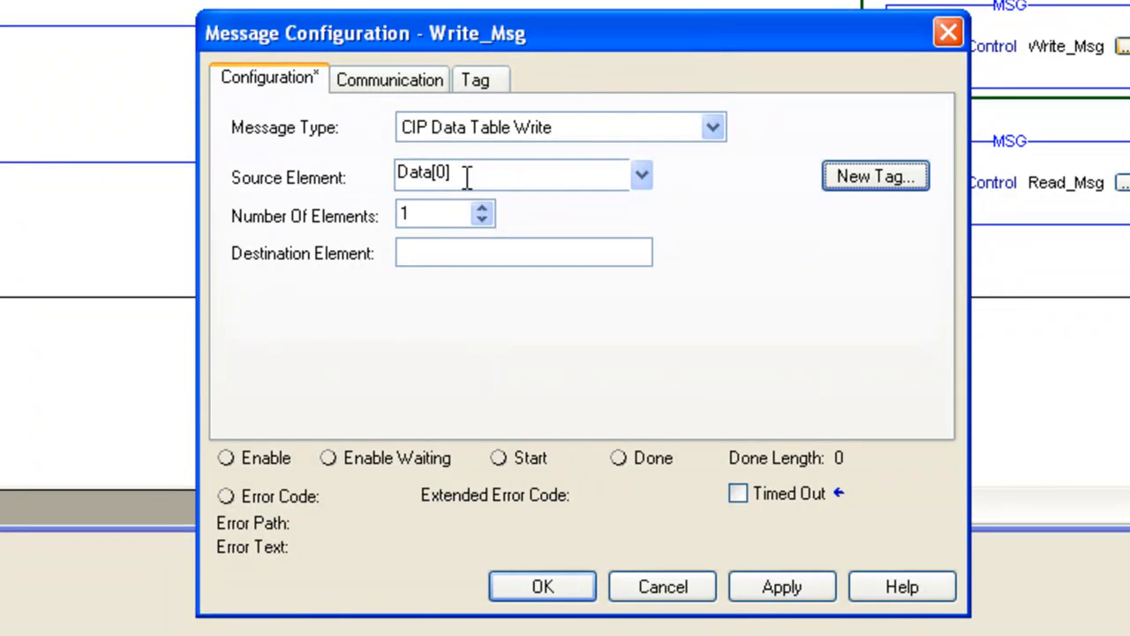
text(0)
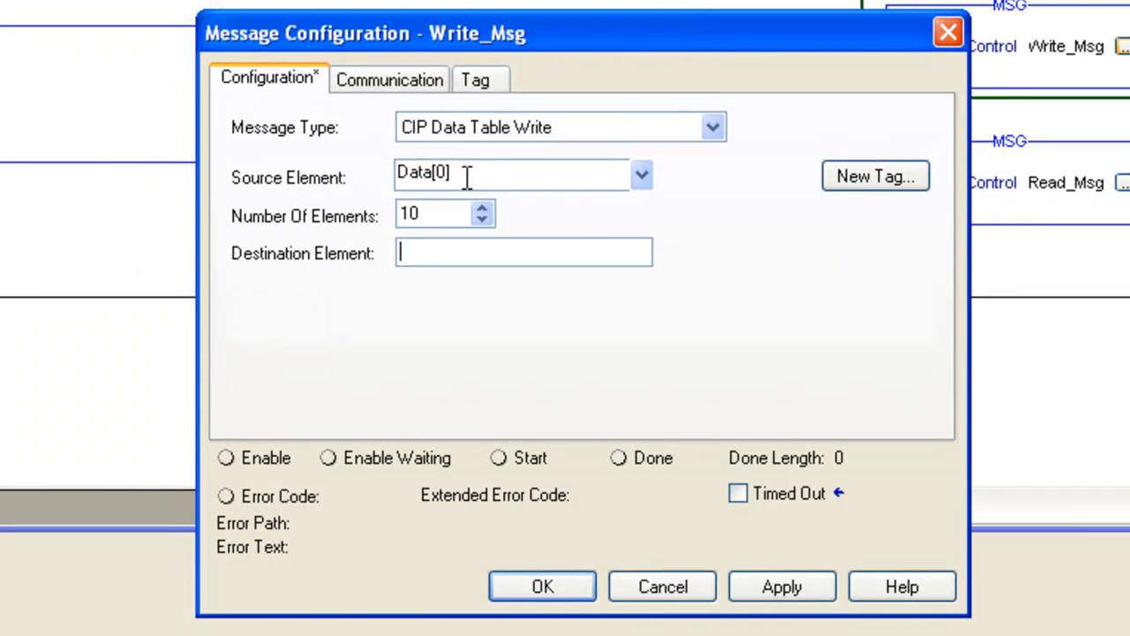
text(int_data[)
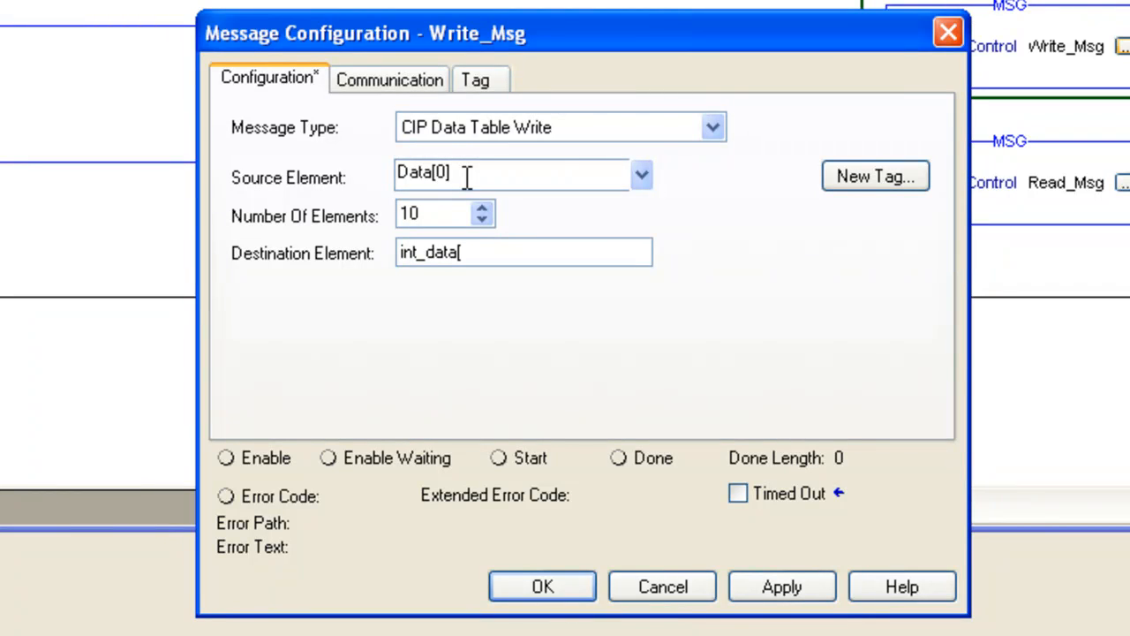
text(0])
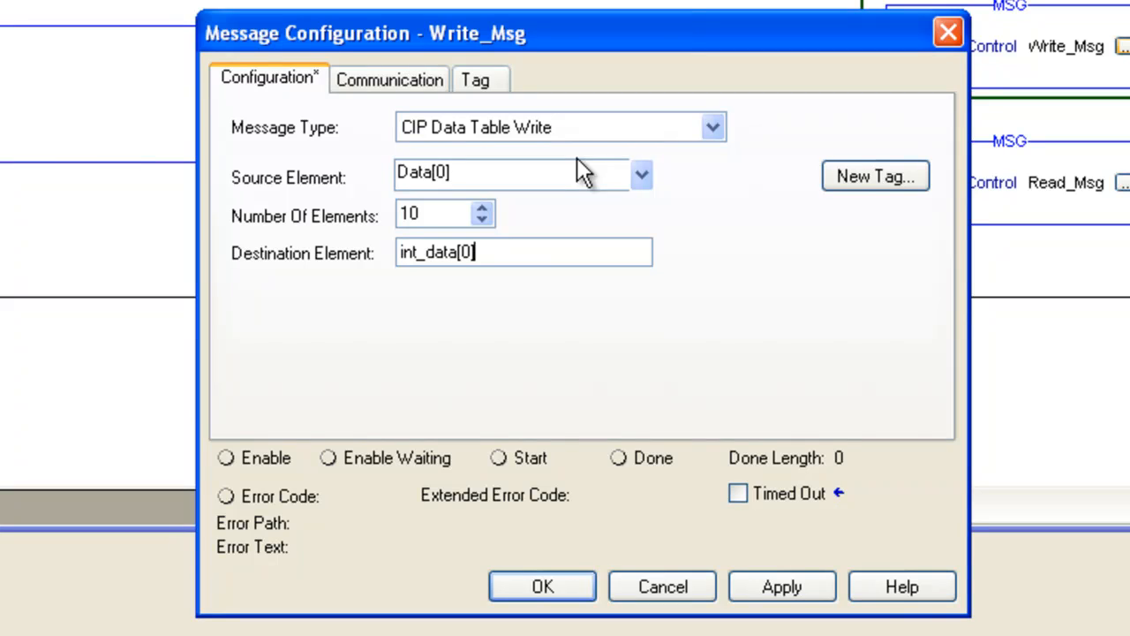
- Set the Write_Msg path to ENBT,2,10.1.2.215 and accept the configuration
click(389, 79)
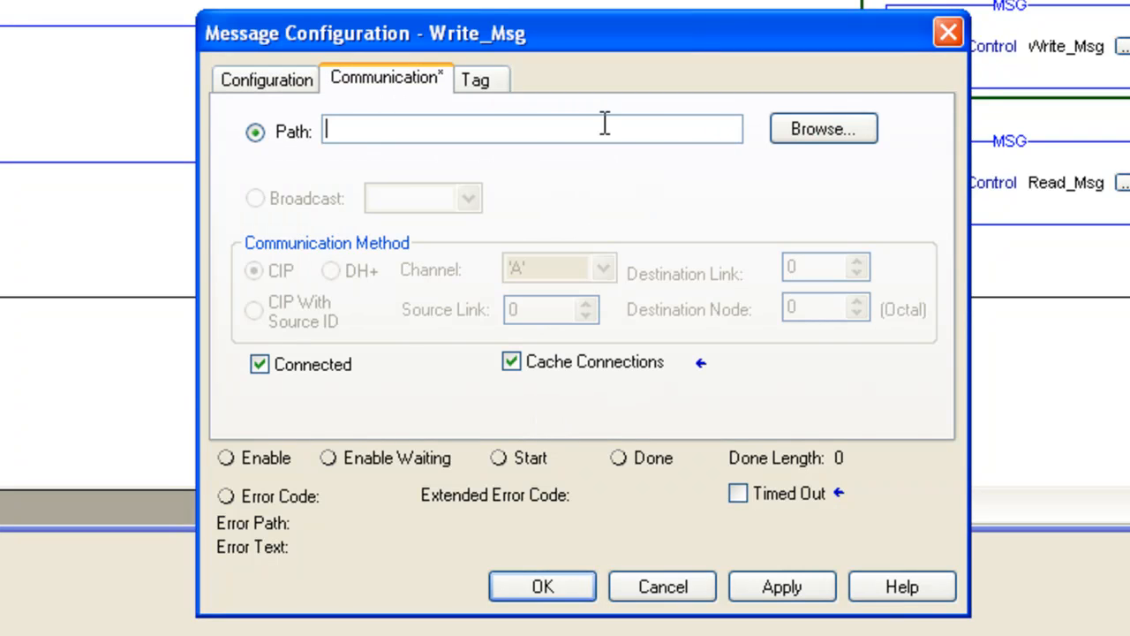
click(822, 128)
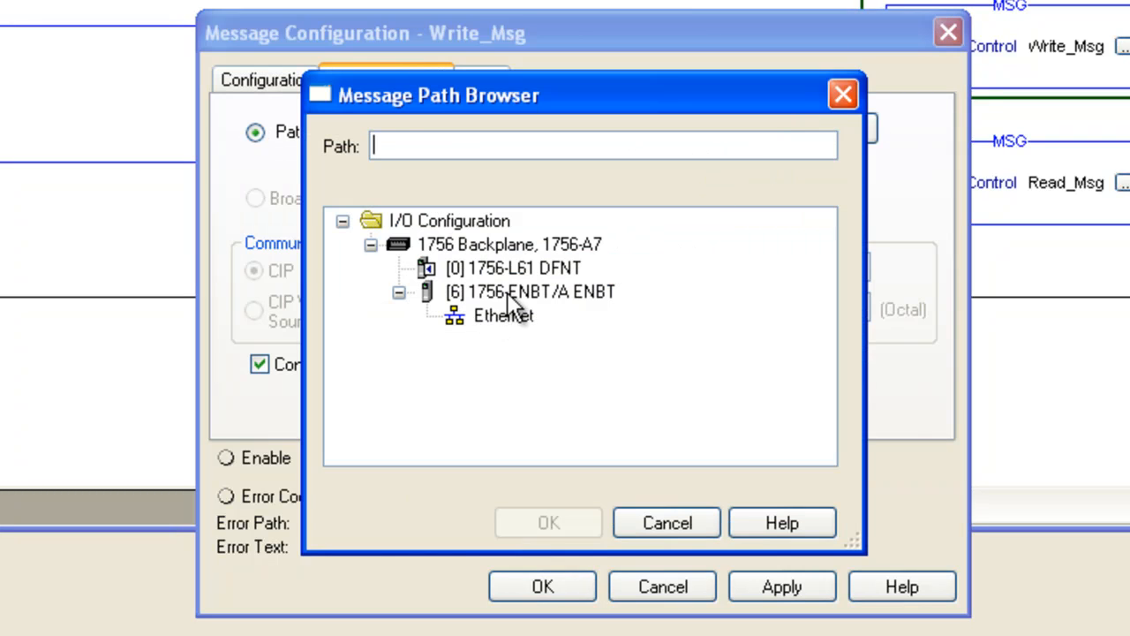
click(529, 291)
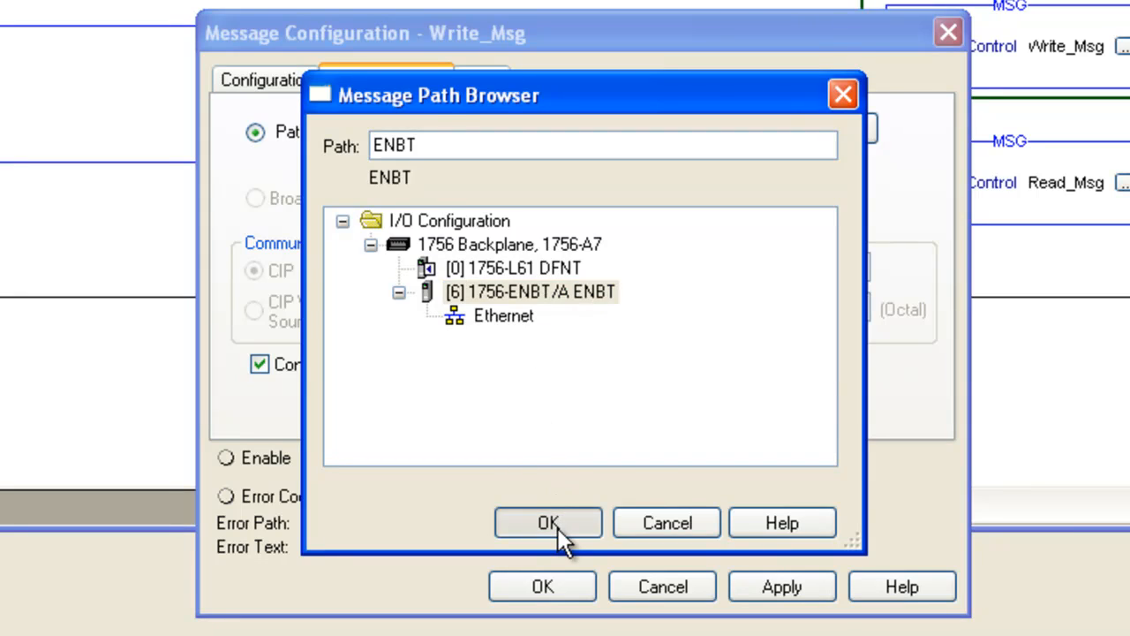
click(548, 522)
text(,2,10)
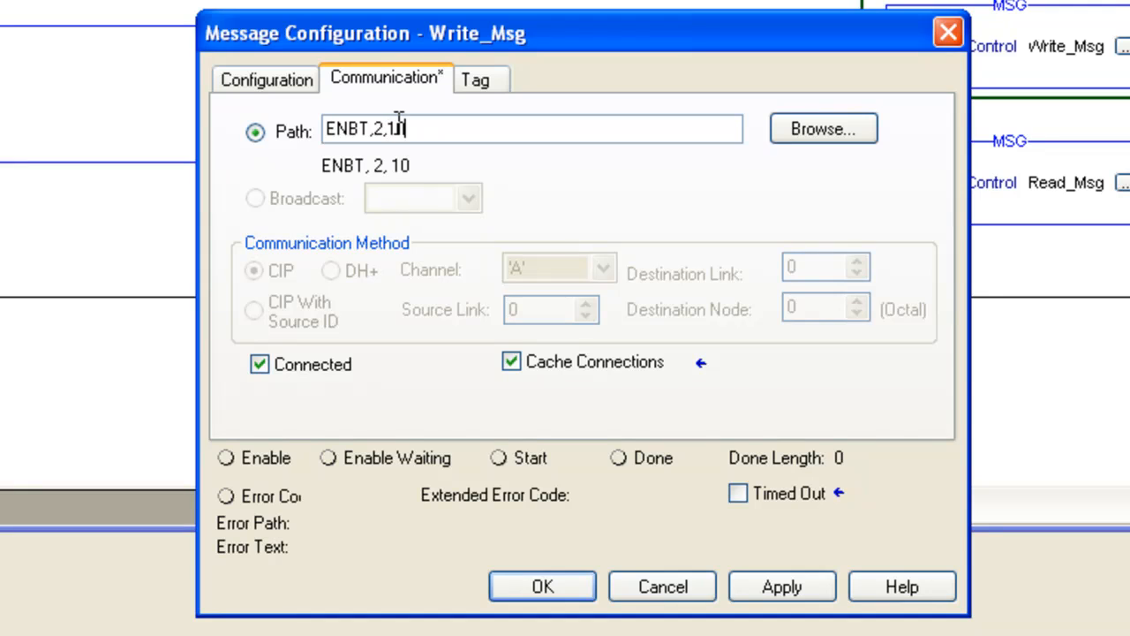
text(.1.2.215)
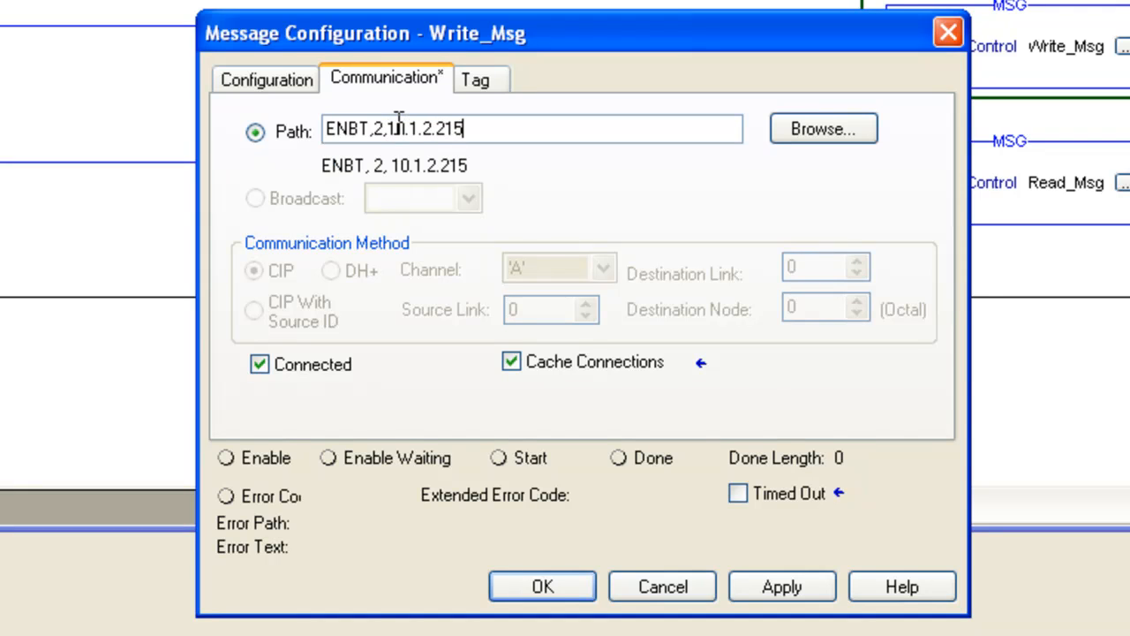
click(542, 586)
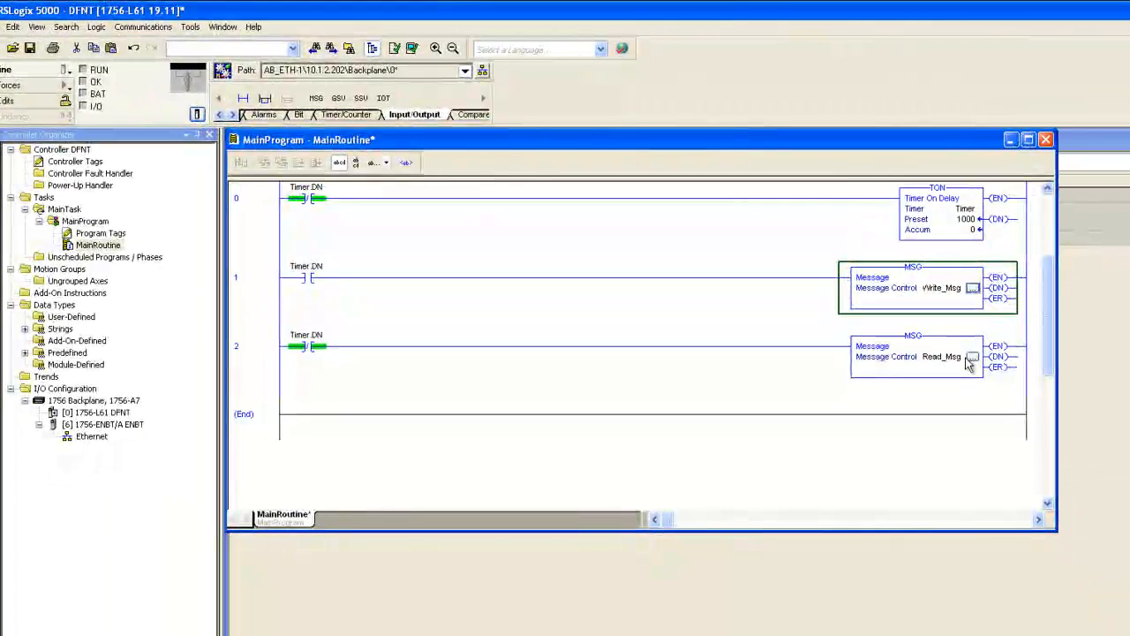
- Configure Read_Msg with source int_data[0], 10 elements, destination Data[20], then show its Communication settings
click(971, 356)
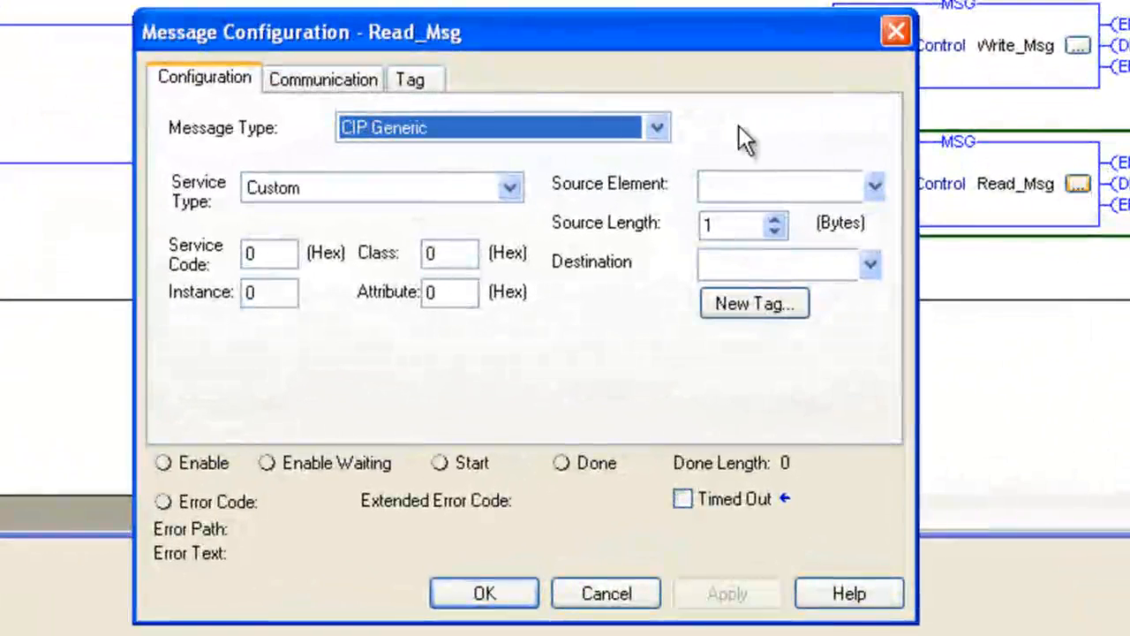
click(656, 128)
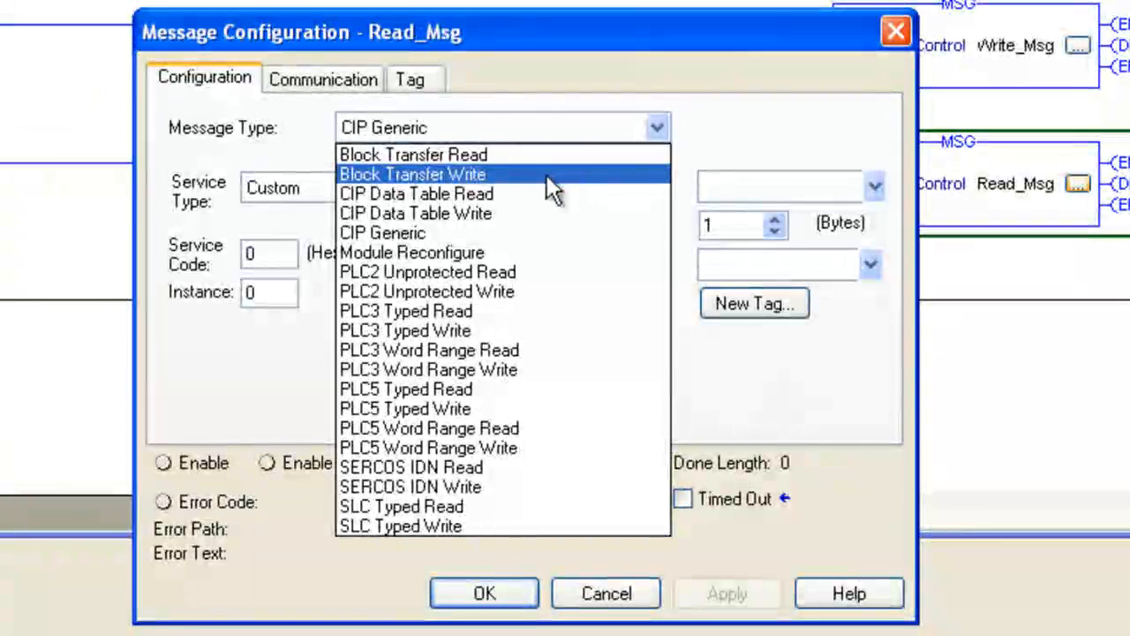
click(415, 194)
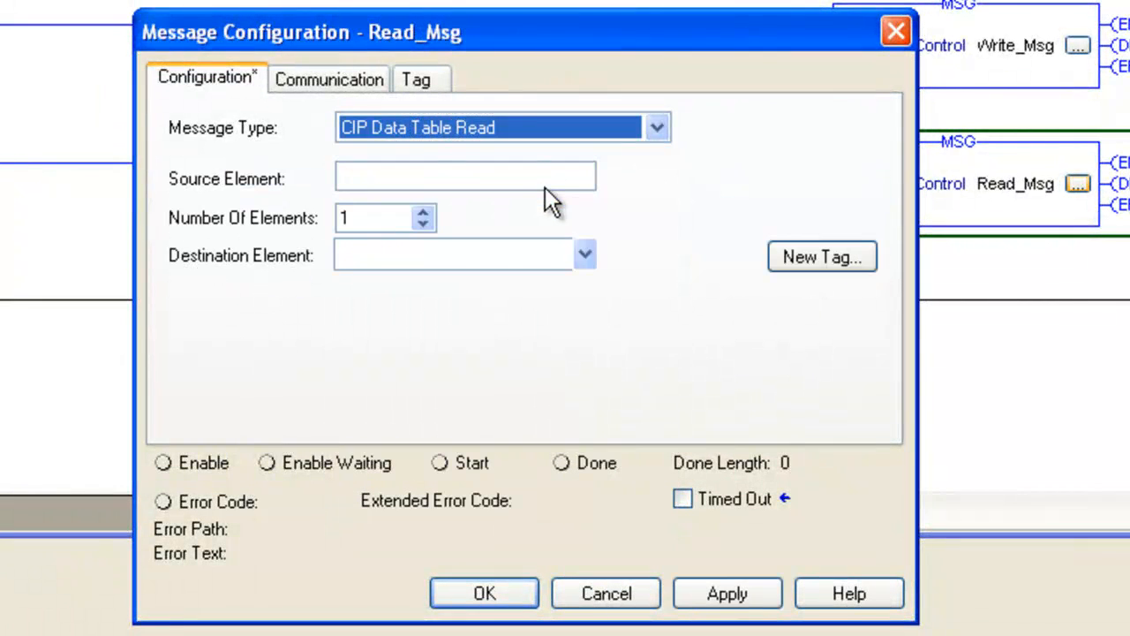
text(int_da)
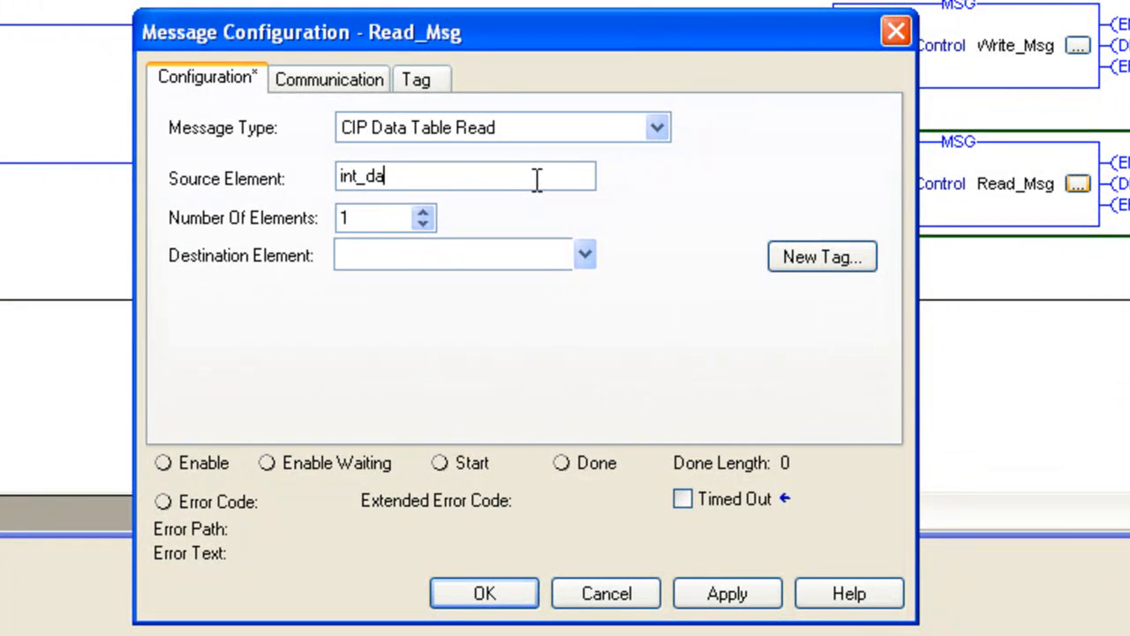
text(ta[0])
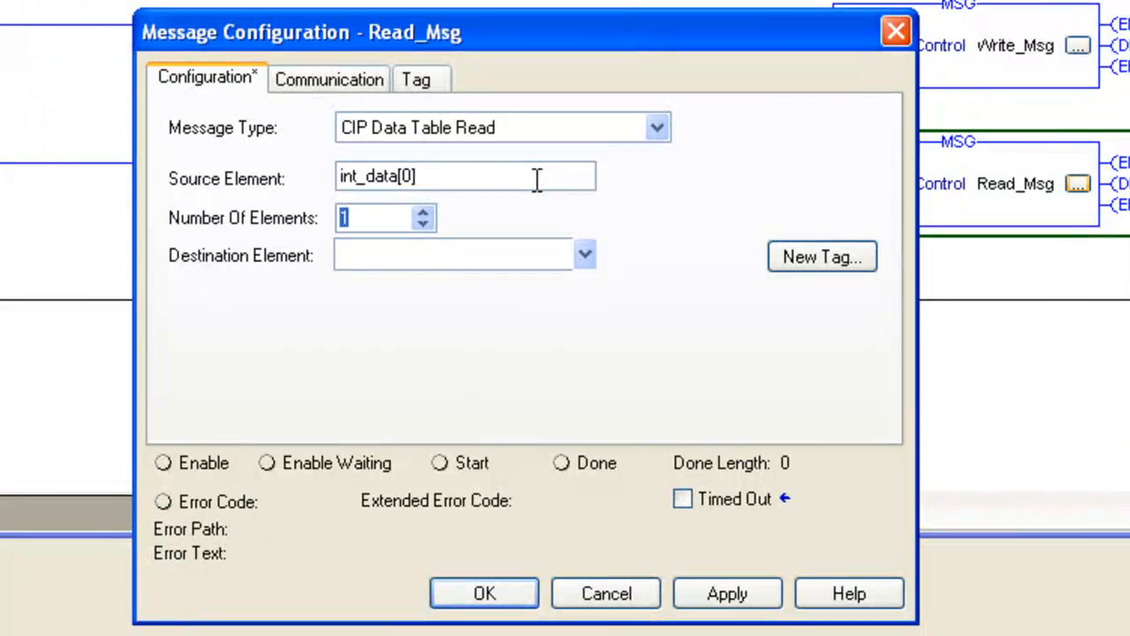
text(10)
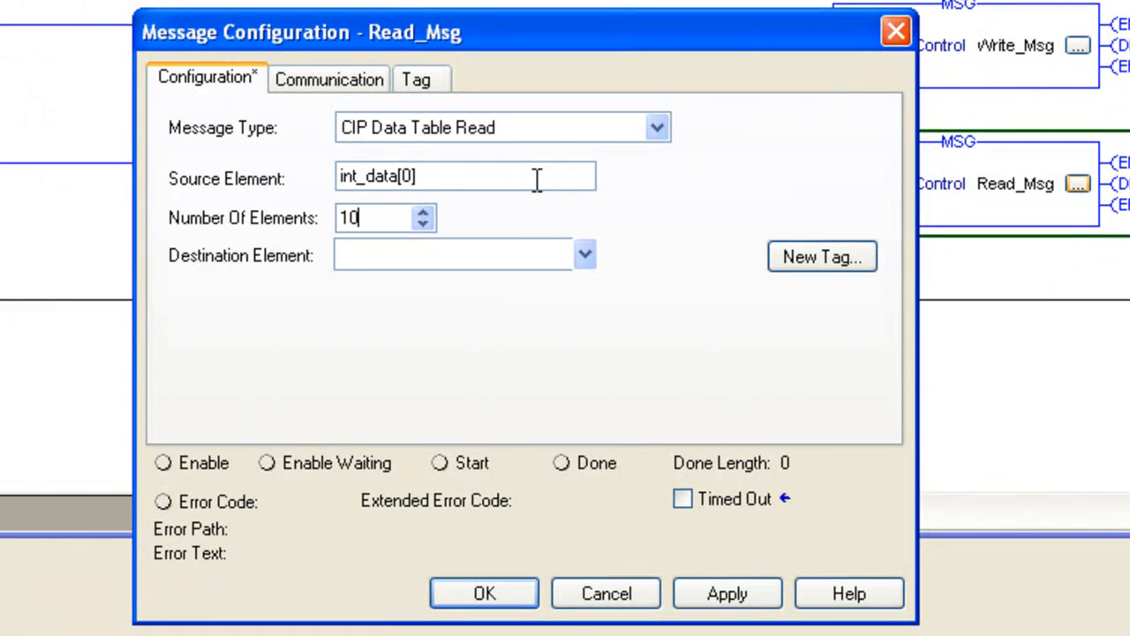
text(Data[20)
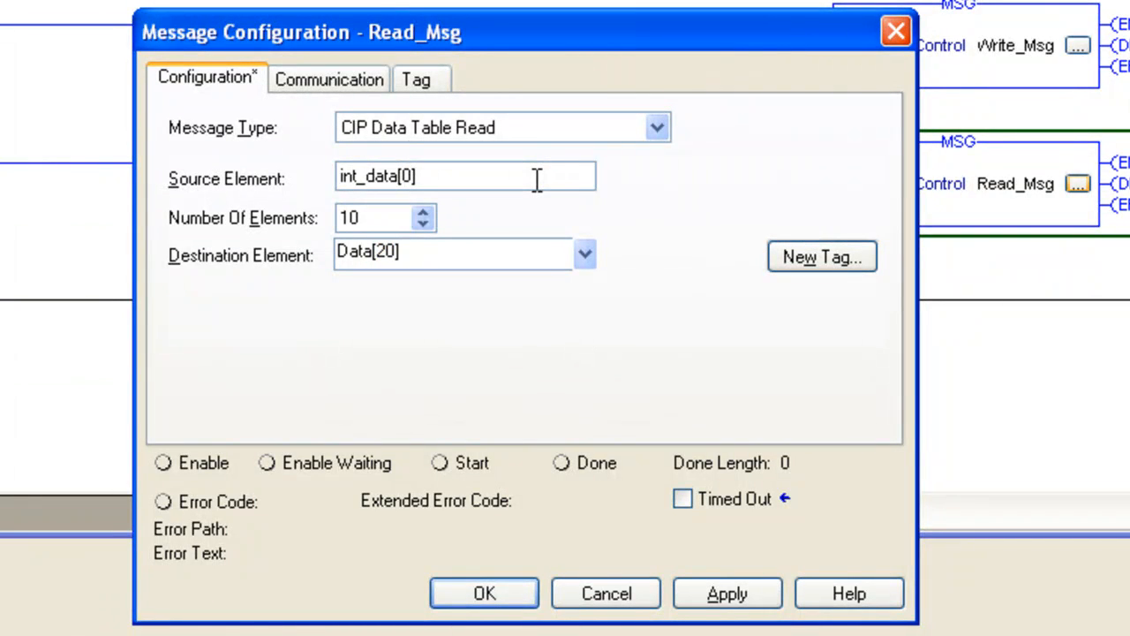
click(328, 78)
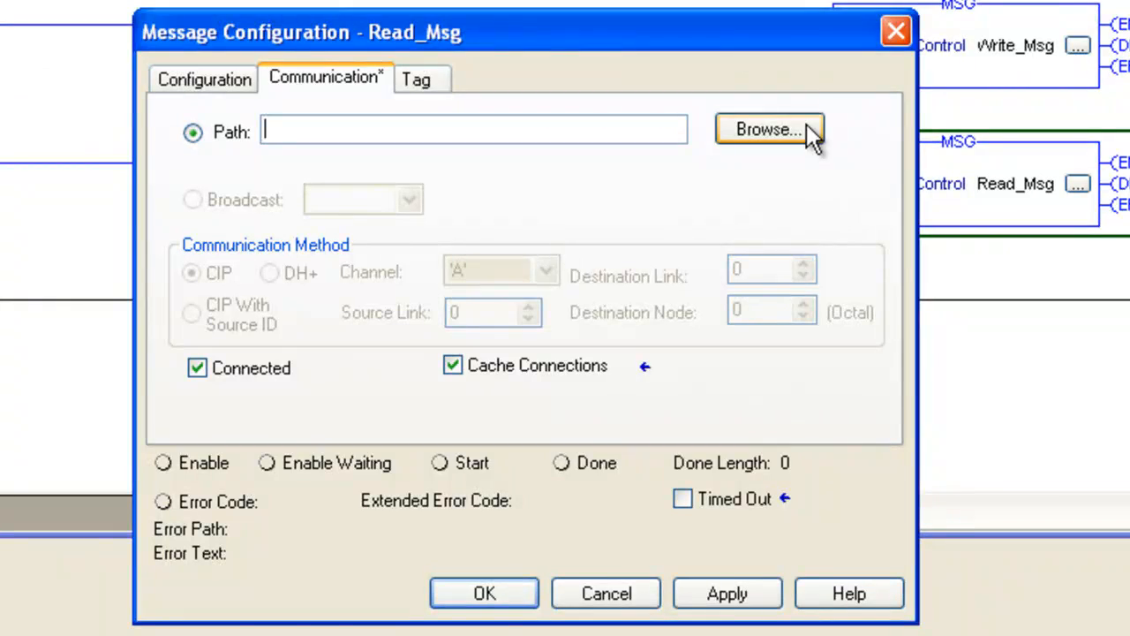
- Set the Read_Msg path to the 1756-ENBT module plus ,2,10.1.2.215 and accept
click(769, 129)
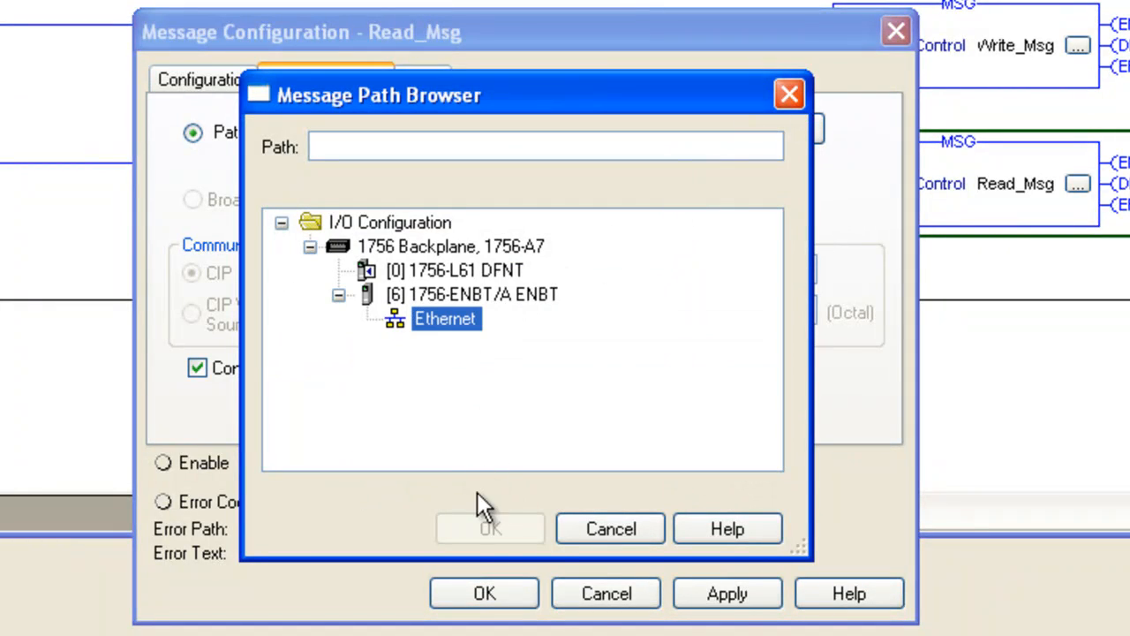
click(473, 294)
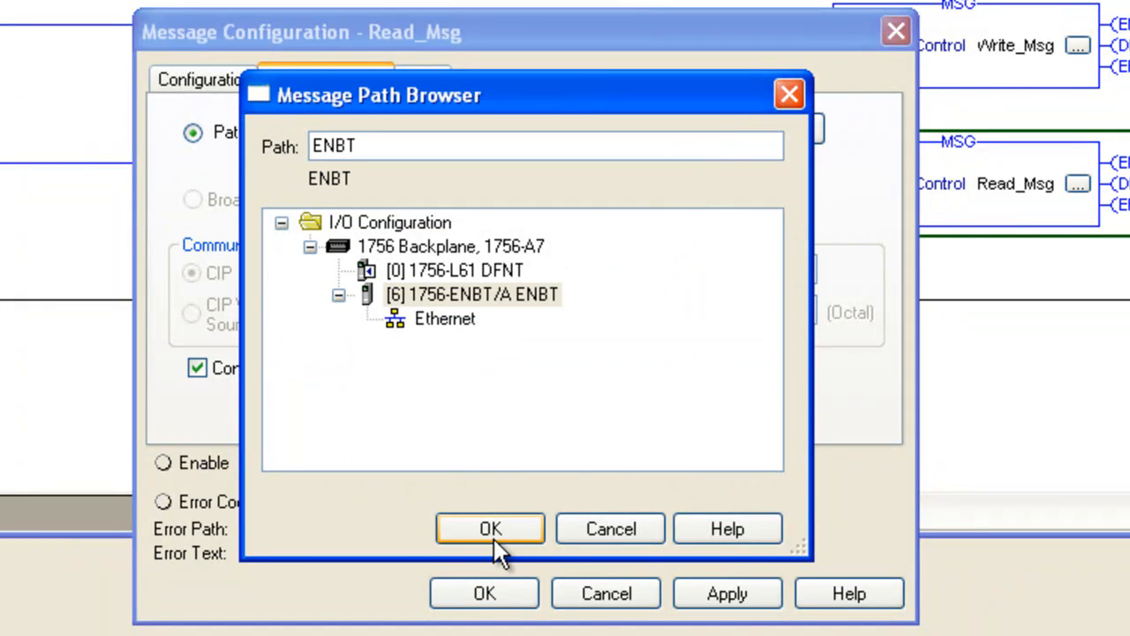
click(490, 528)
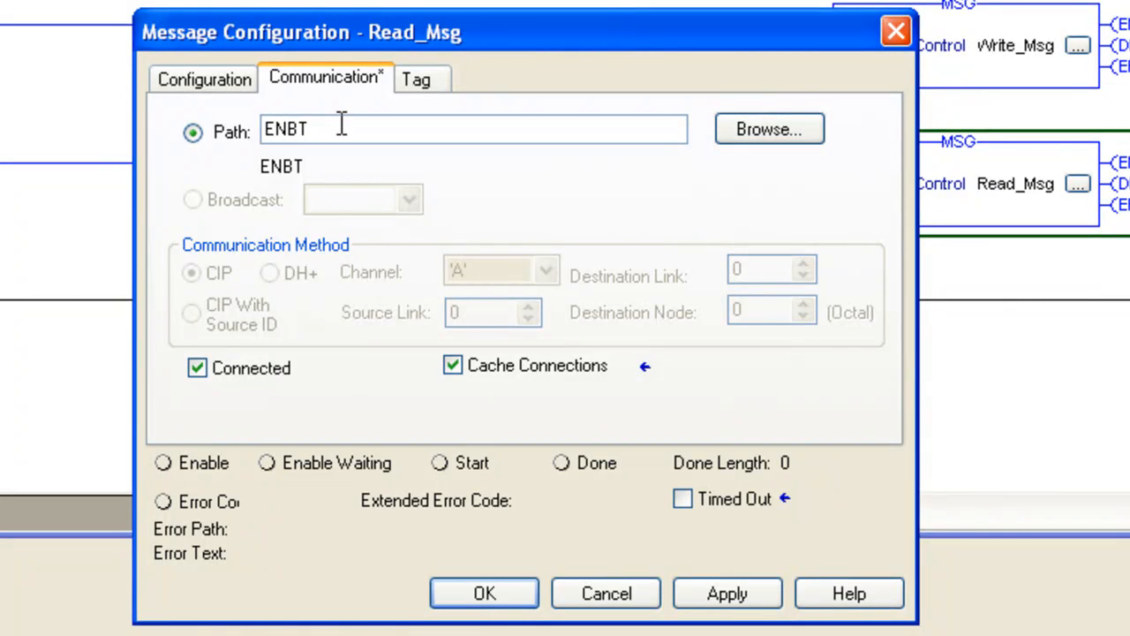
text(,2,10)
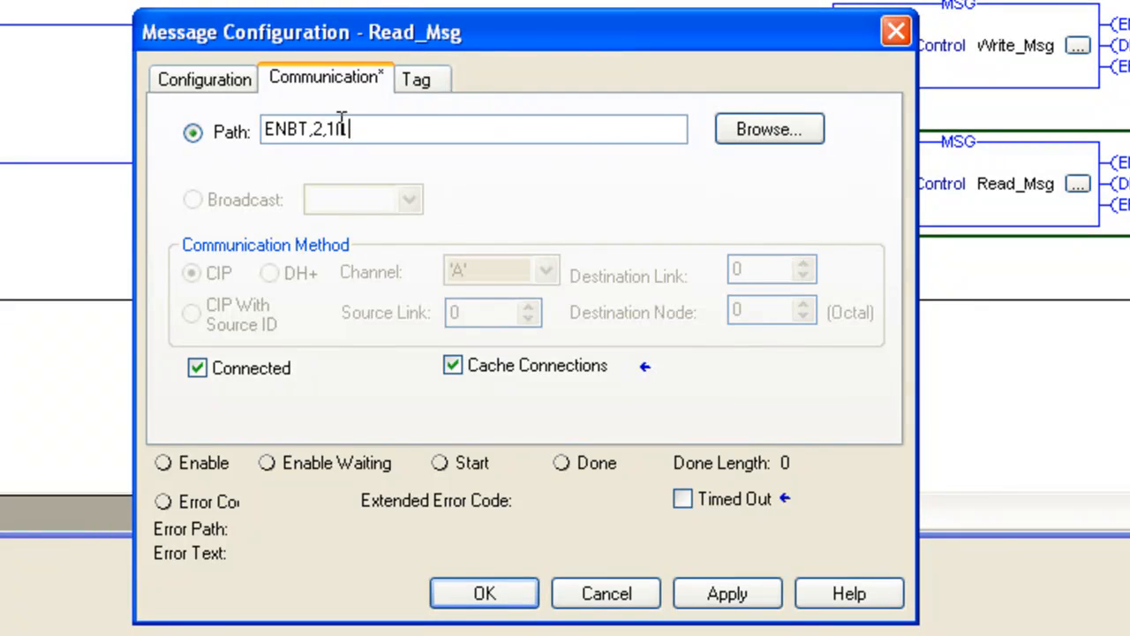
text(.1.2.215)
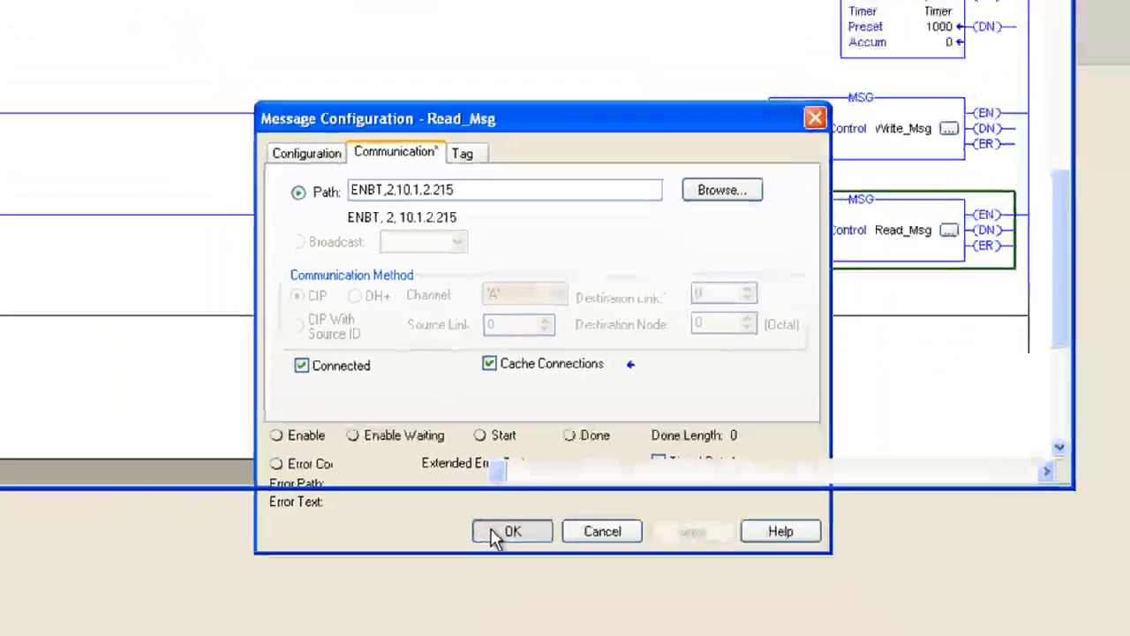
click(512, 531)
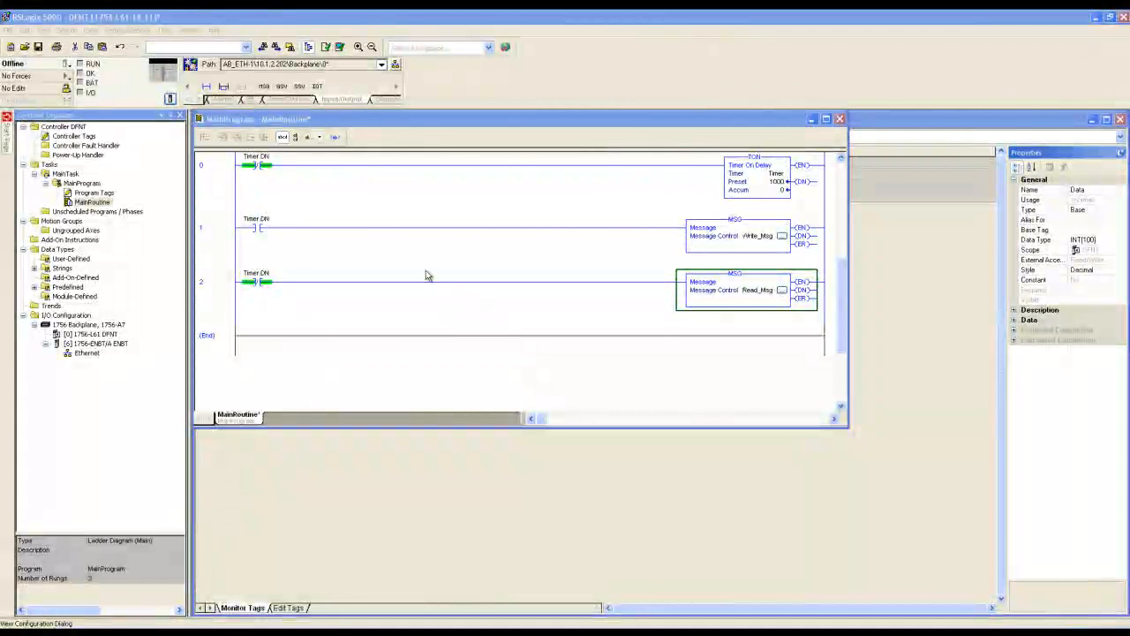
- Download the DFNT project, return the controller to Remote Run, and open Controller Tags
click(68, 64)
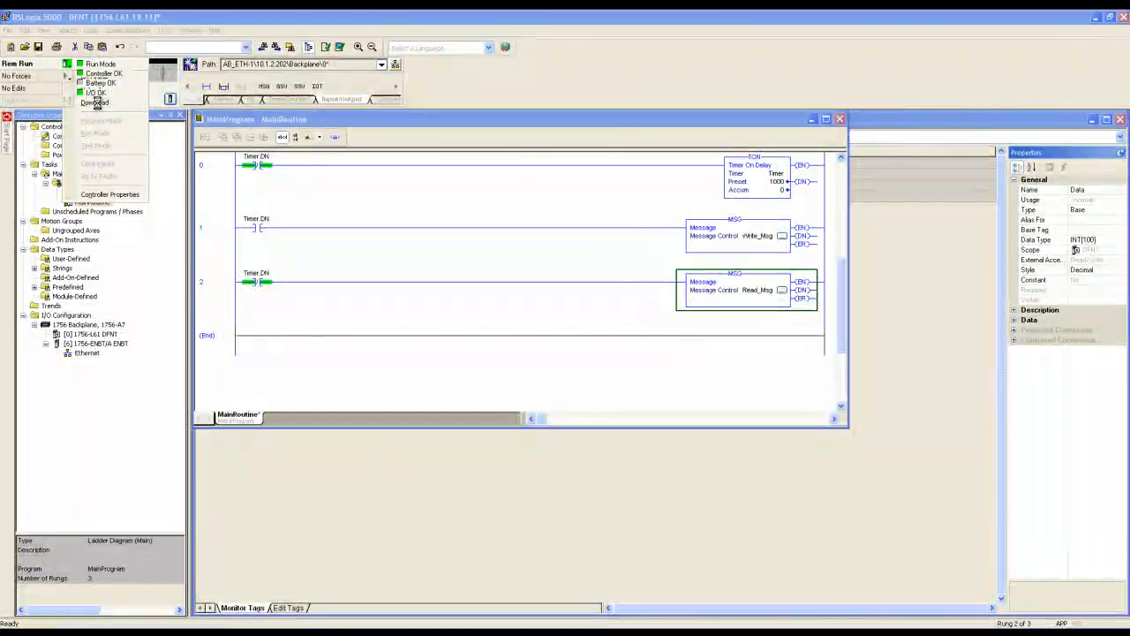
click(96, 102)
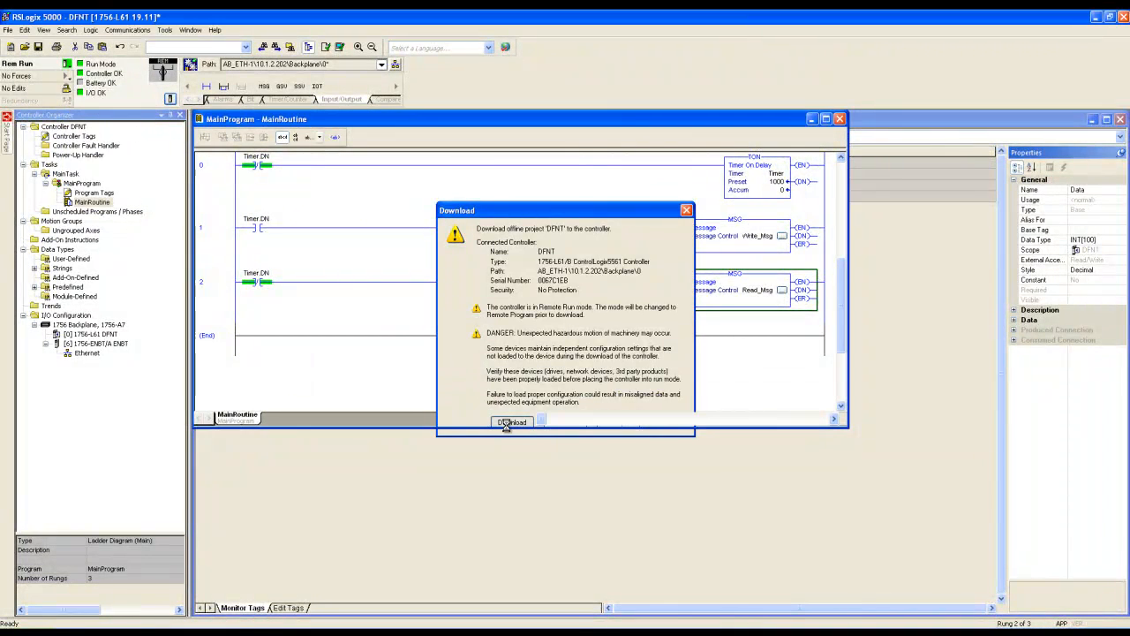
click(512, 422)
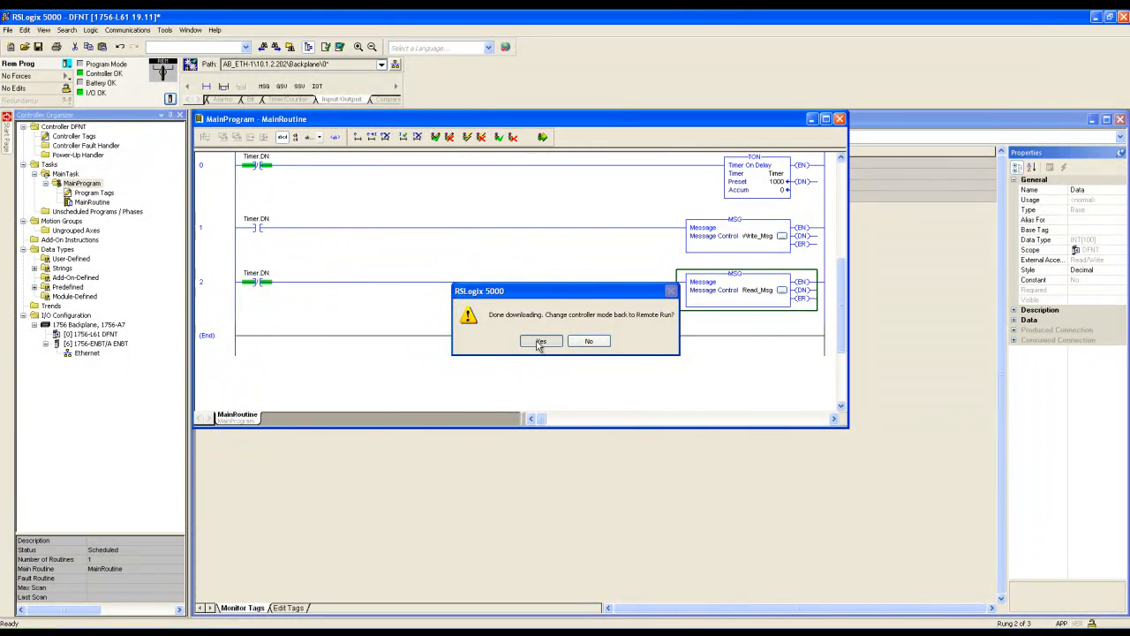
click(540, 341)
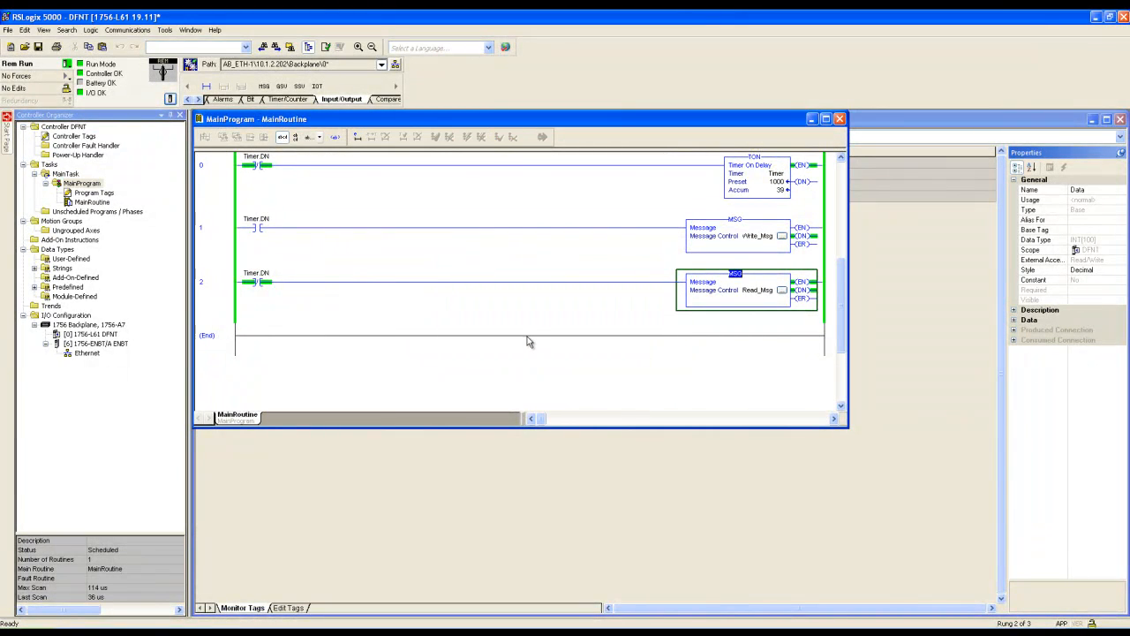
click(74, 136)
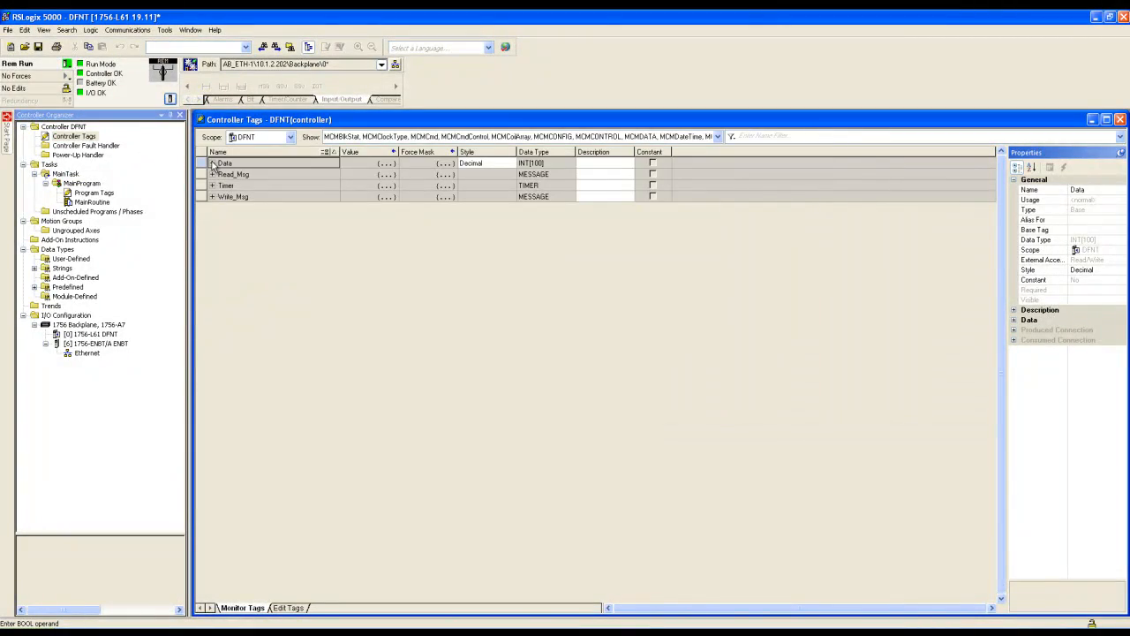
- Expand the Data tag and enter counting values into Data[0] through Data[4]
click(211, 164)
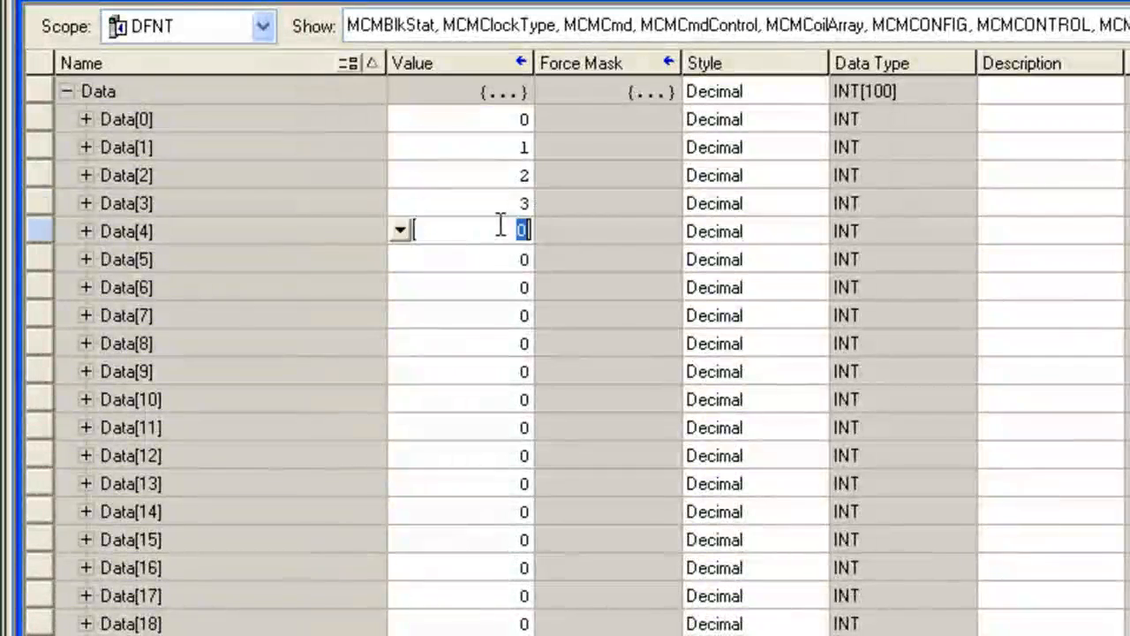
text(4)
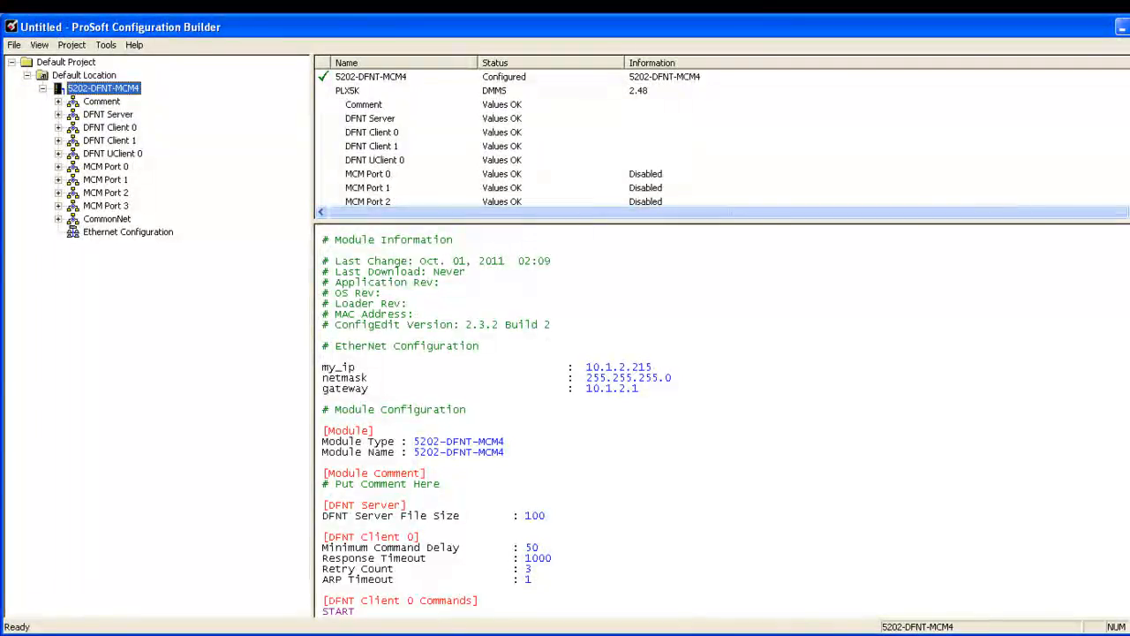
mouse_move(118, 91)
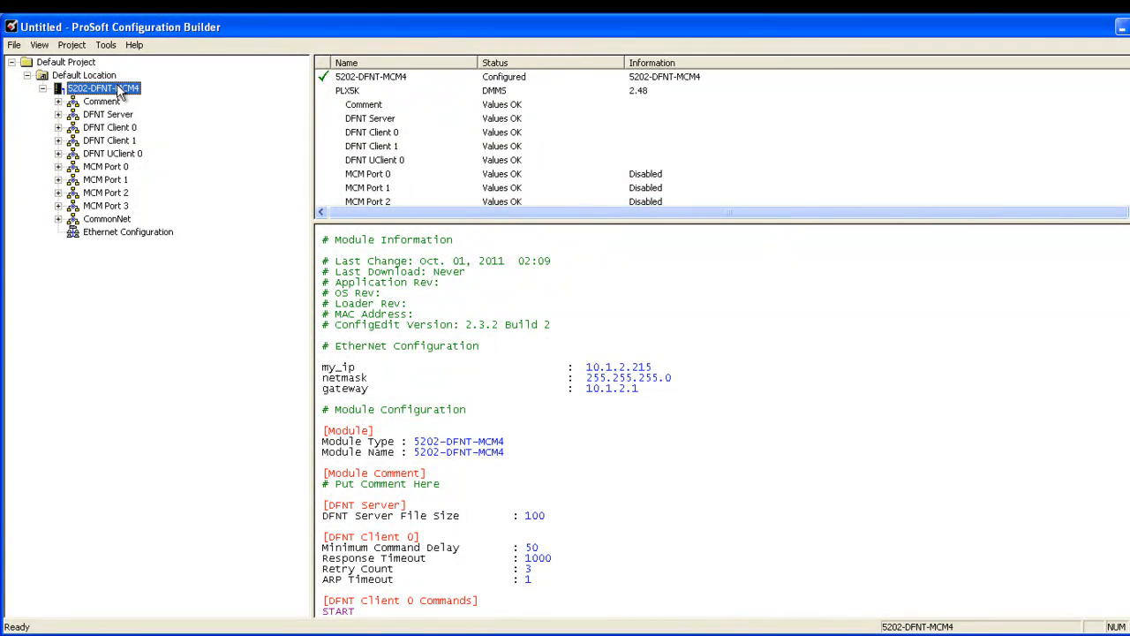
- Open Diagnostics on the 5202-DFNT-MCM4 module to view its database 0–99
right_click(102, 88)
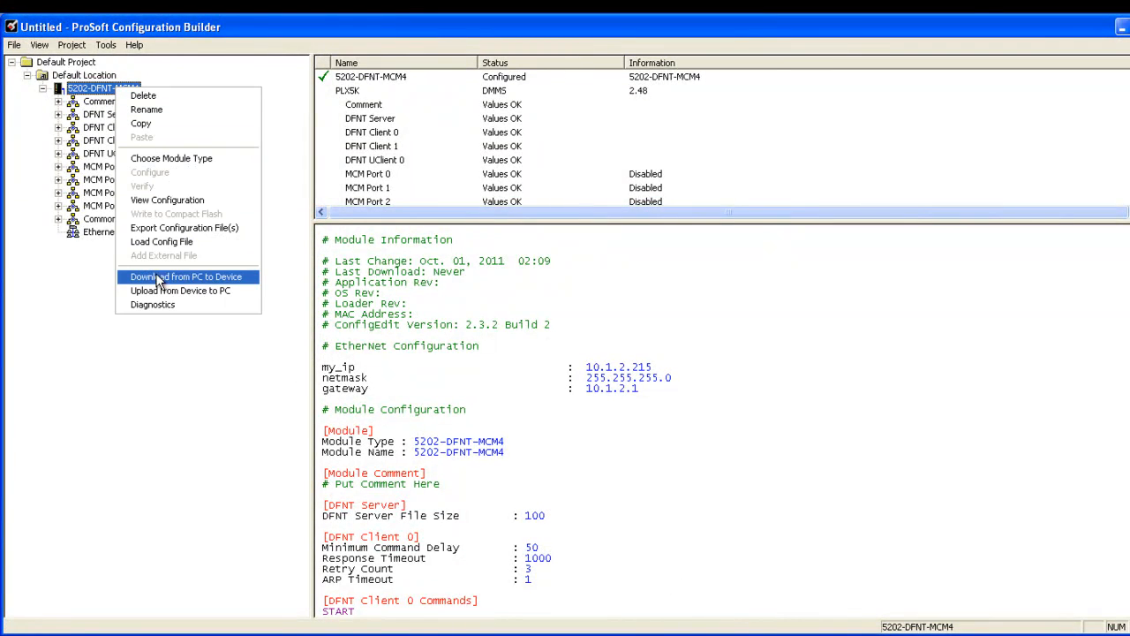
click(153, 303)
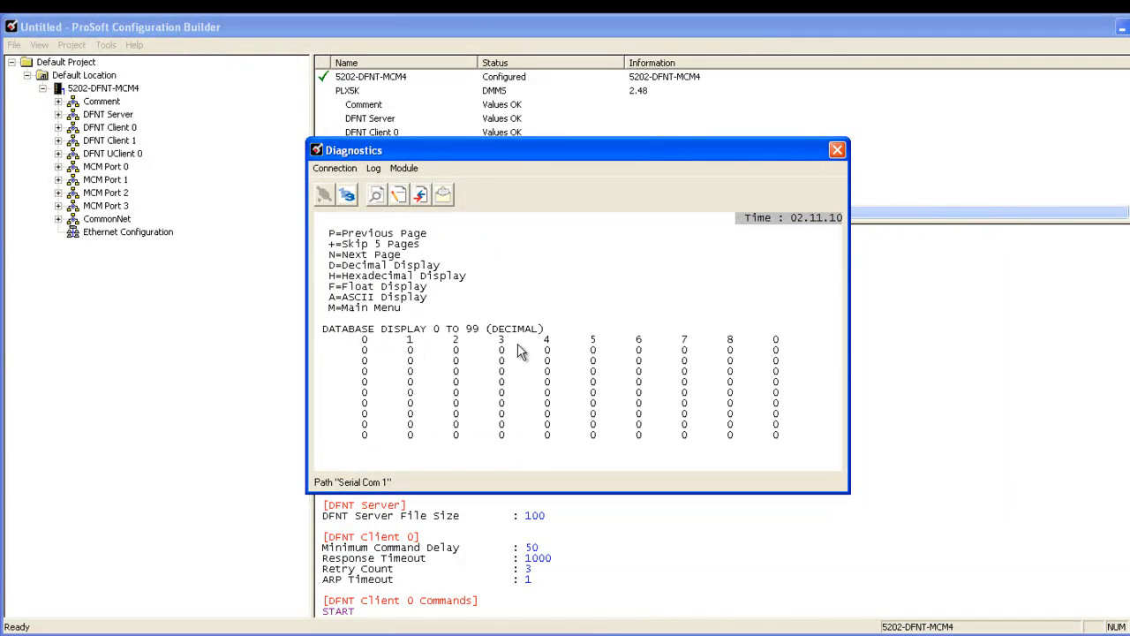
mouse_move(769, 347)
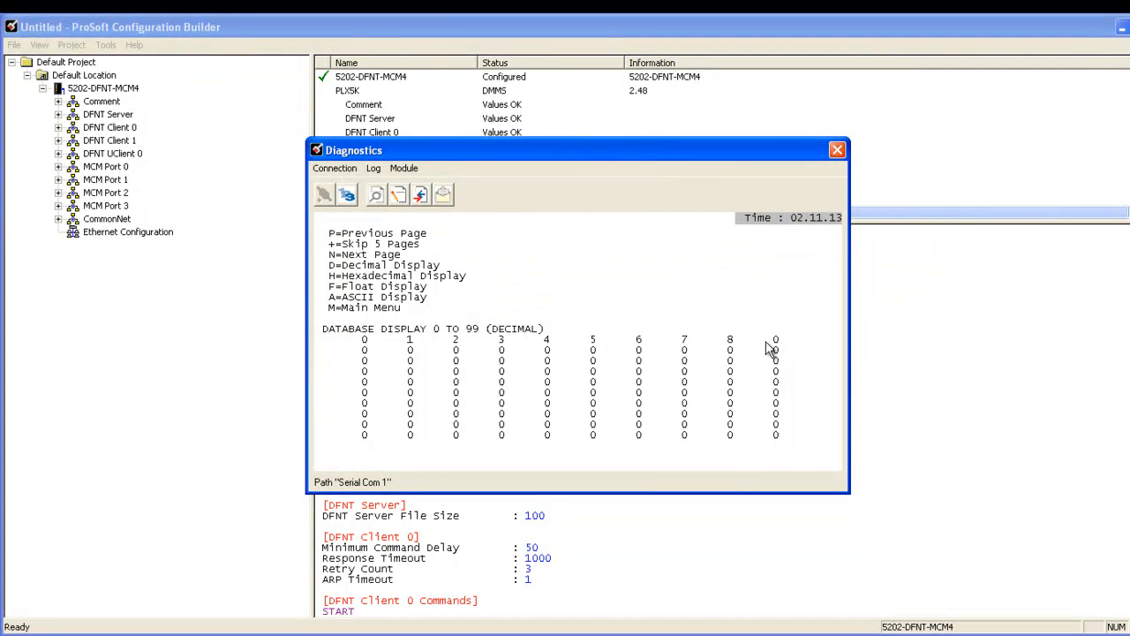
mouse_move(762, 340)
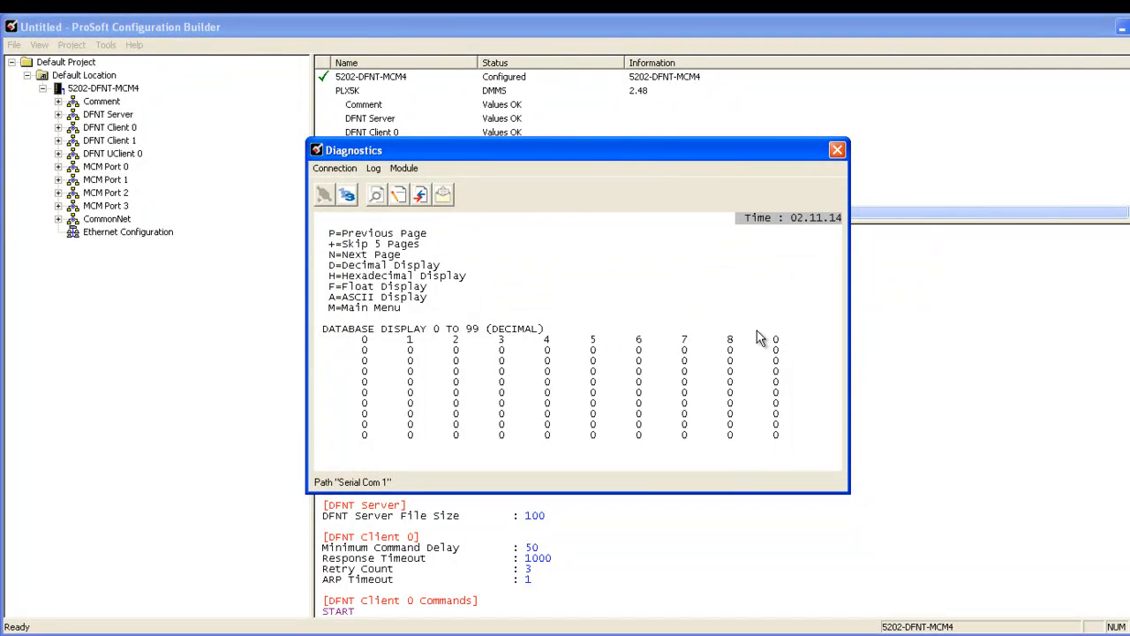